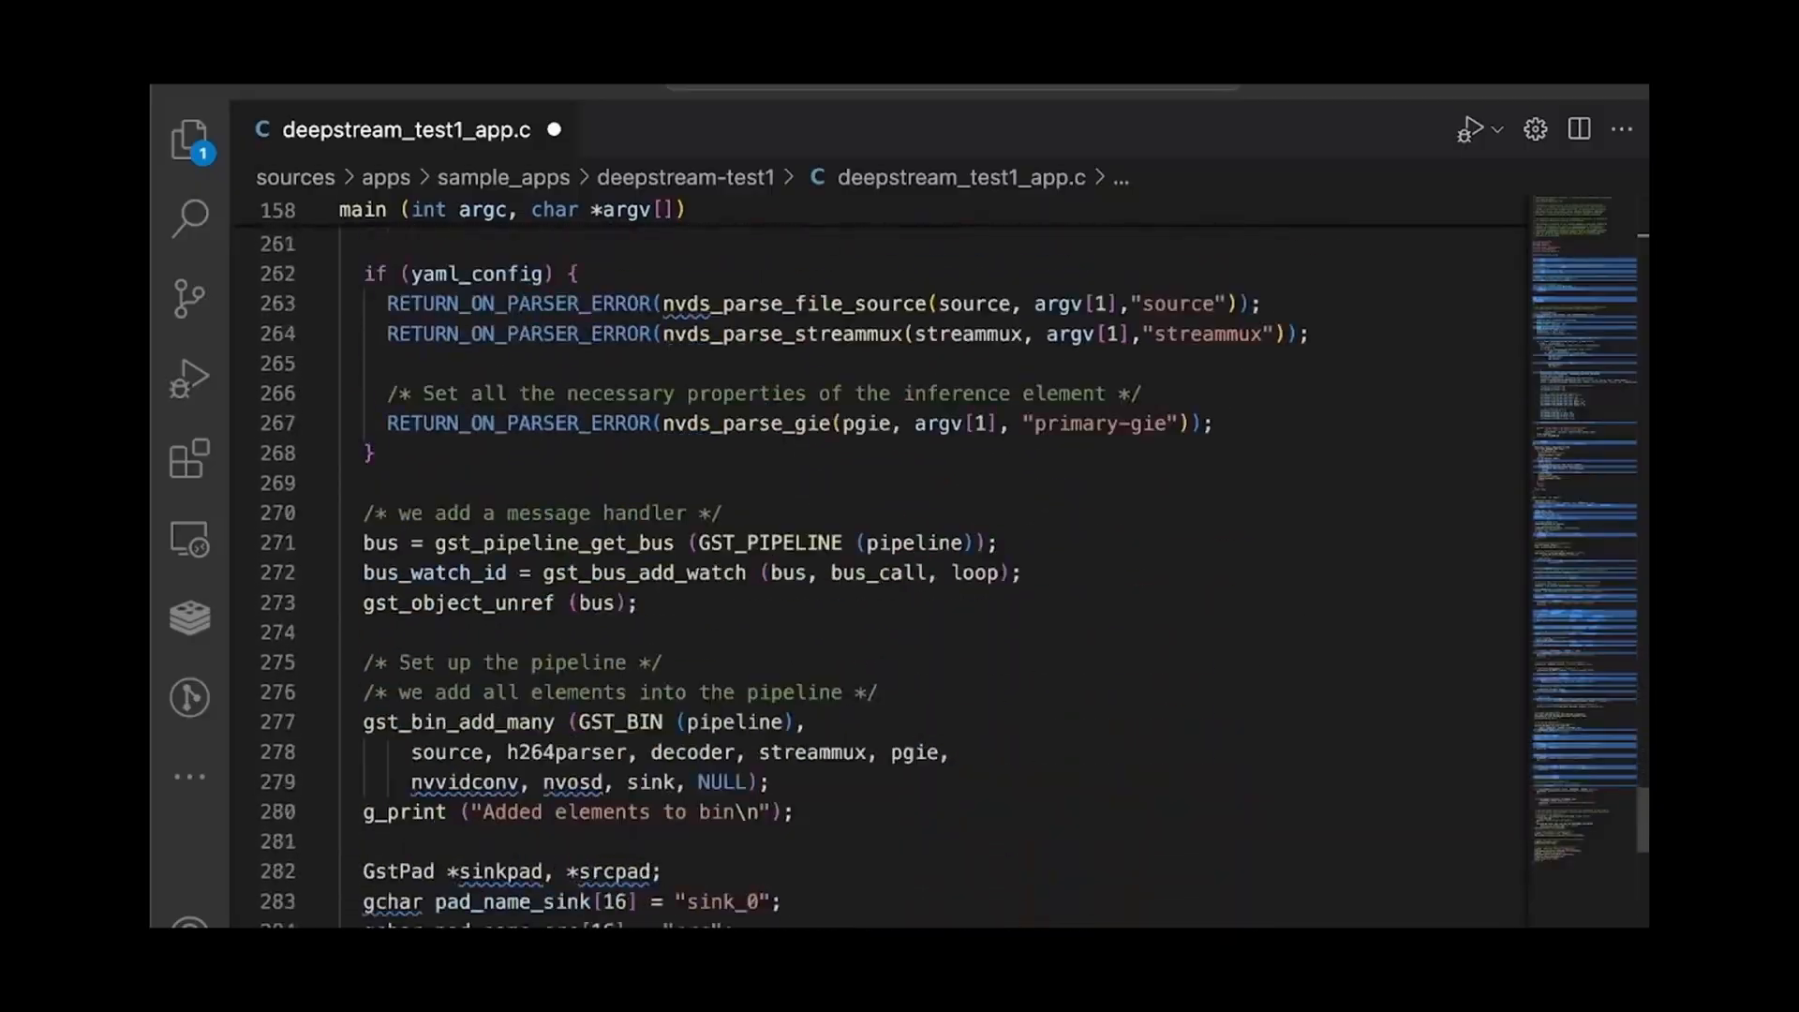
Browse the inference-builder repository into the builder/samples folder.
scroll("down", 3)
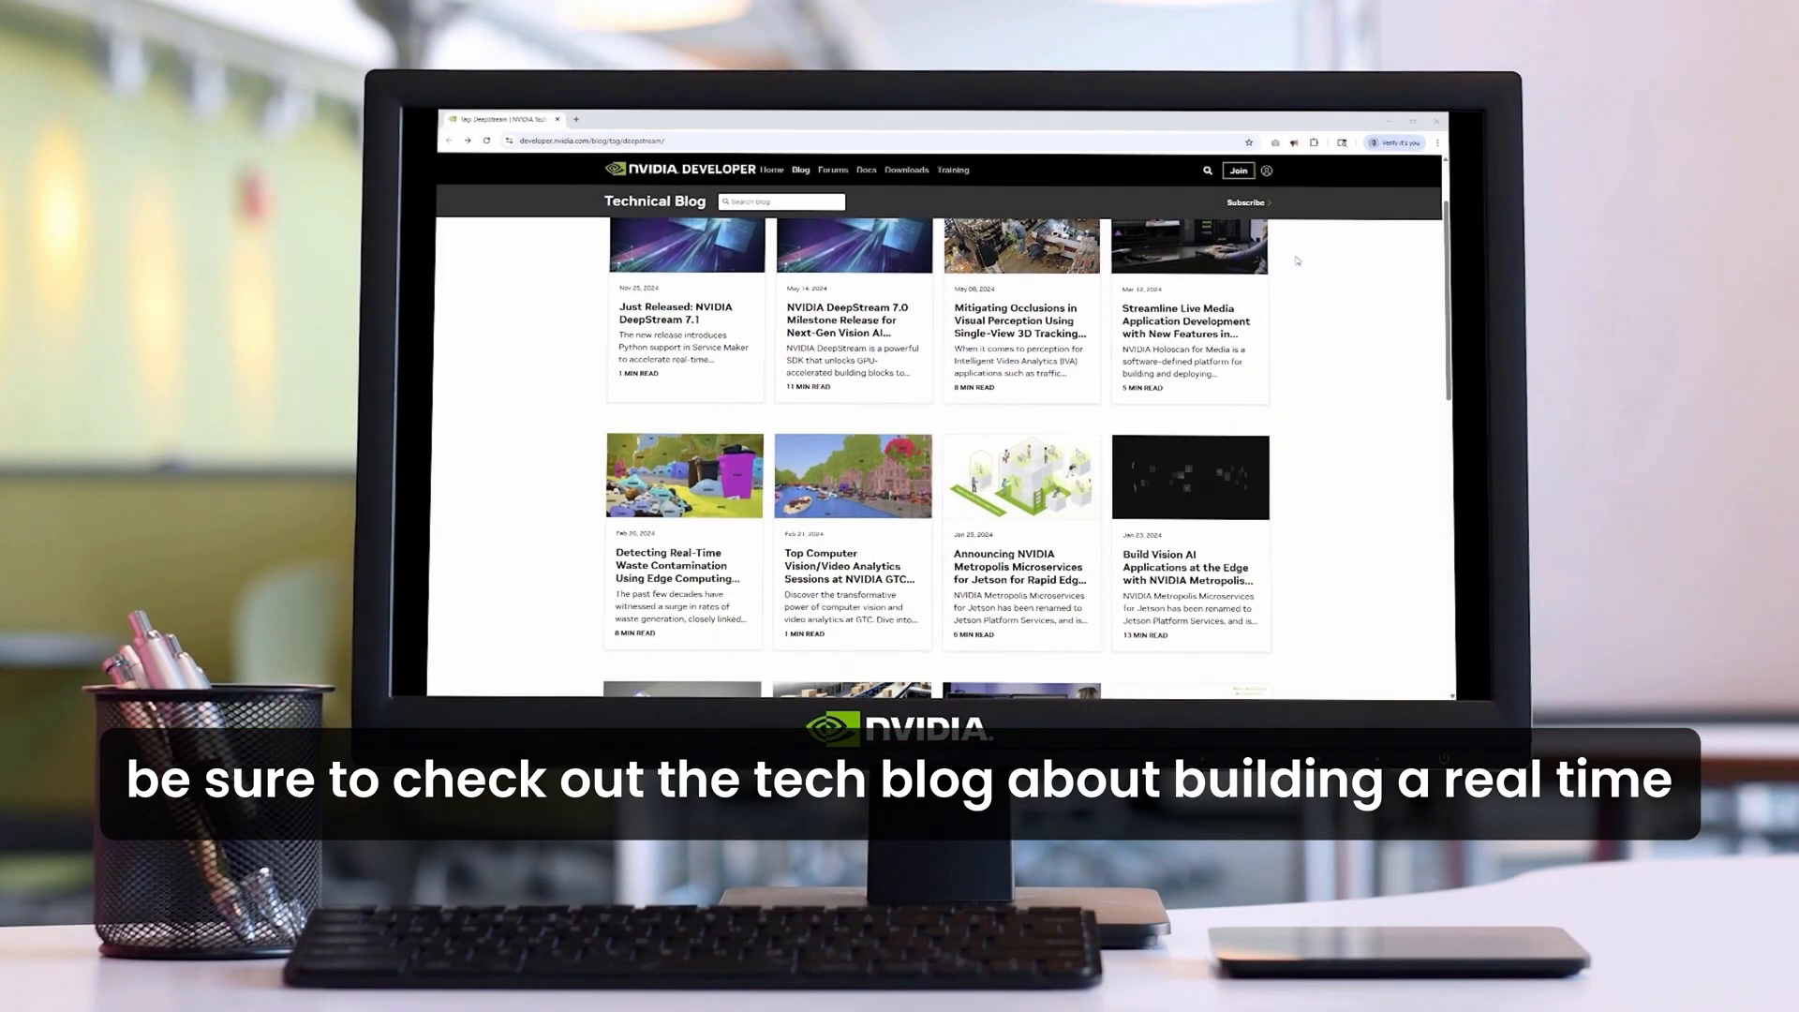
scroll("down", 3)
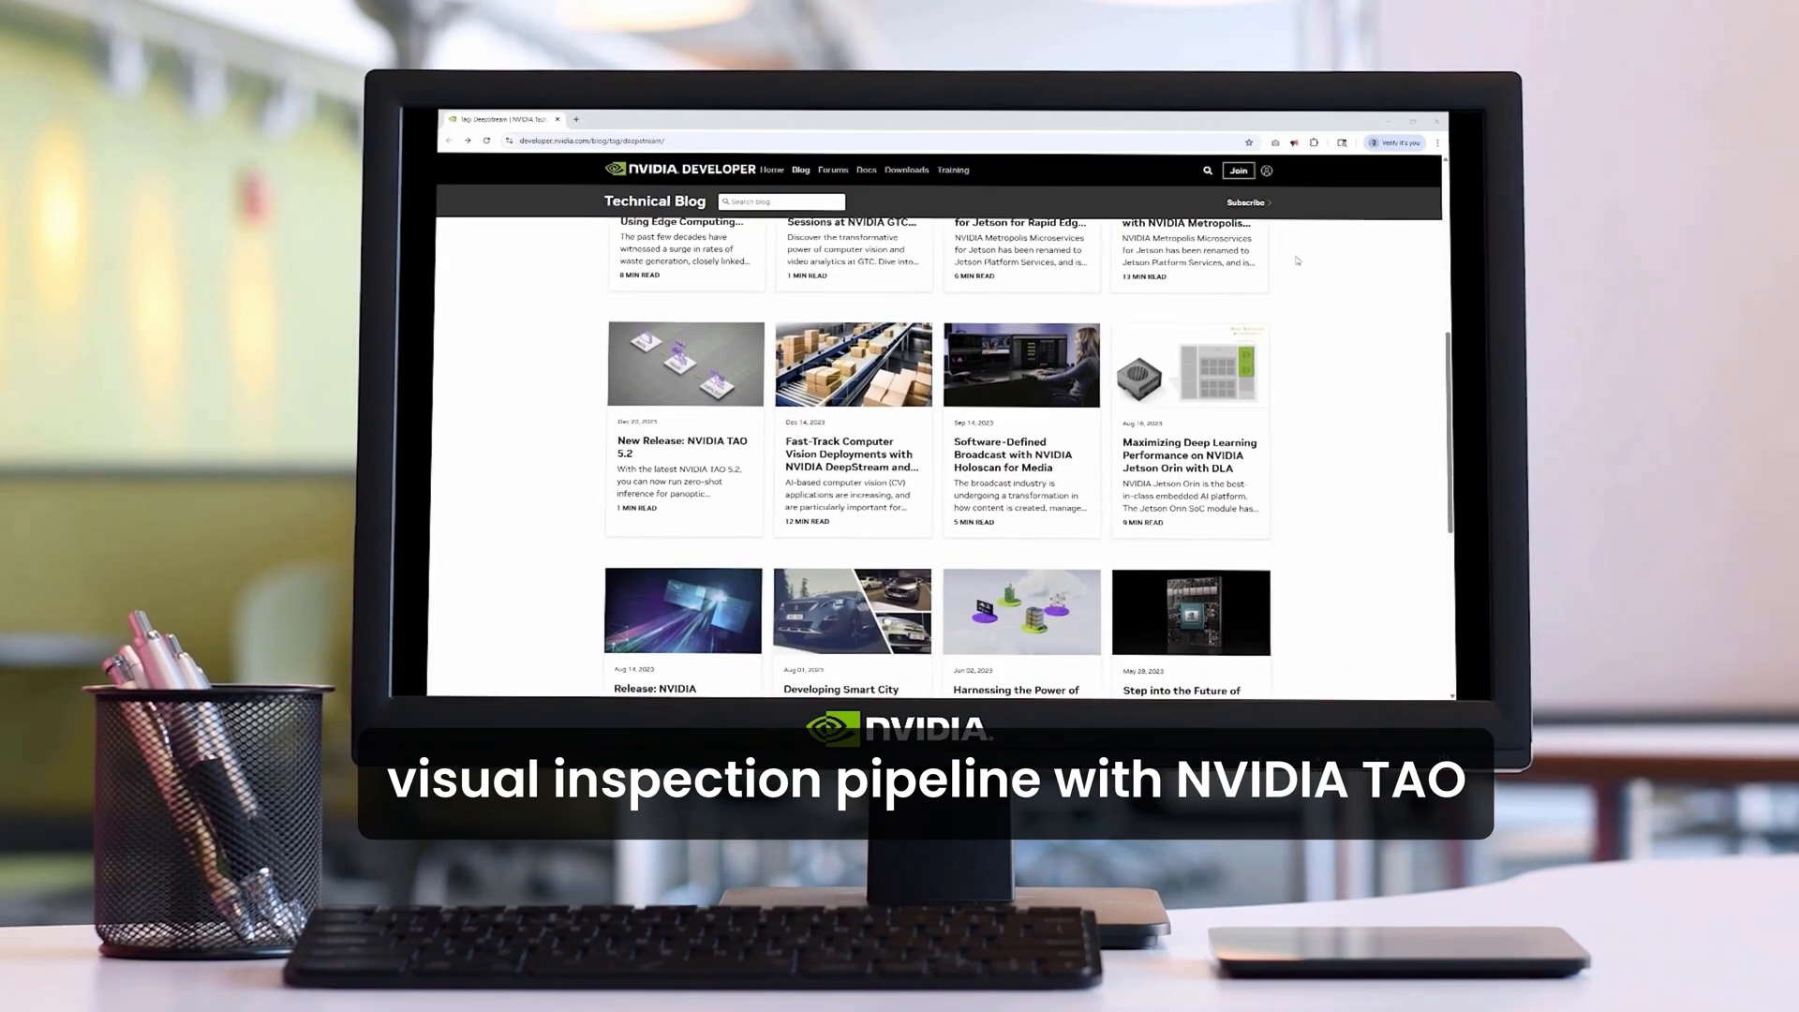
scroll("down", 3)
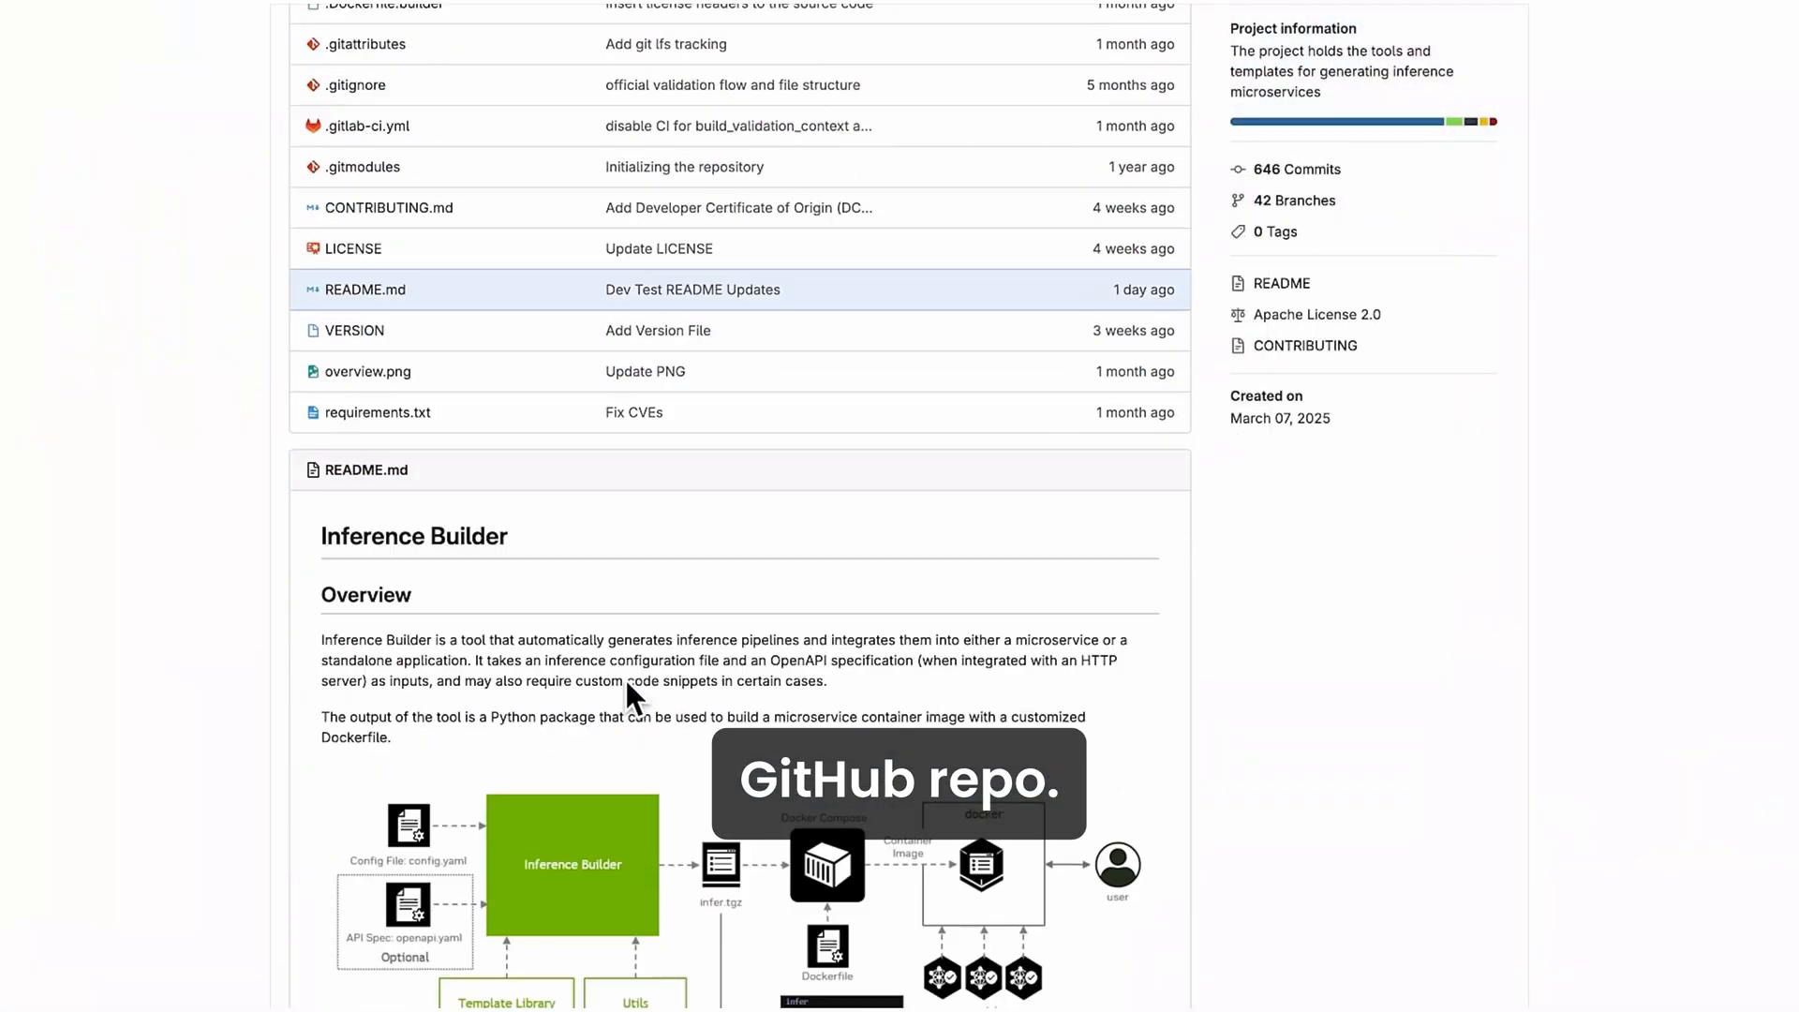
scroll("down", 3)
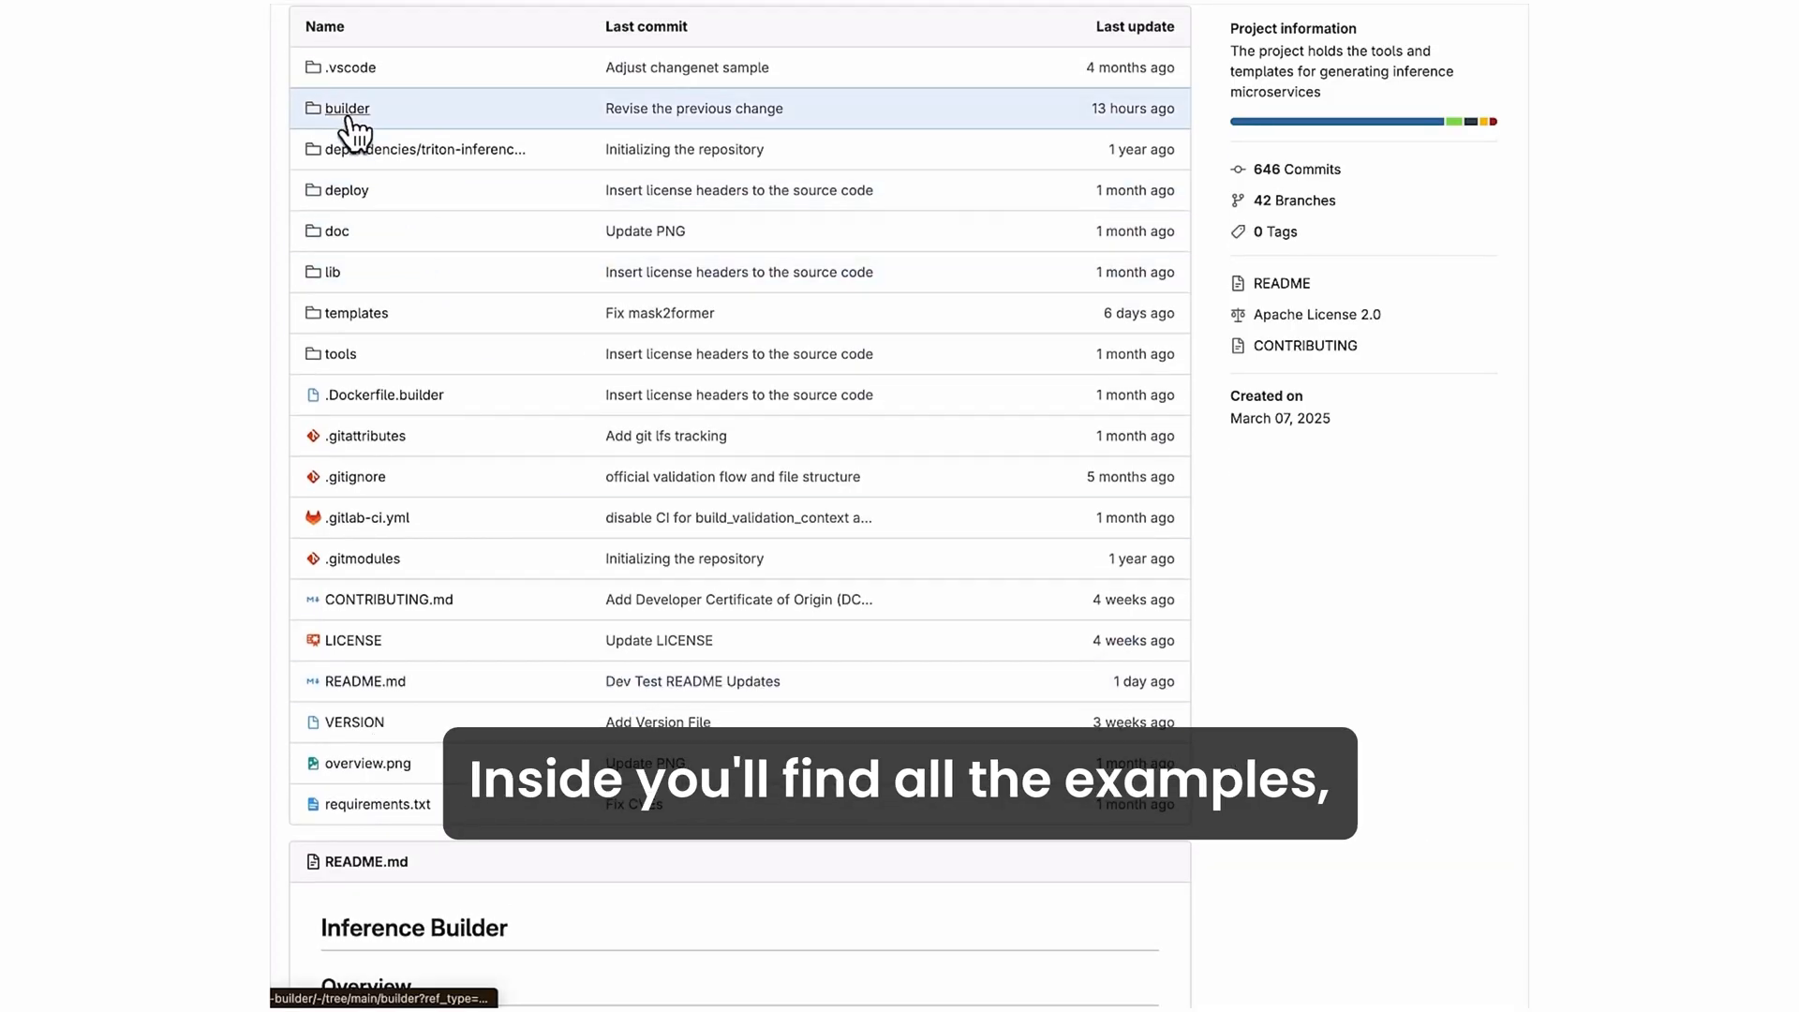
left_click(346, 107)
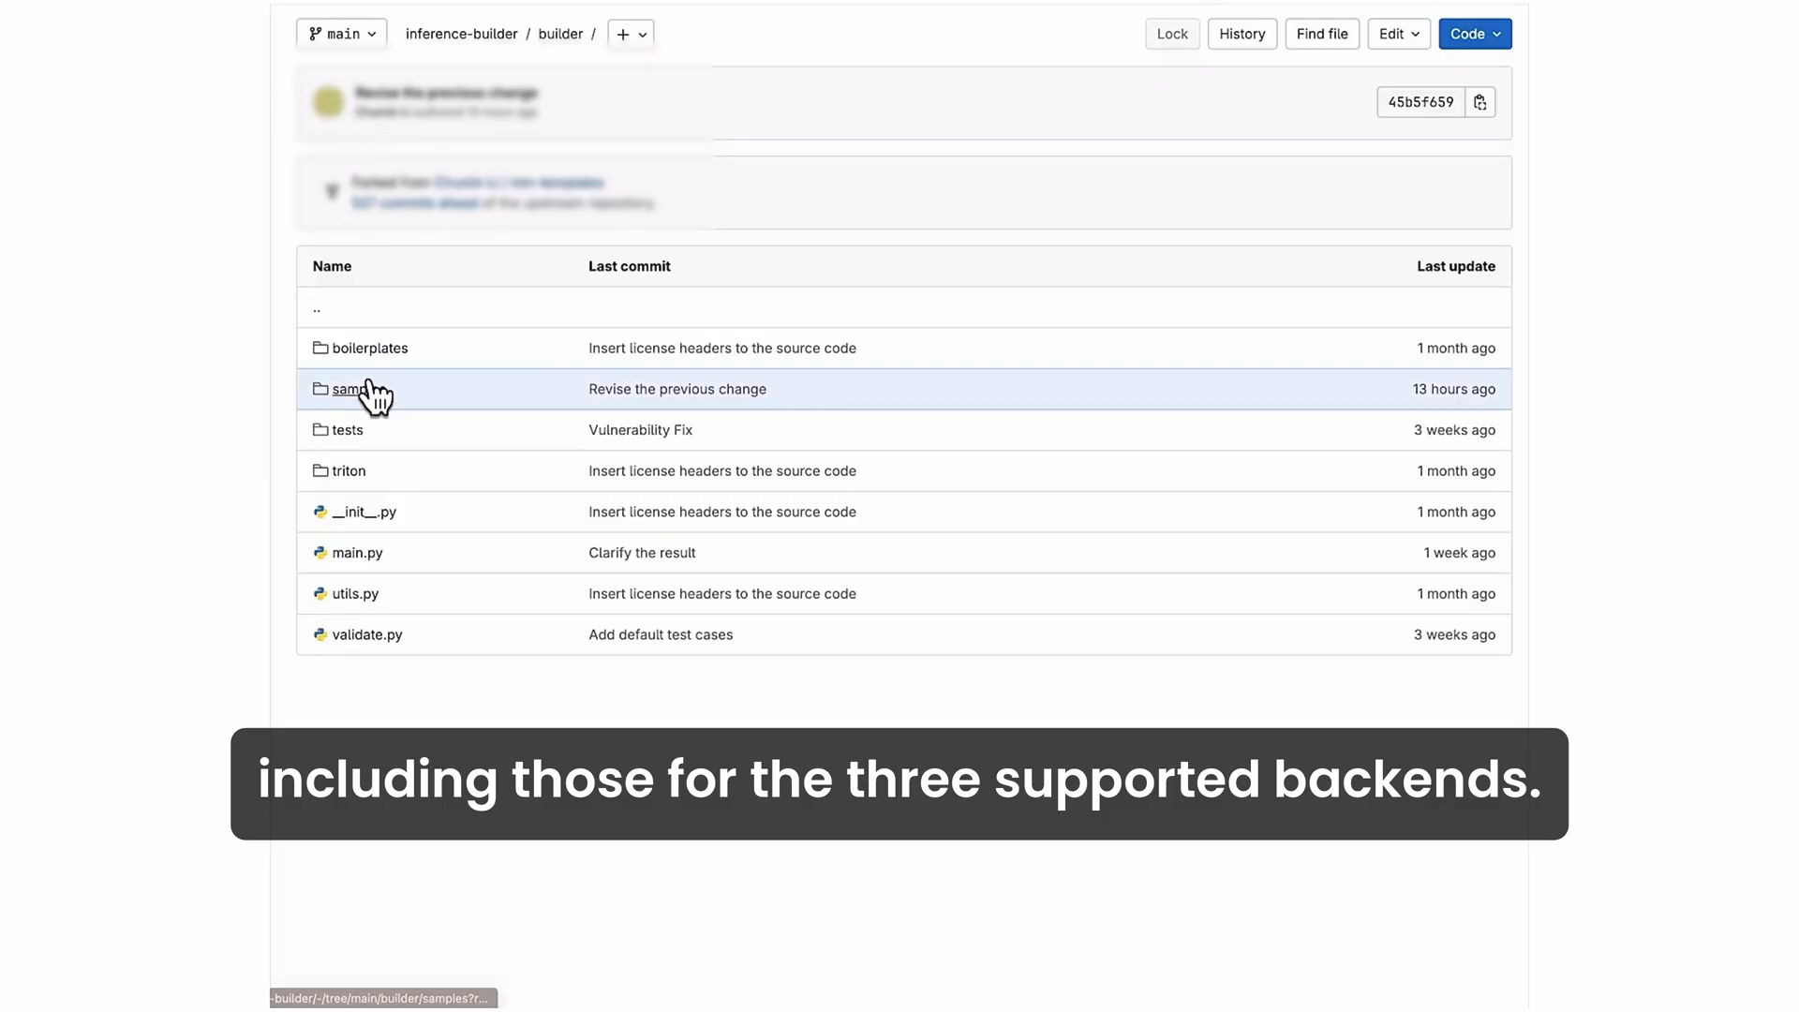
left_click(346, 389)
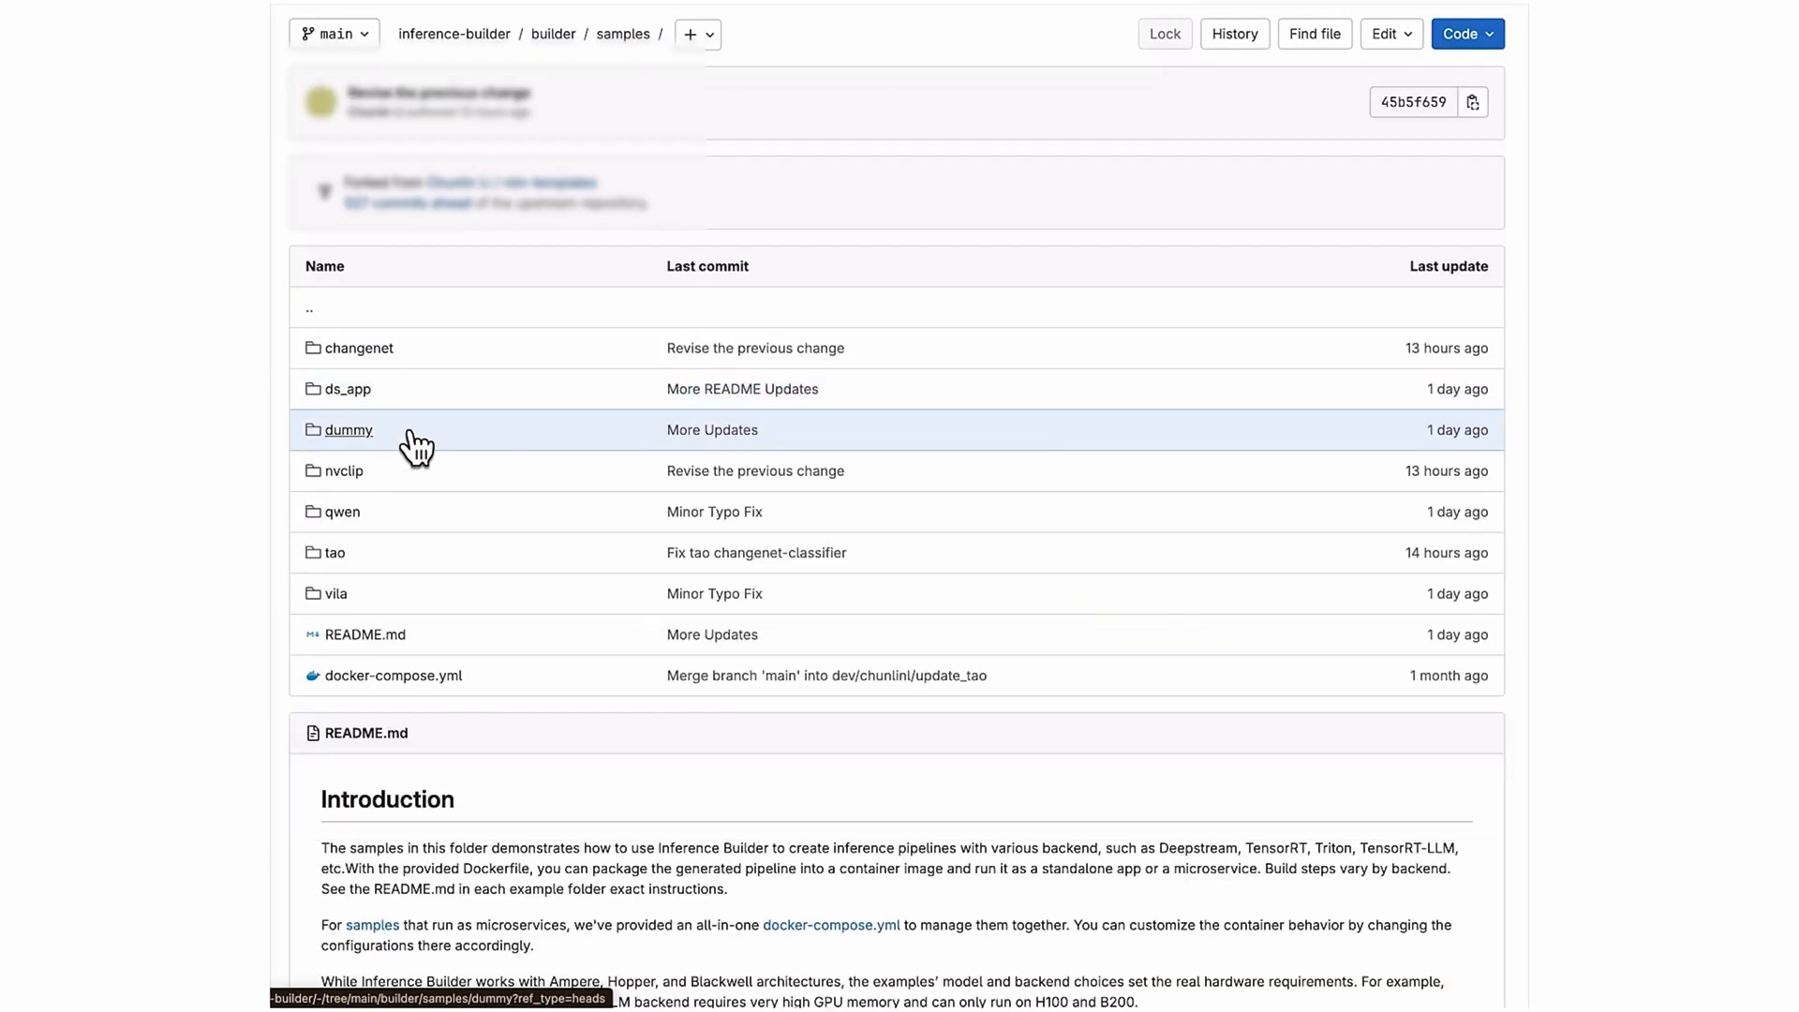
Scroll the README's List of Samples and select the tao example showing ds_tao.yaml.
scroll("down", 3)
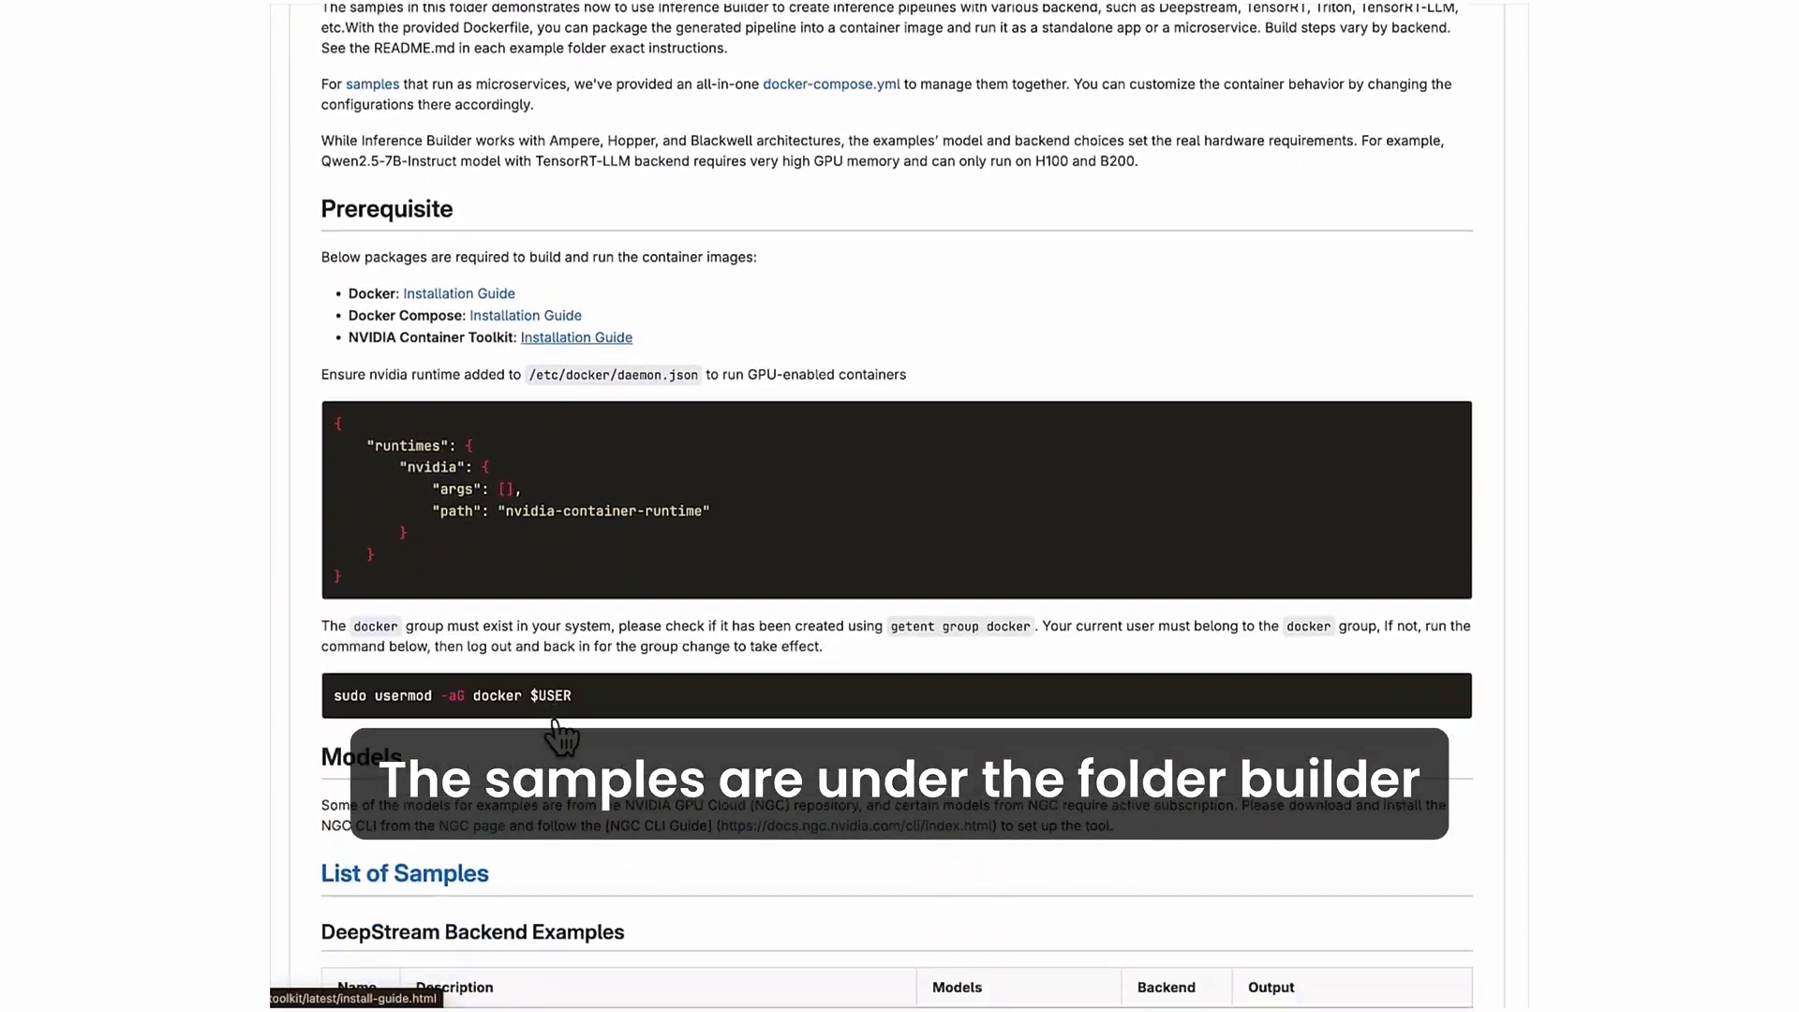
scroll("down", 3)
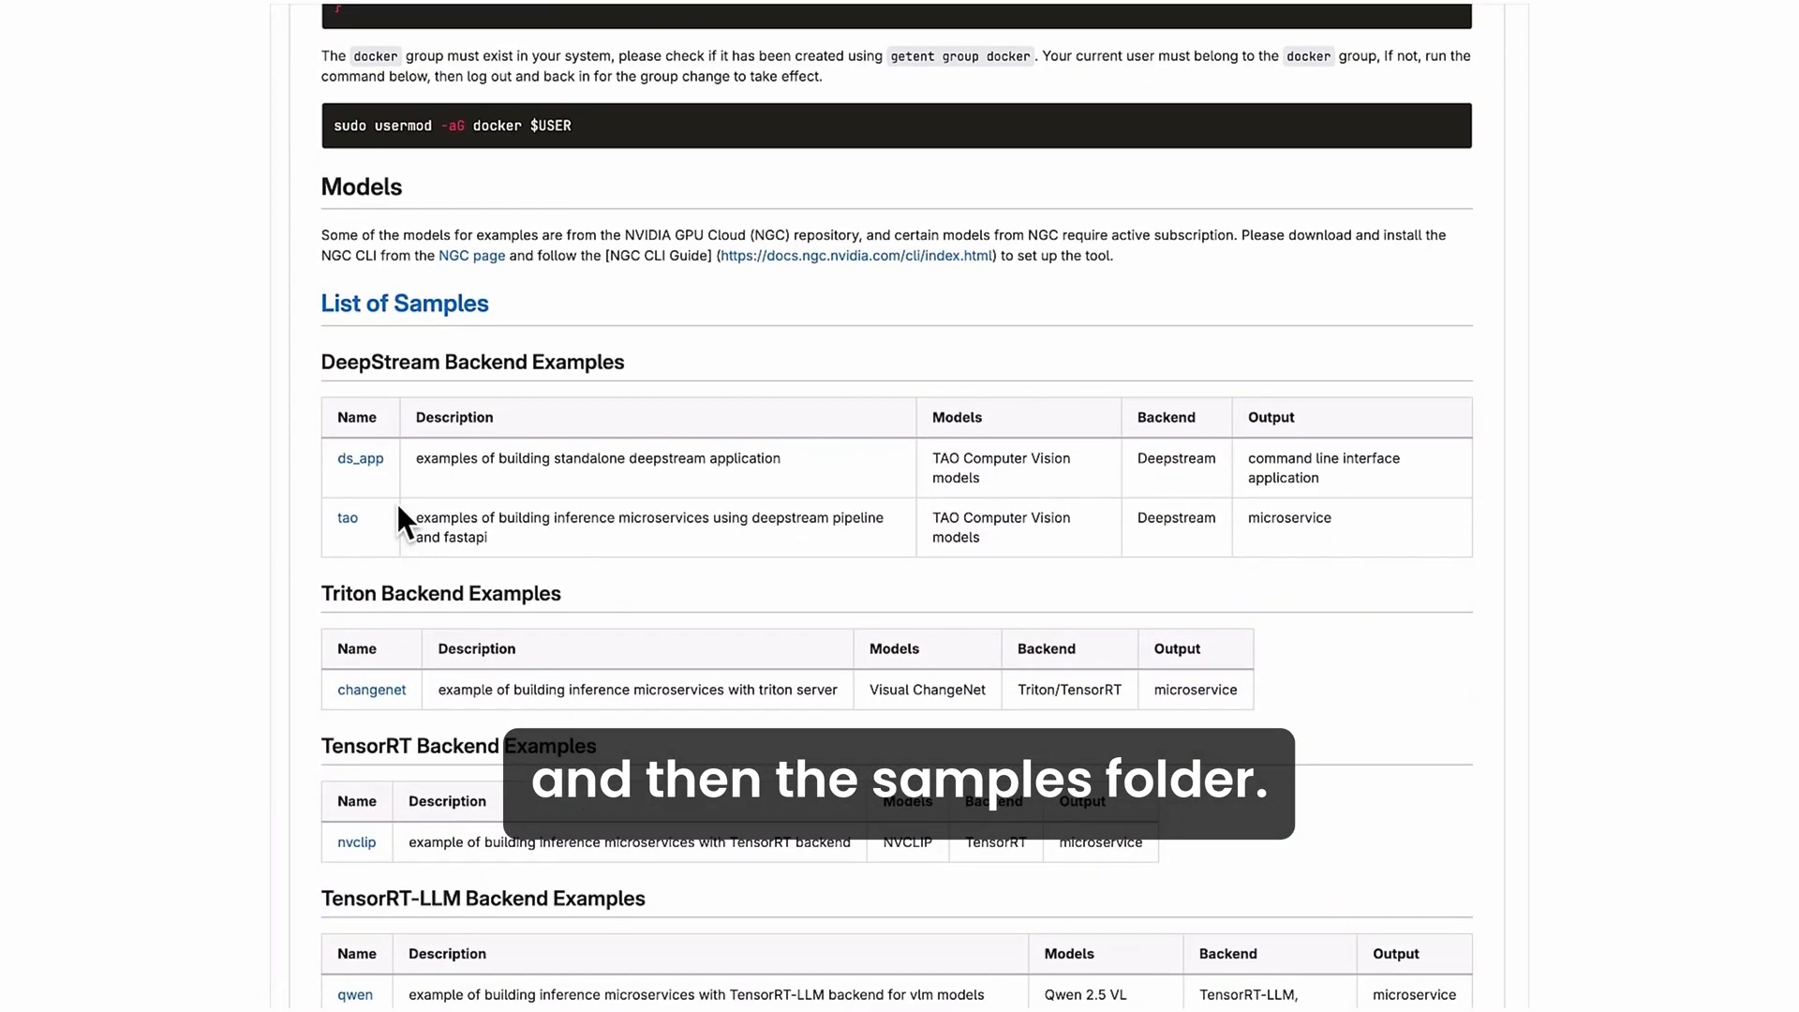
left_click(347, 517)
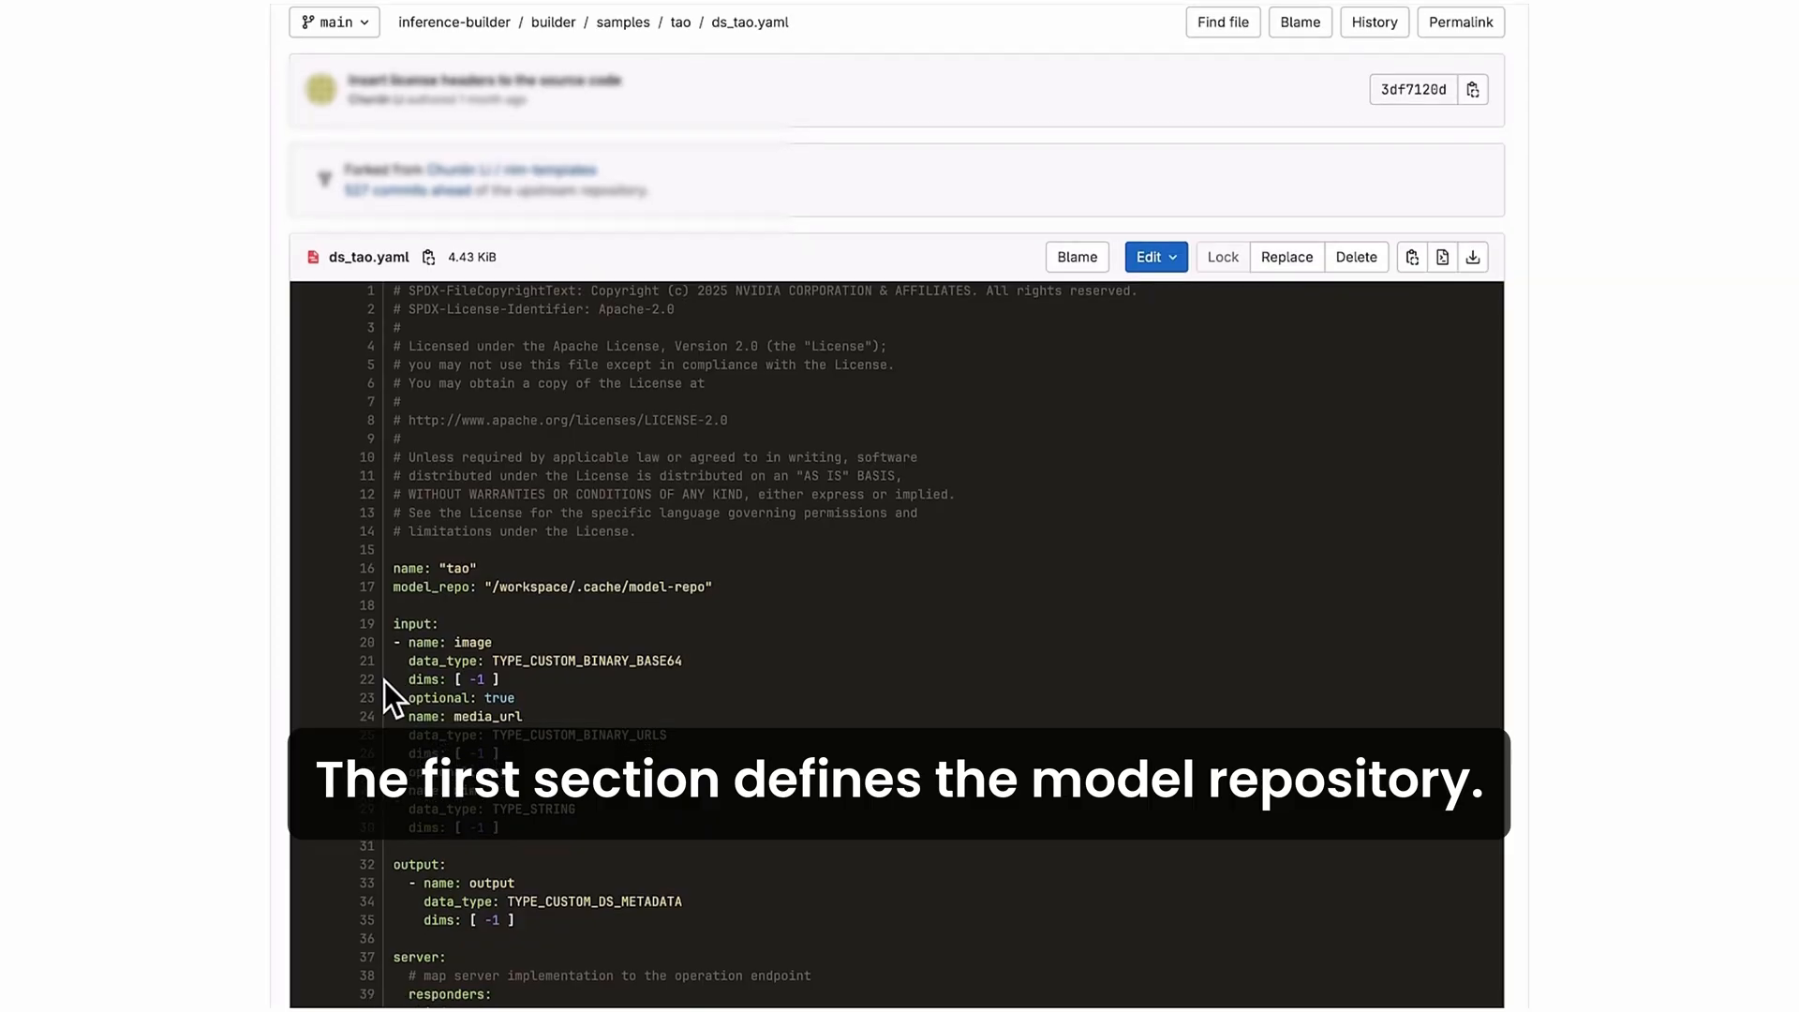
scroll("down", 3)
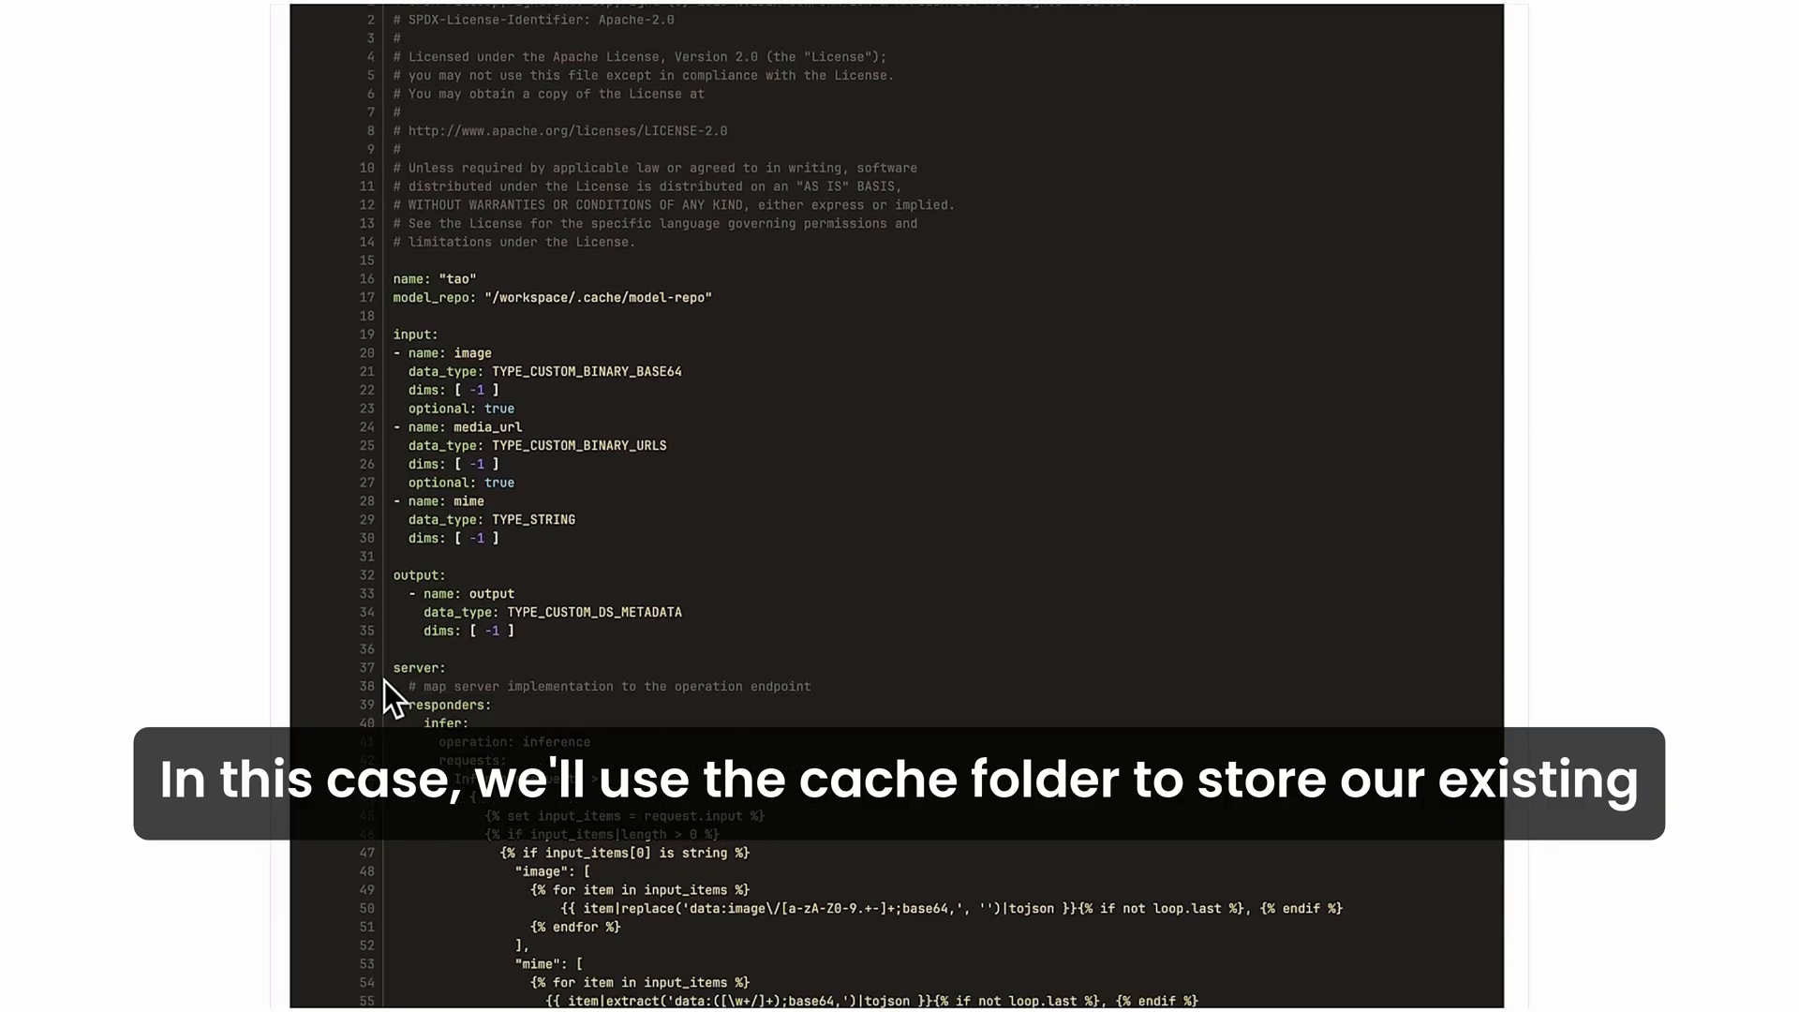
scroll("down", 3)
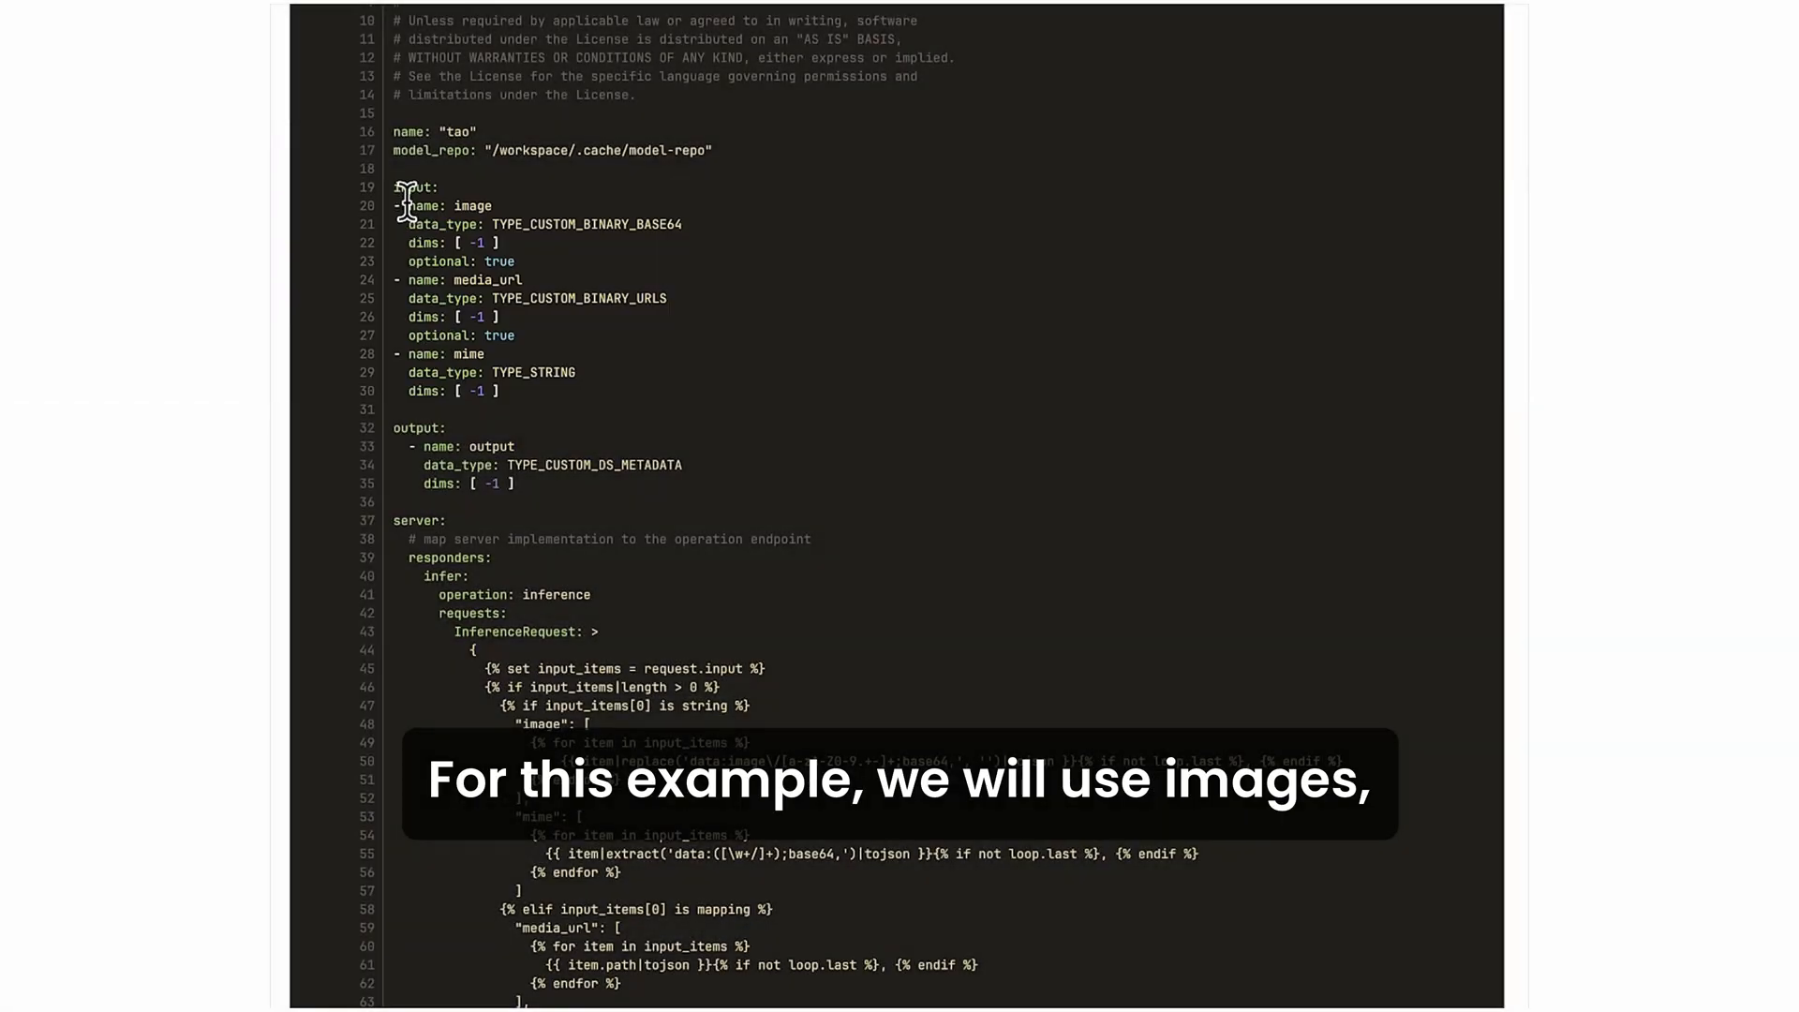
mouse_move(620, 610)
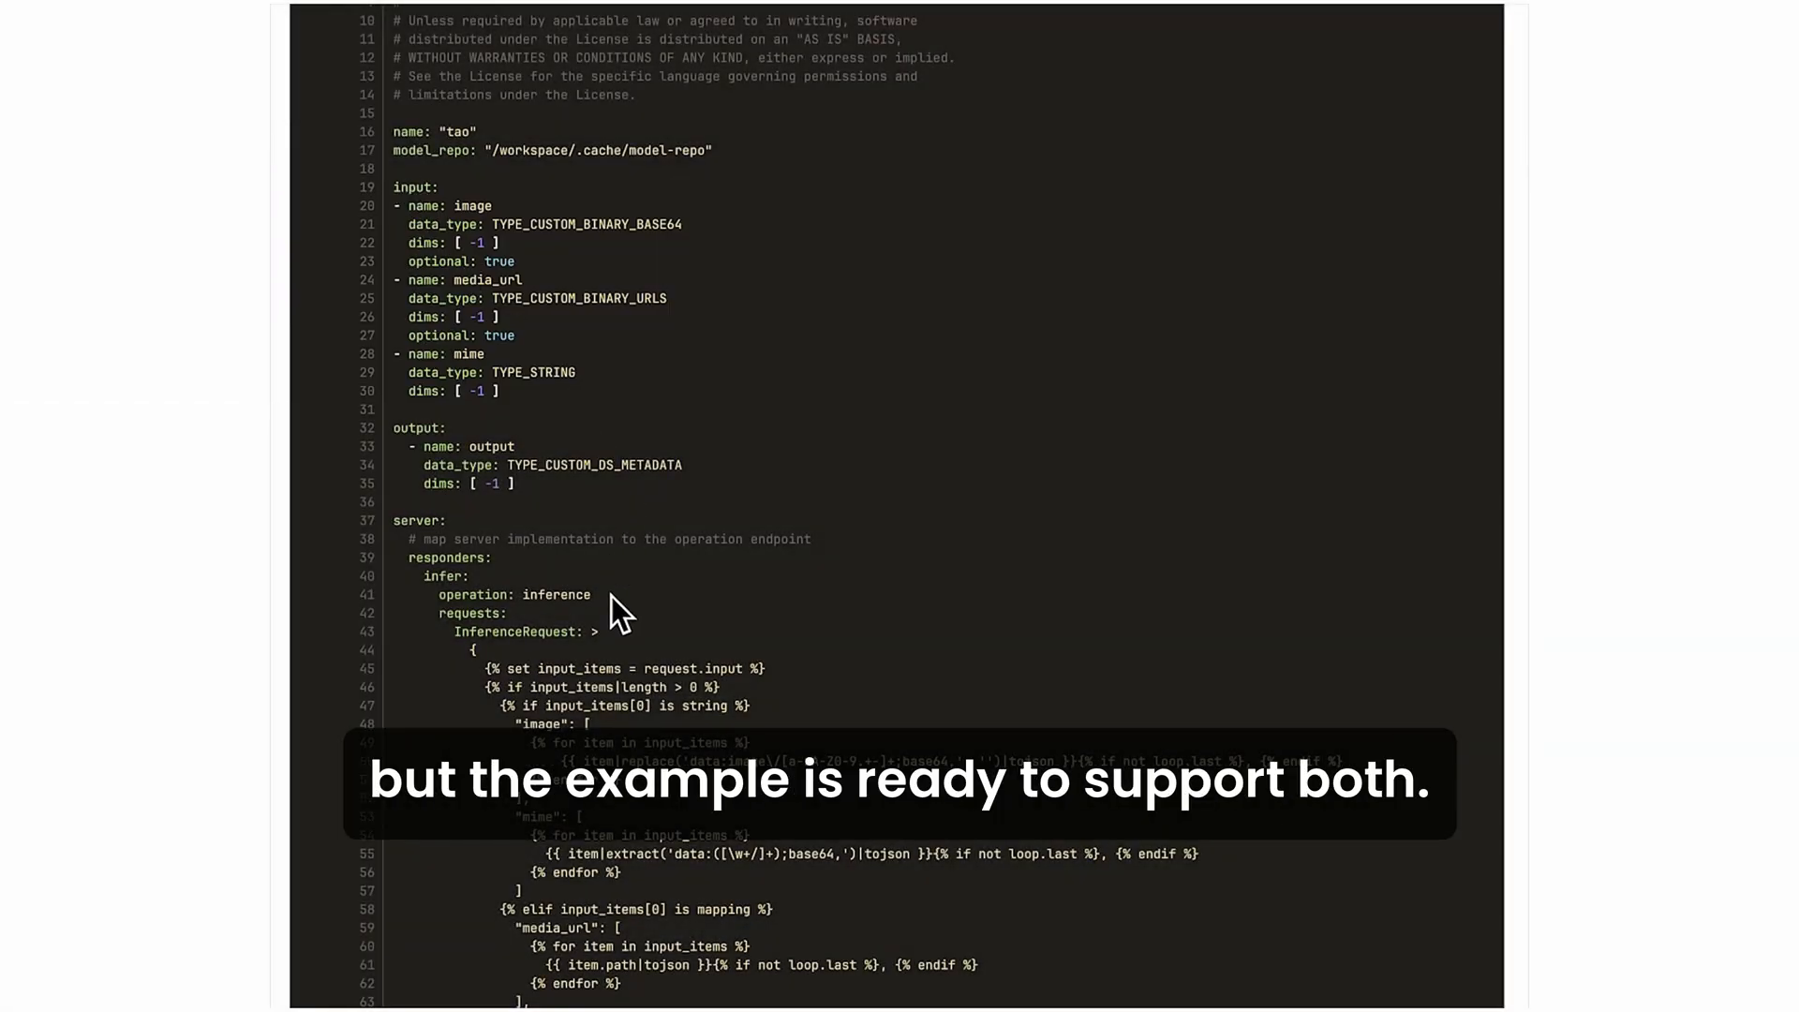
scroll("down", 3)
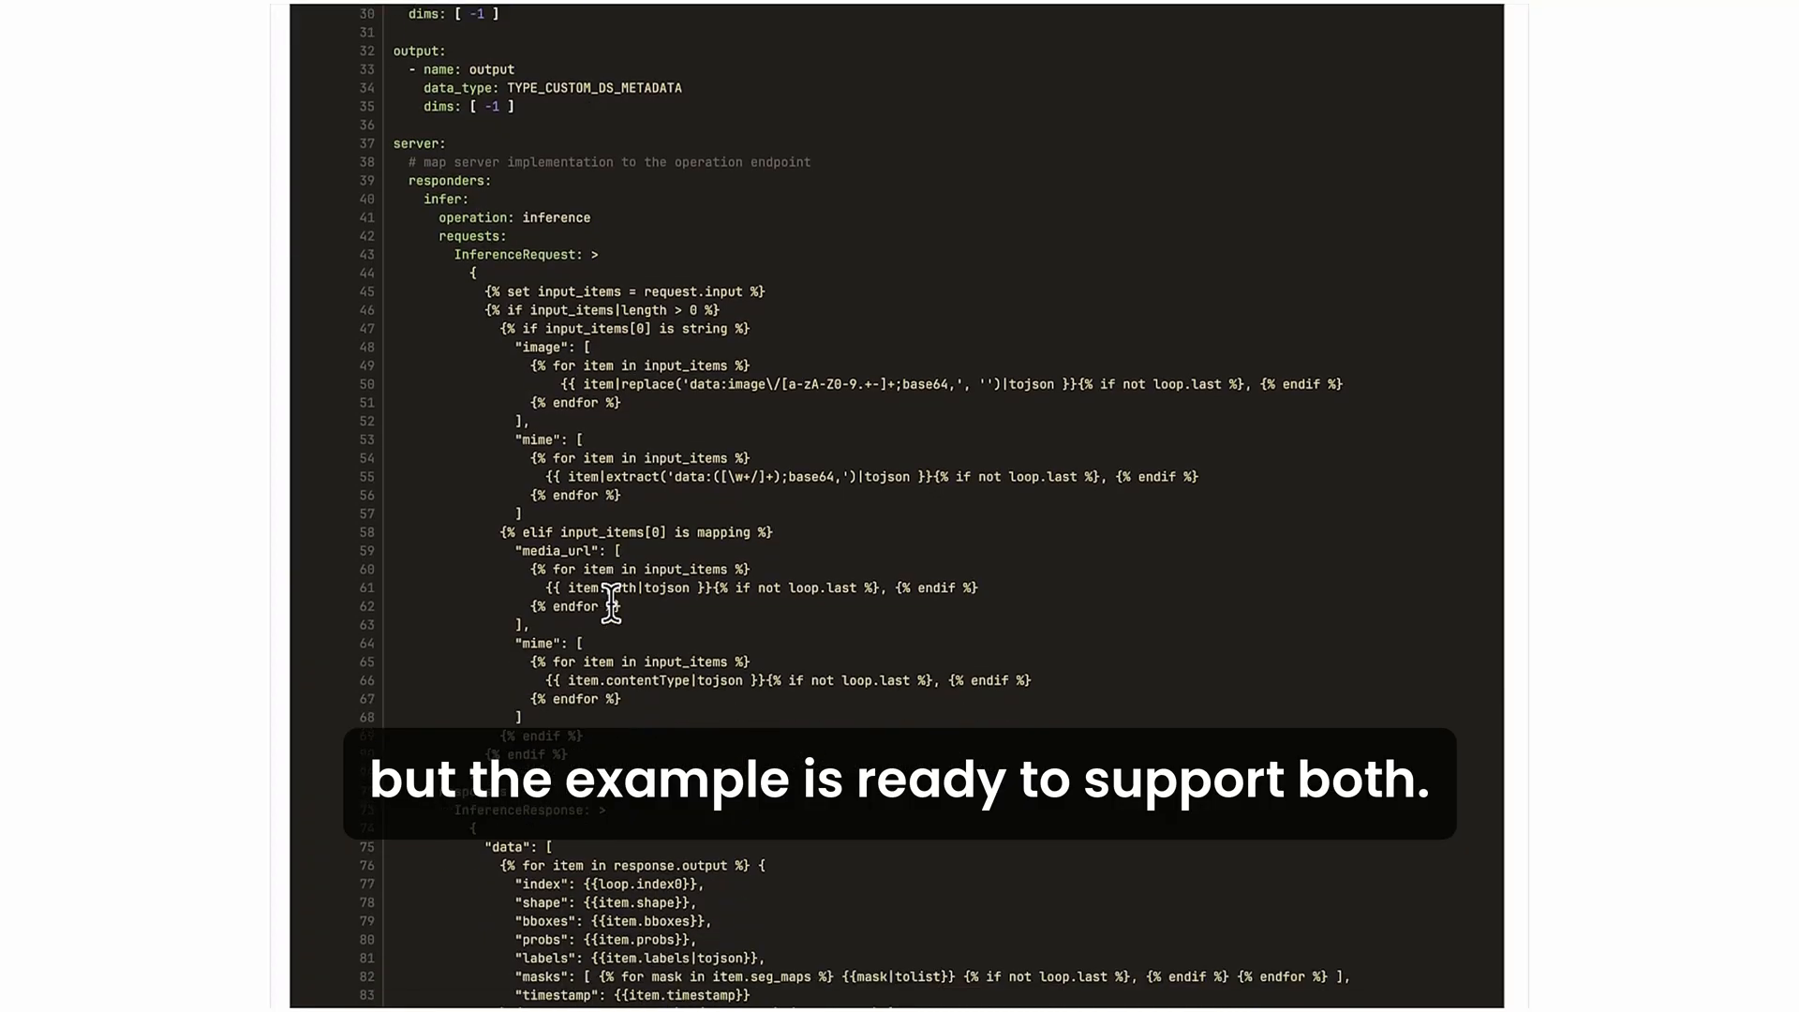
scroll("down", 3)
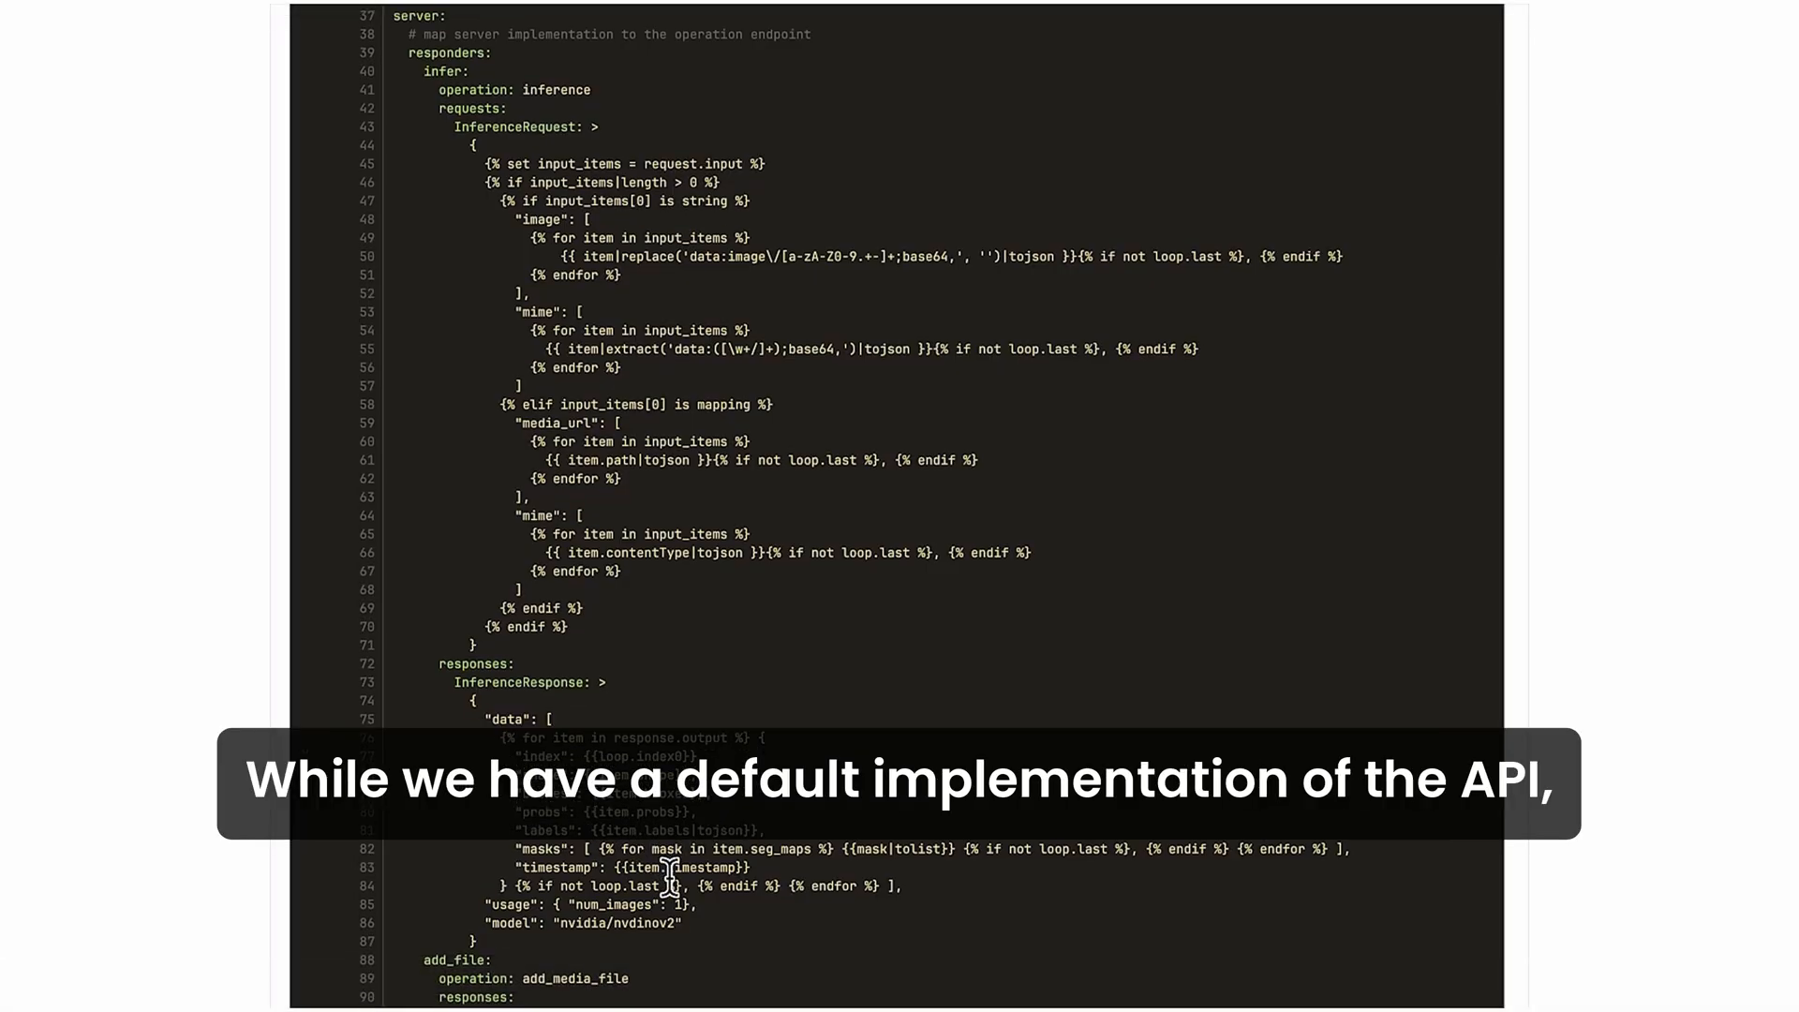
scroll("down", 3)
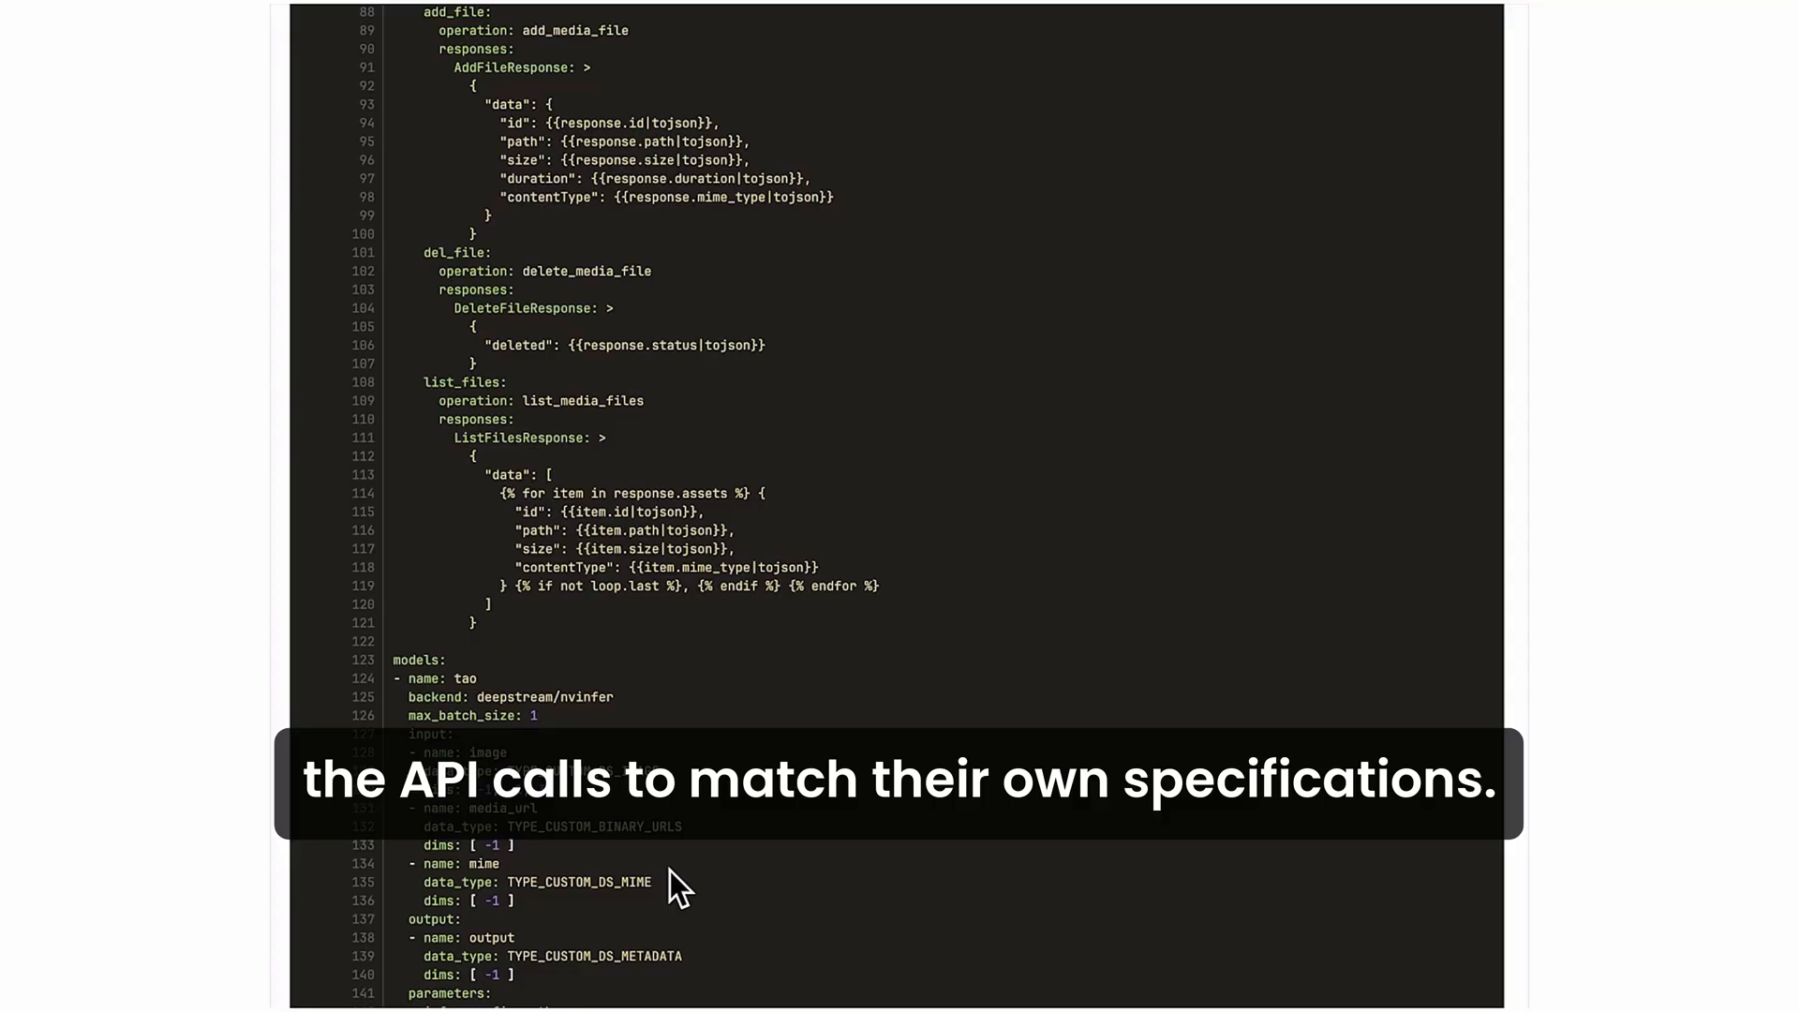
scroll("down", 3)
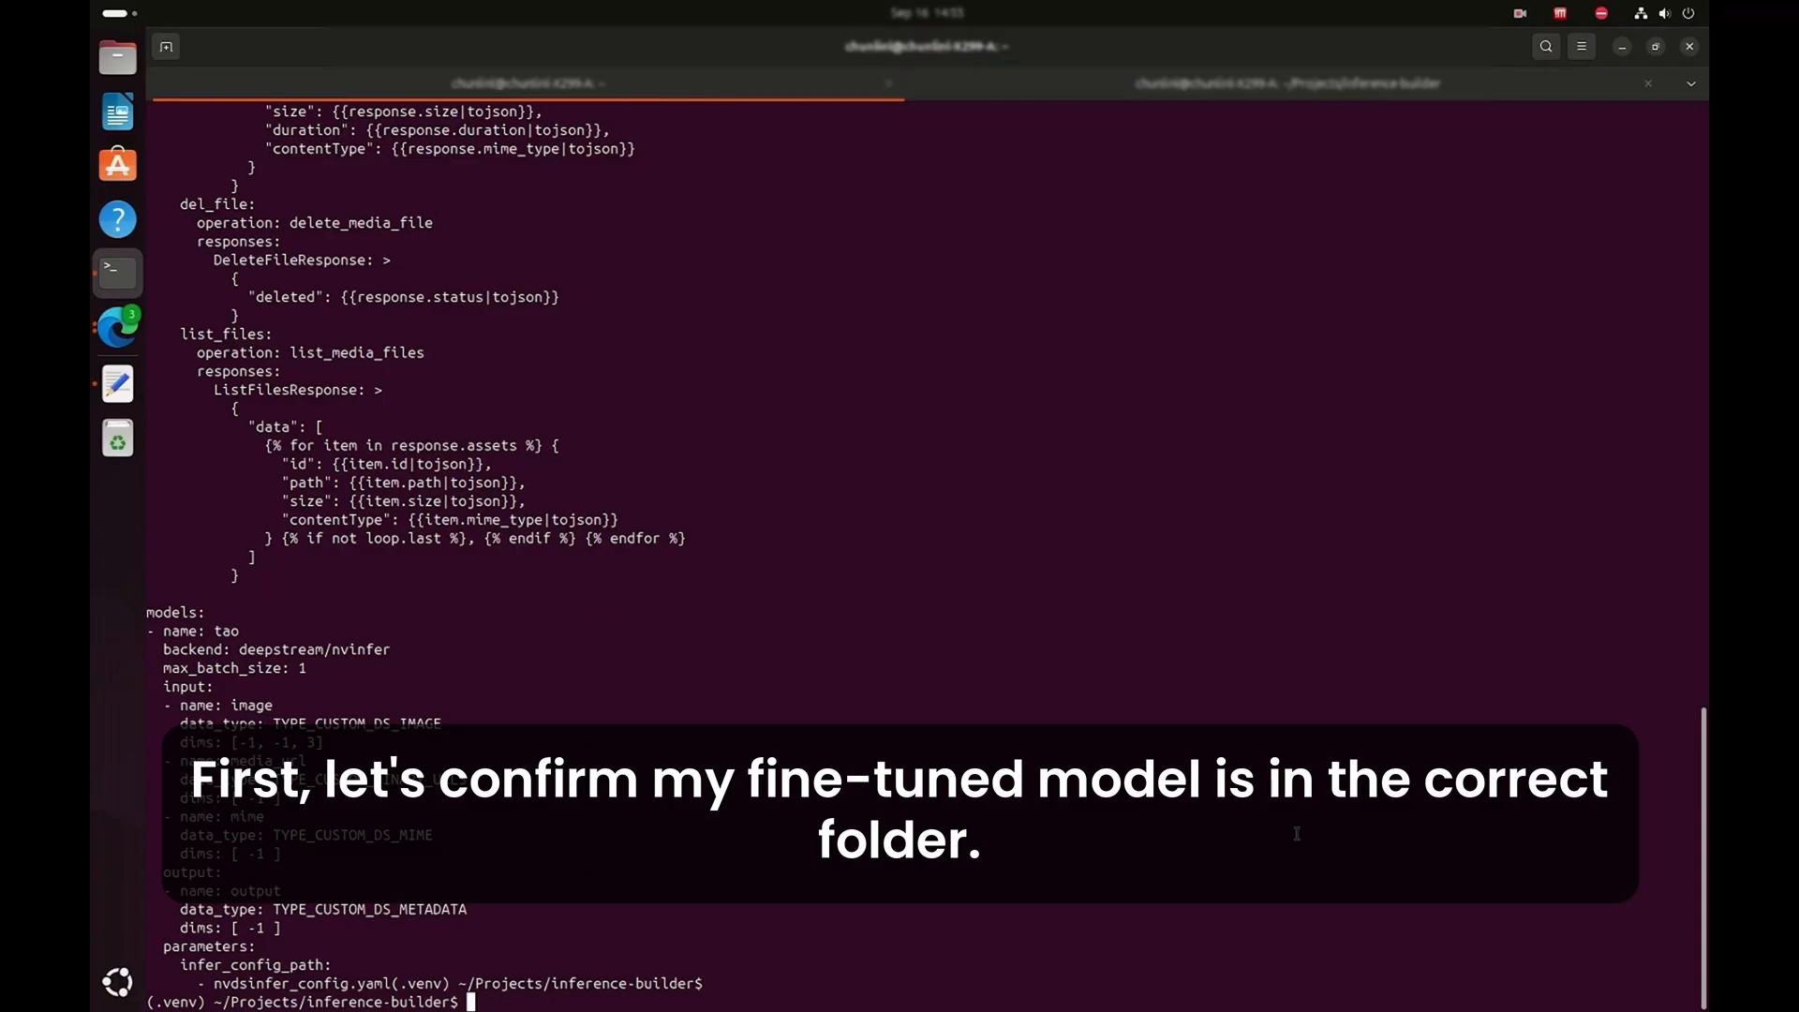
List ~/.cache/model-repo/ and run builder/main.py on builder/samples/tao/ds_tao.yaml to build the tao app.
type("ls")
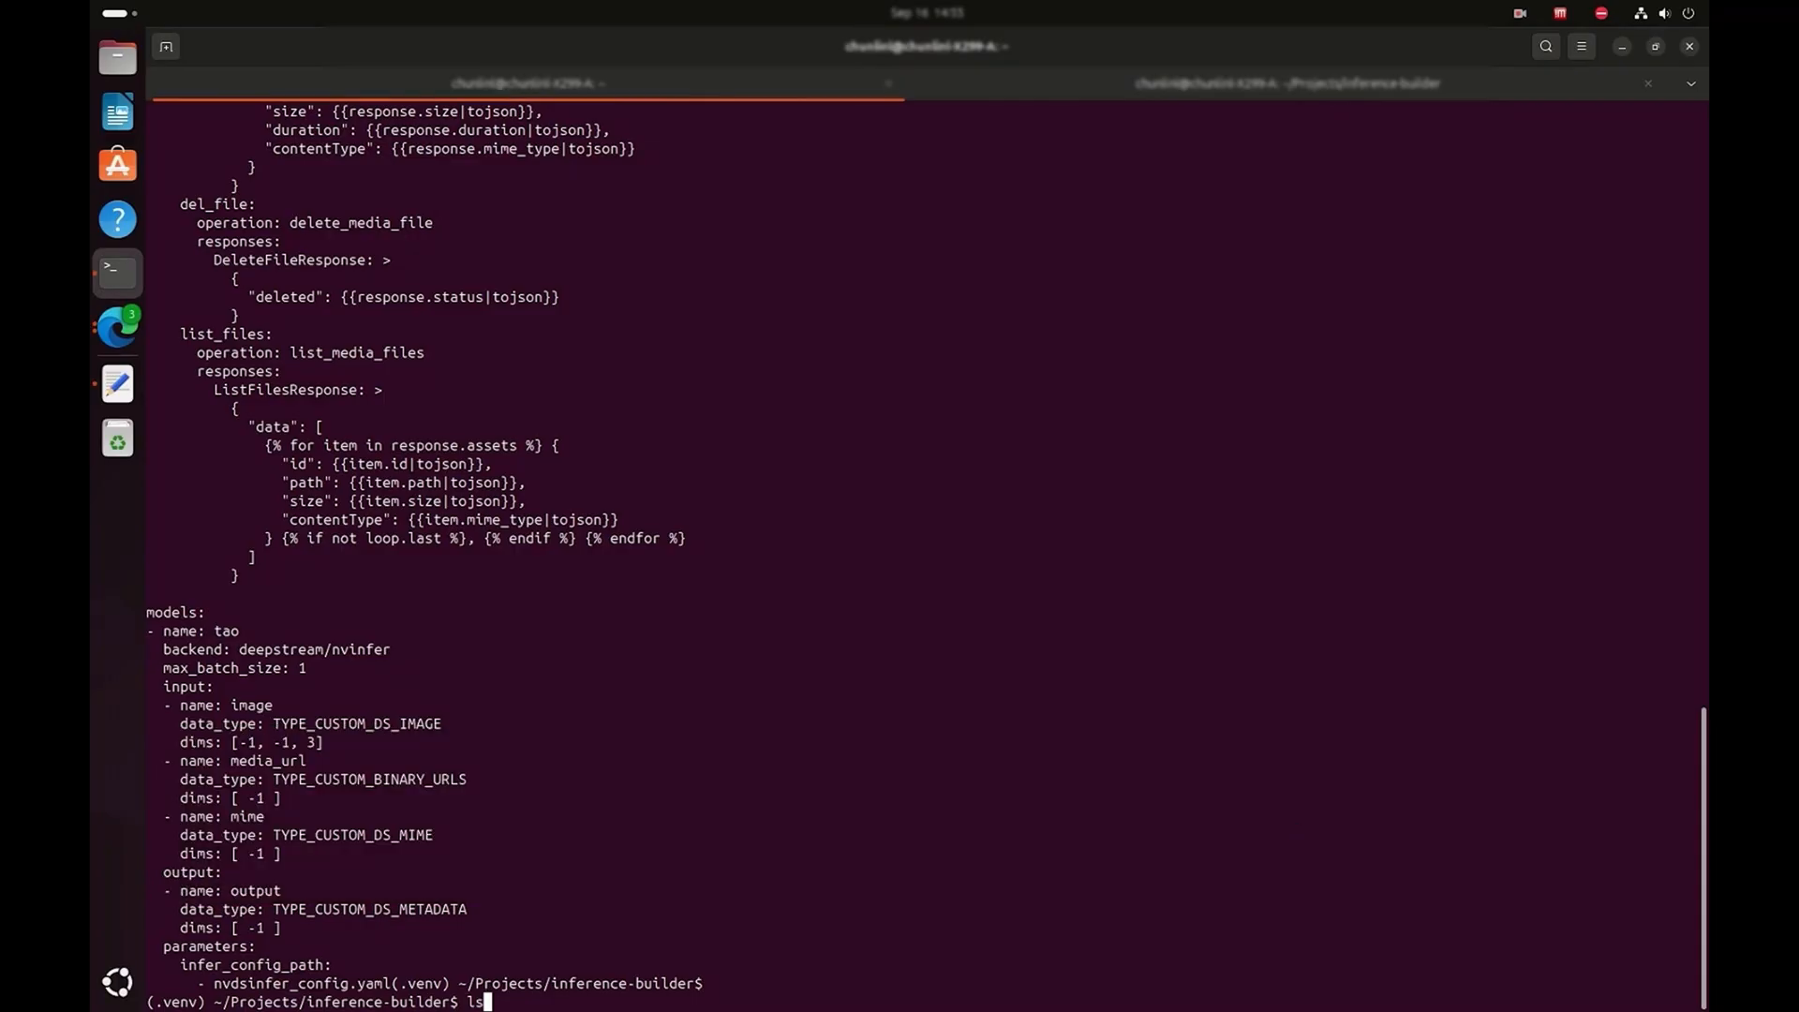
type("~/.cache/model-repo/rtdetr_pcb/")
type("python b")
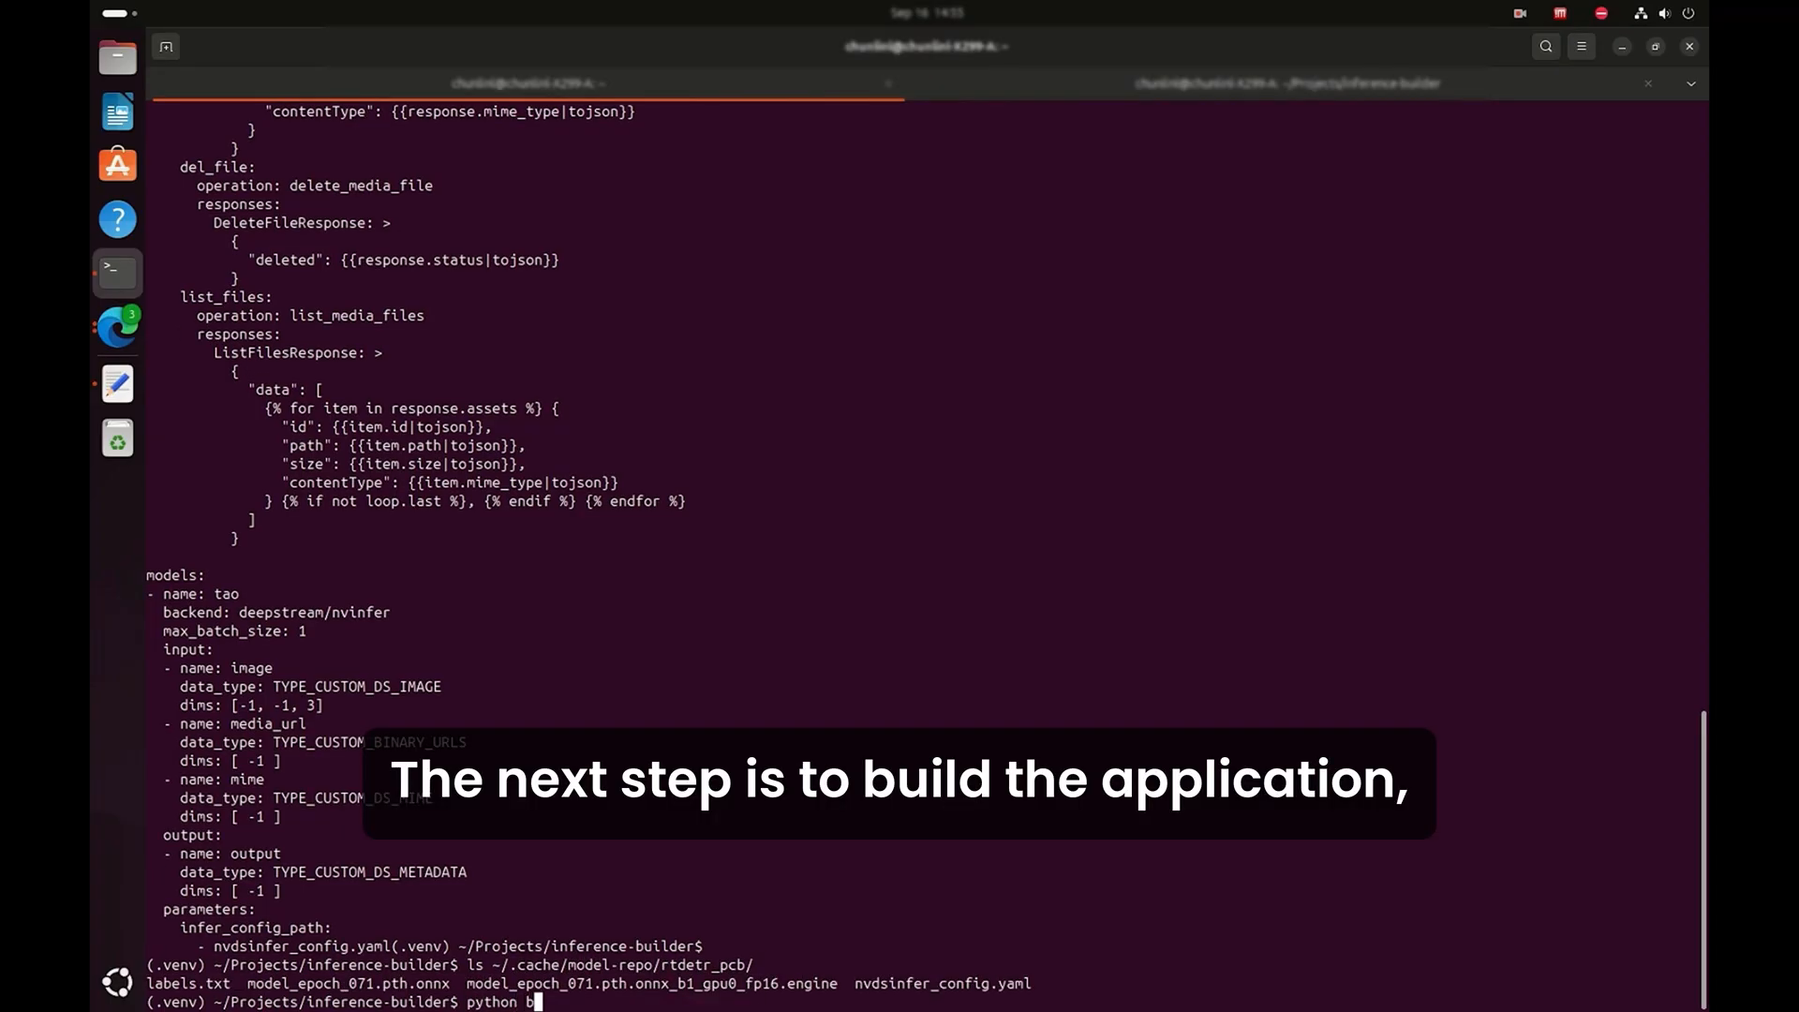
type("uilder/main.py builder/samples/tao/ds_tao.yaml -a builder/samples/tao/openapi.yaml -o builder/samples/tao/ -")
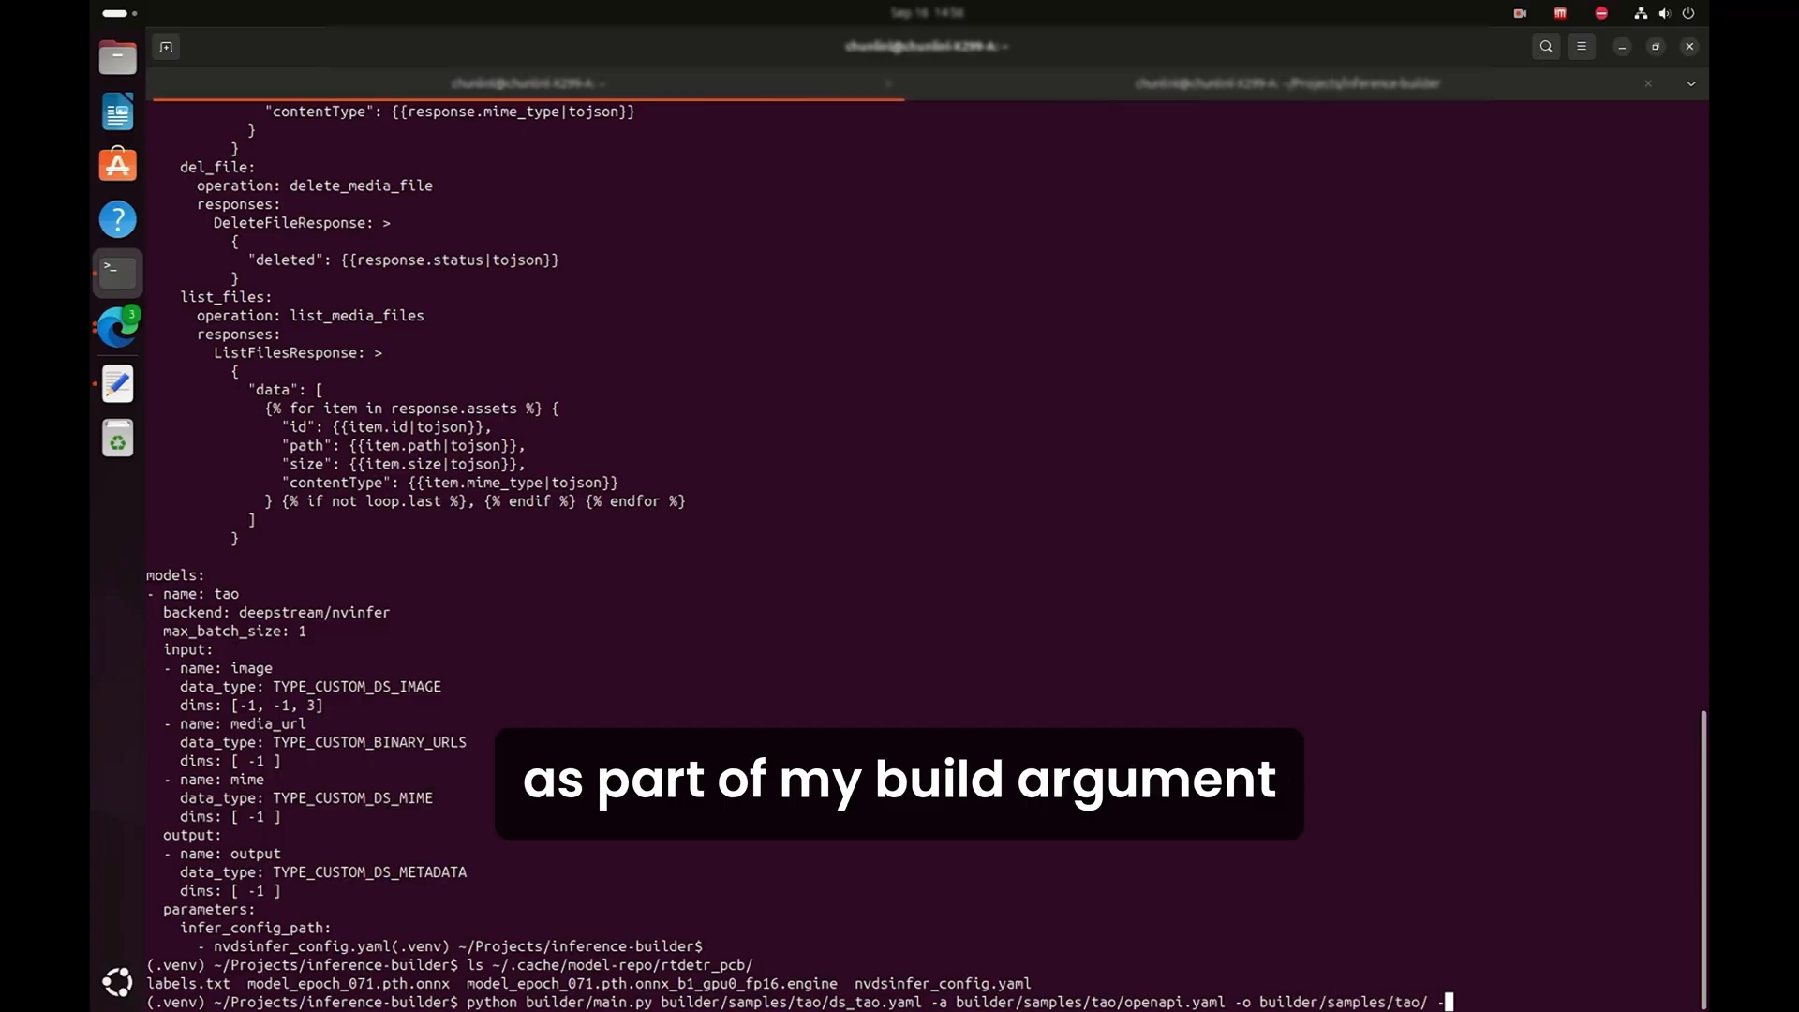
key("Return")
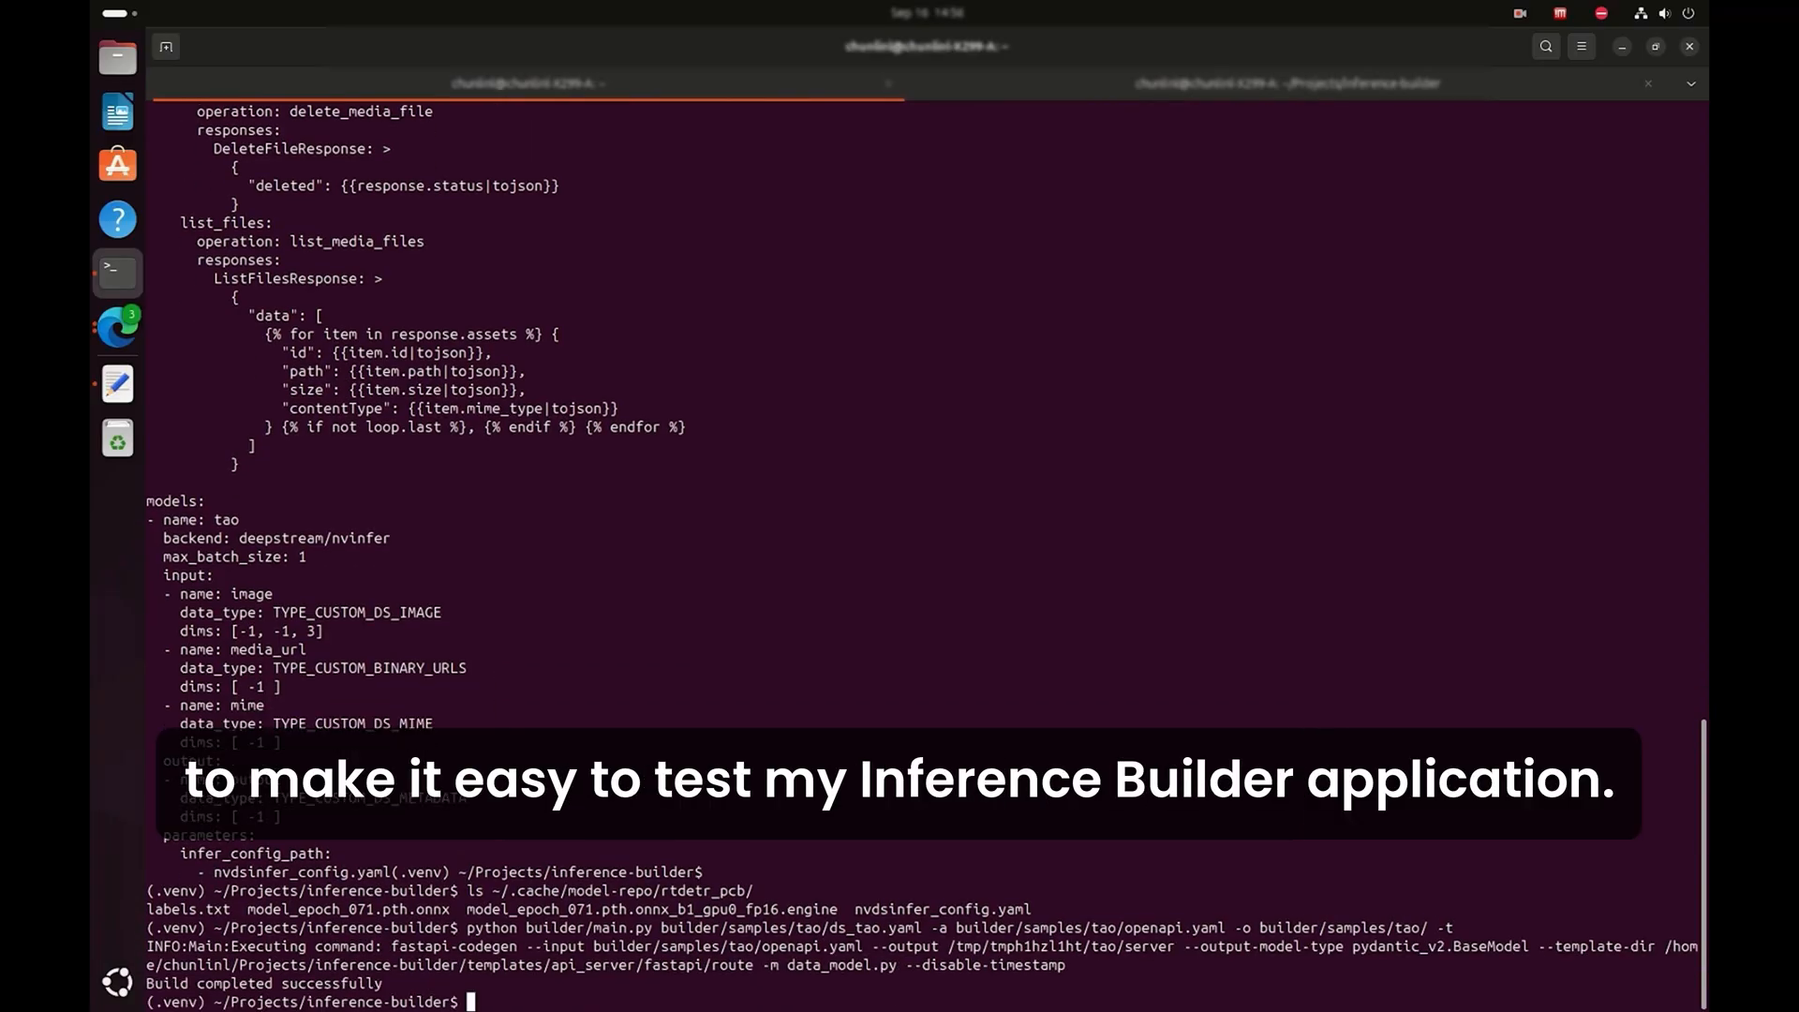
type("l")
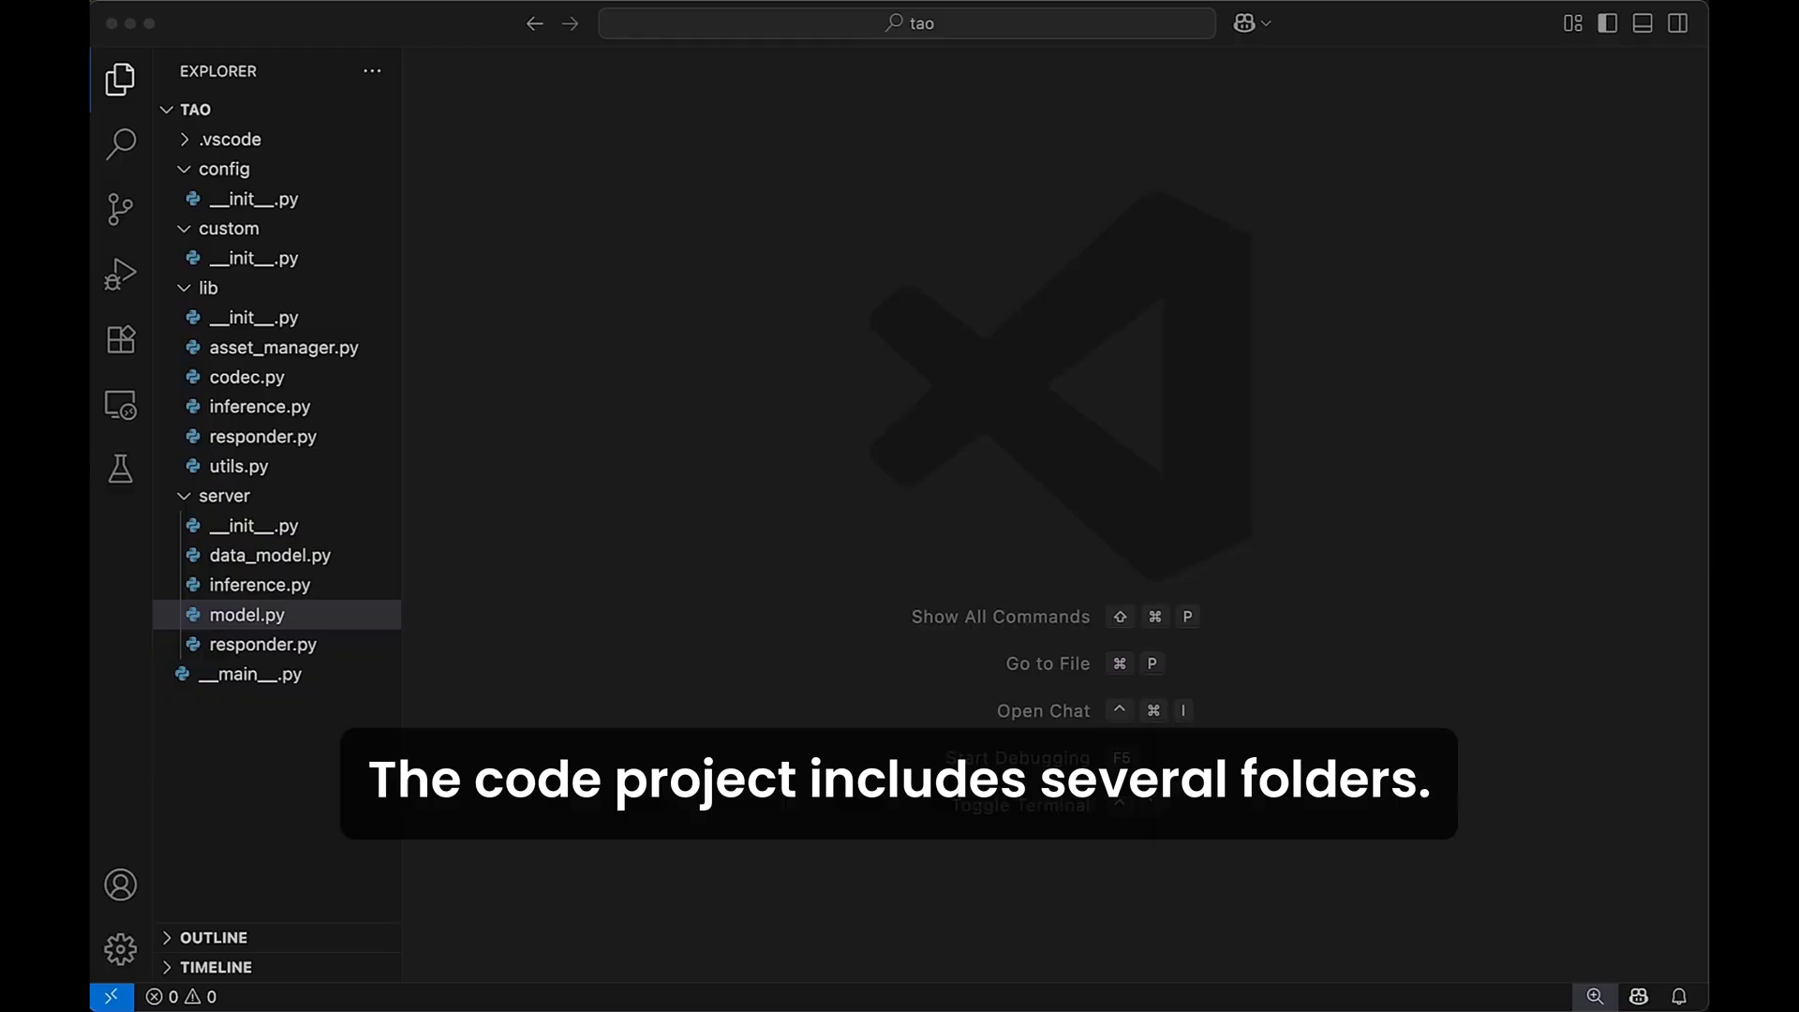
mouse_move(379, 220)
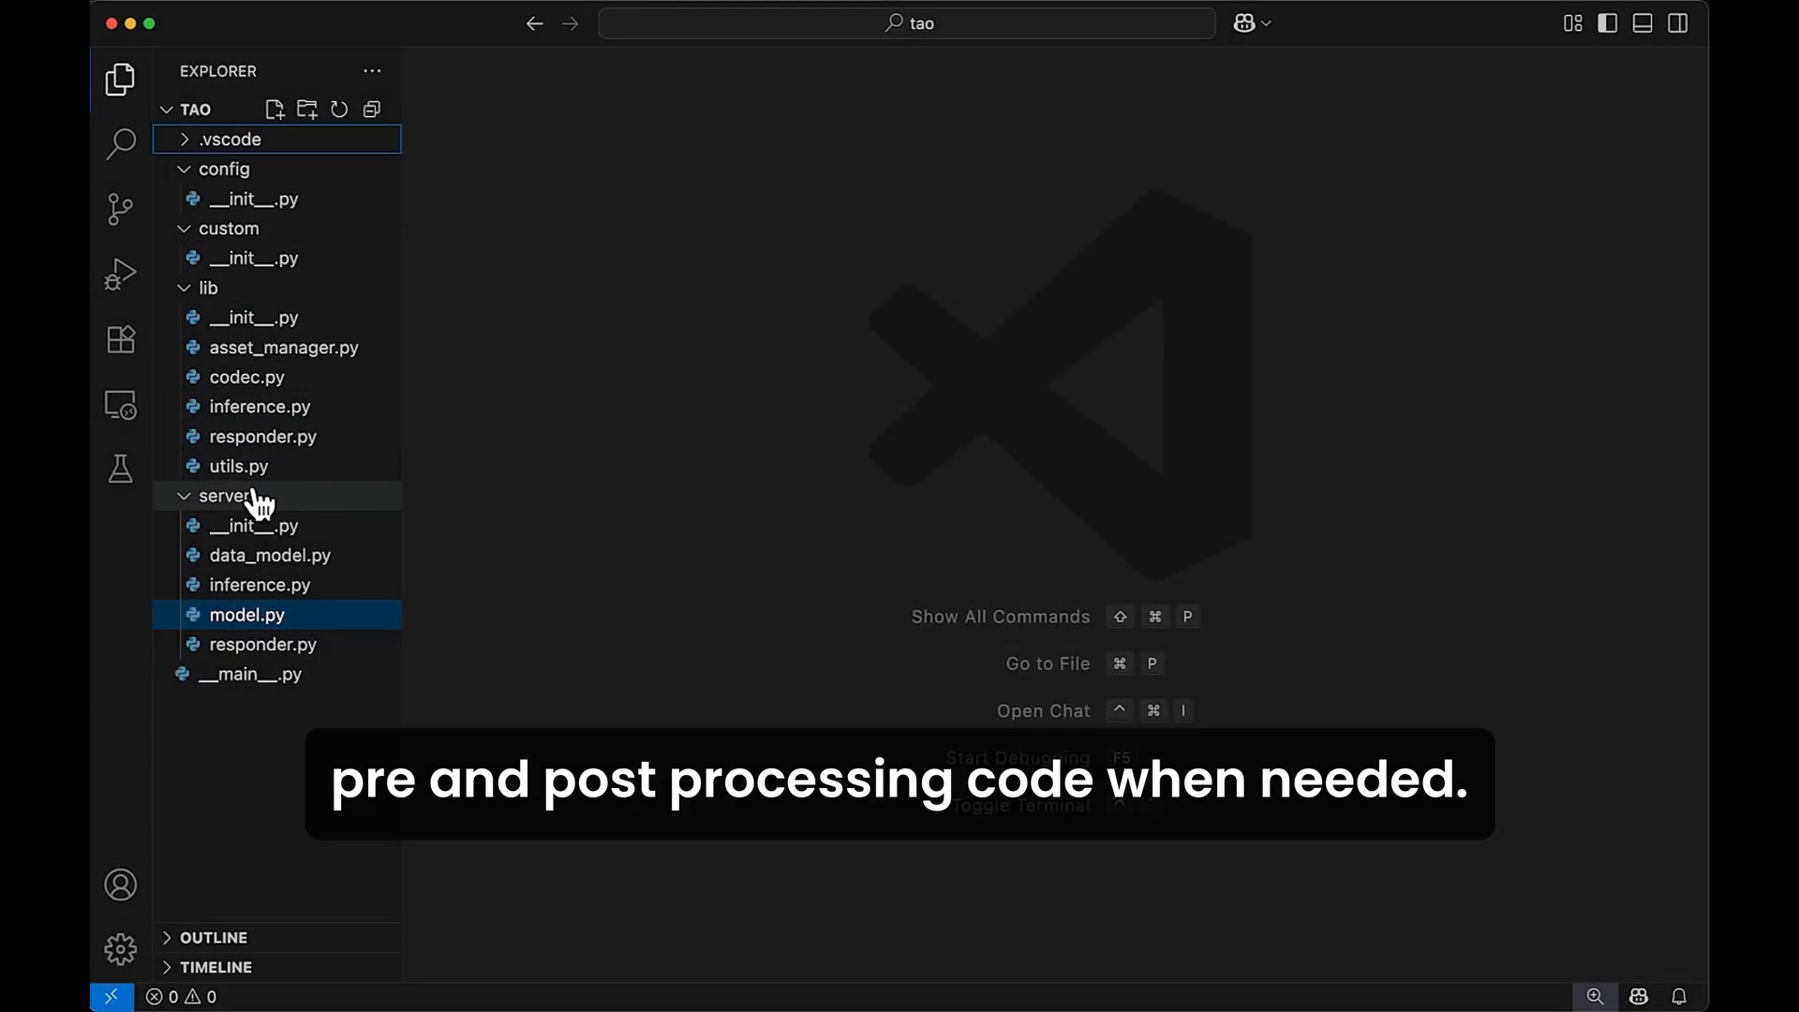
Review server/model.py's classes down to the DeepStream backend's inference flow block.
double_click(247, 613)
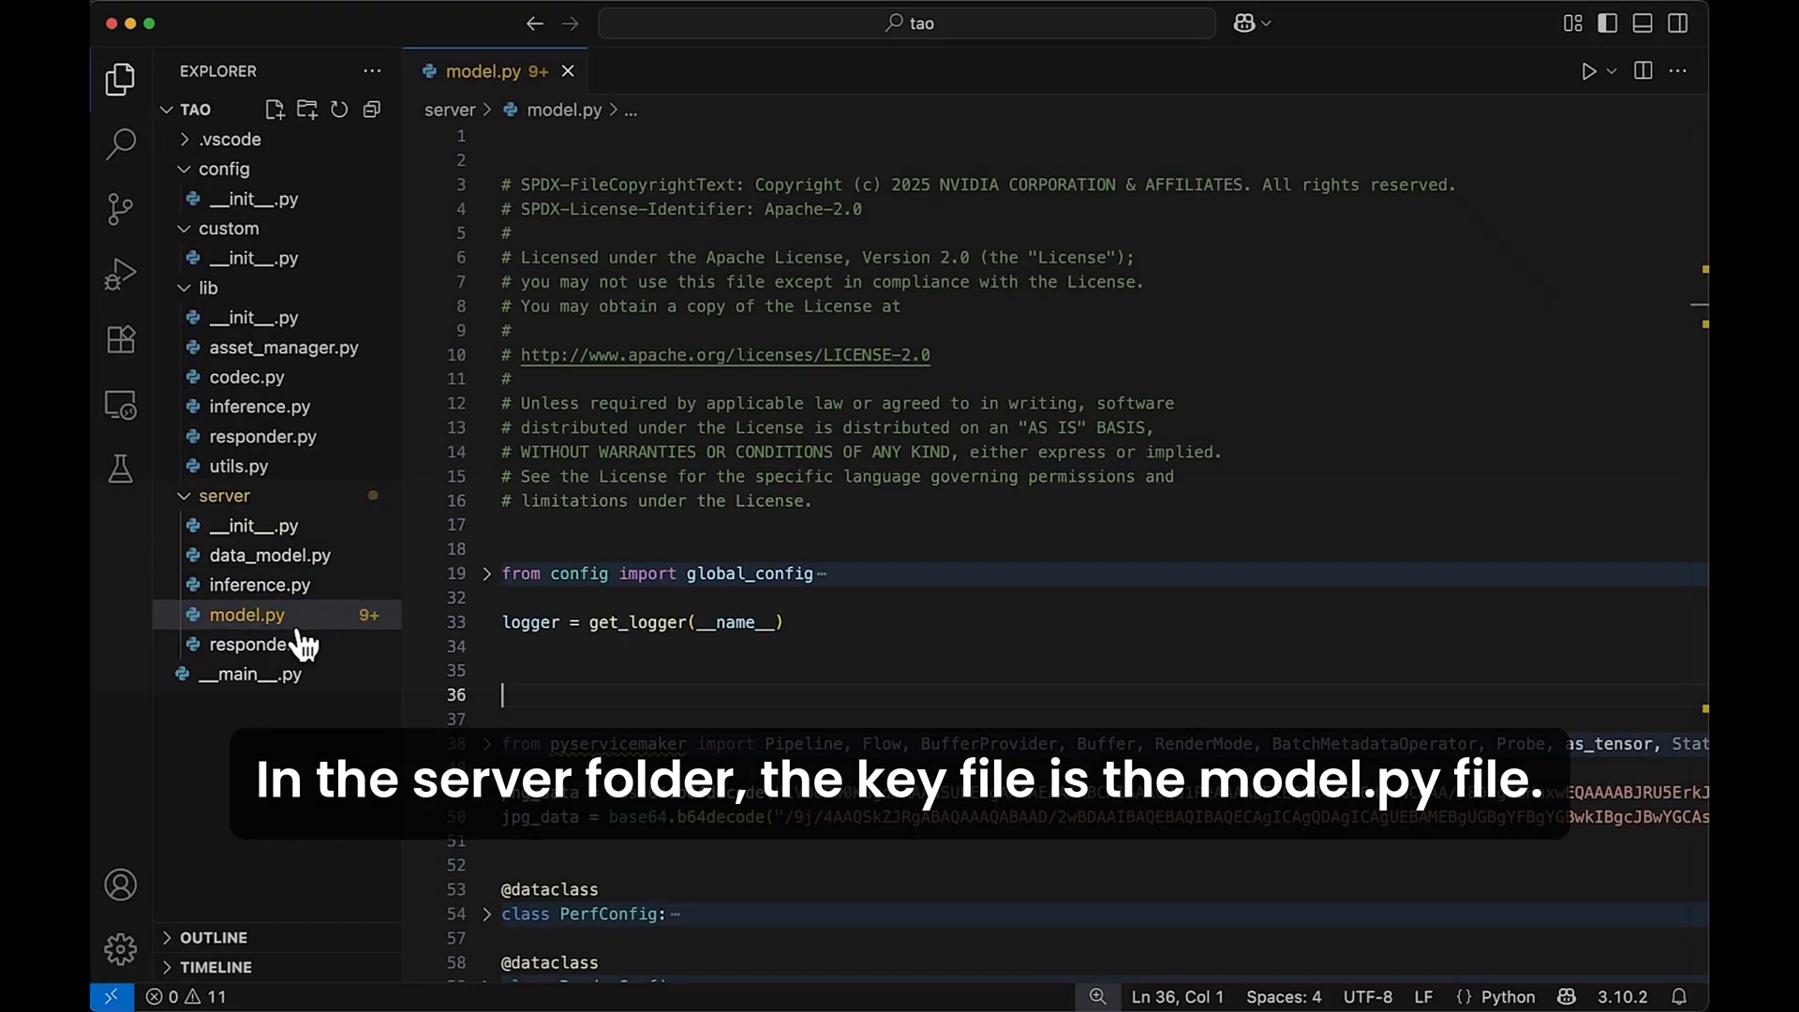
scroll("down", 3)
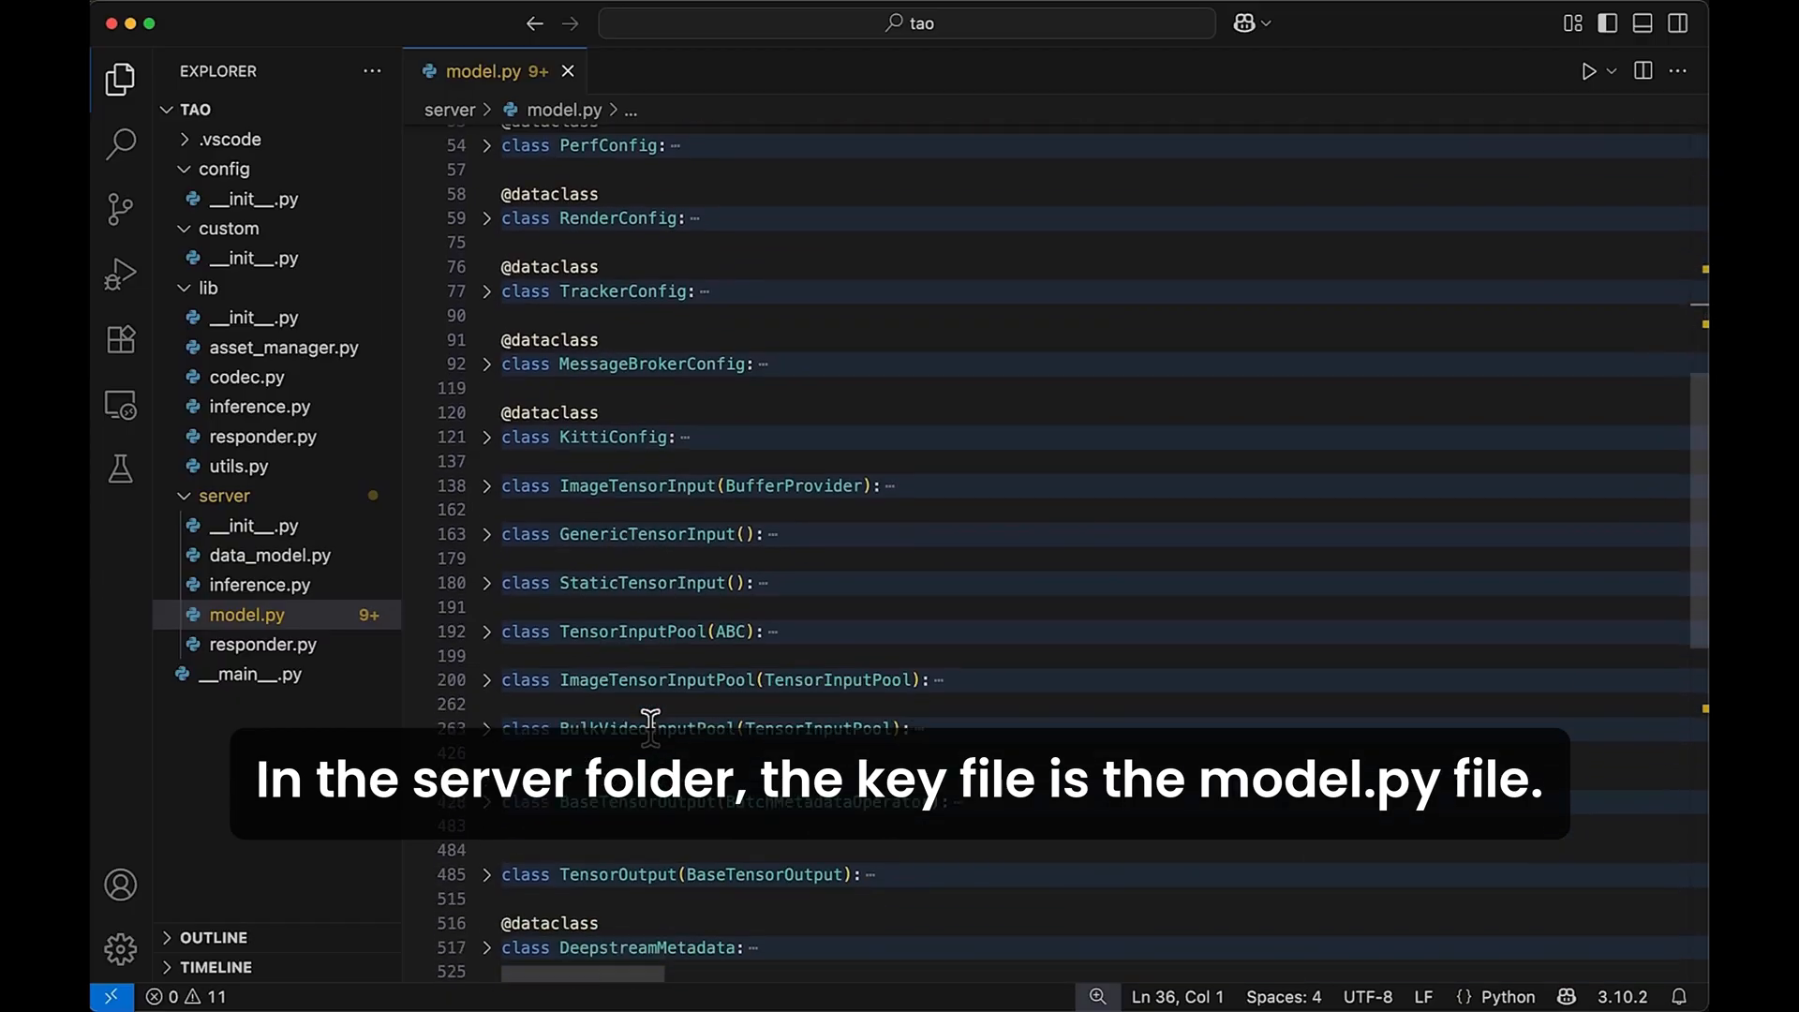
scroll("down", 3)
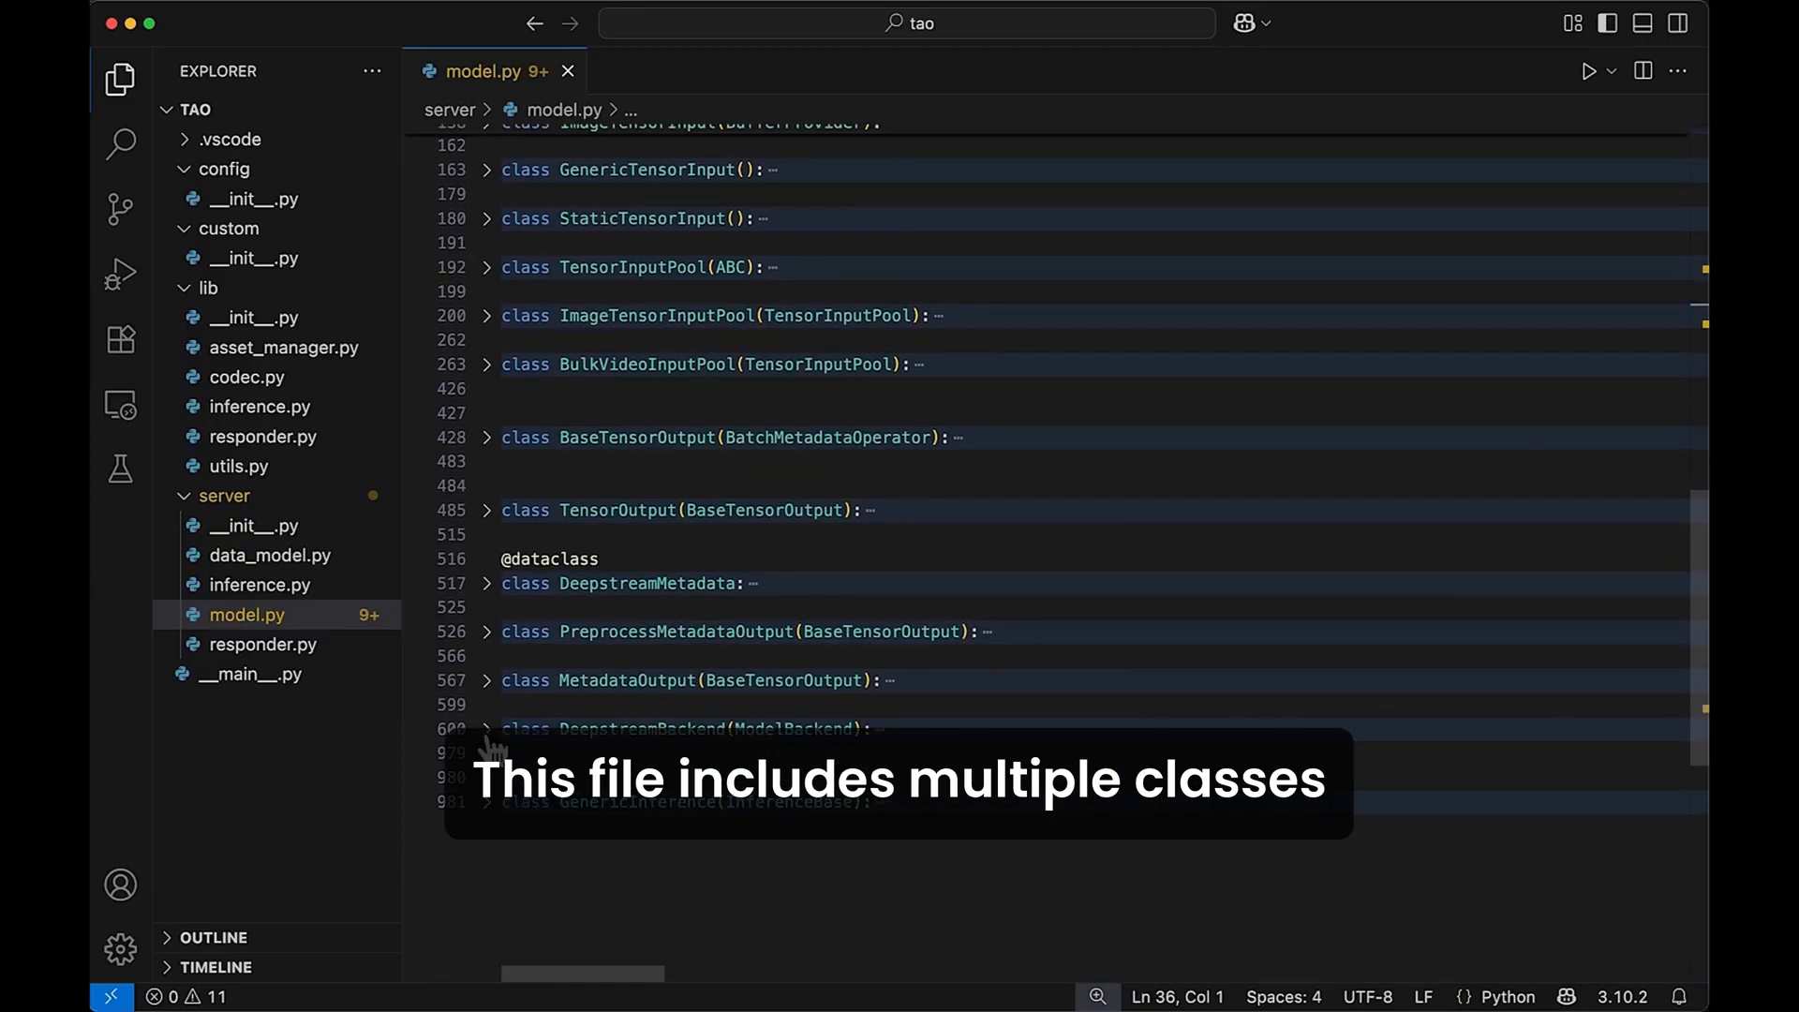
scroll("down", 3)
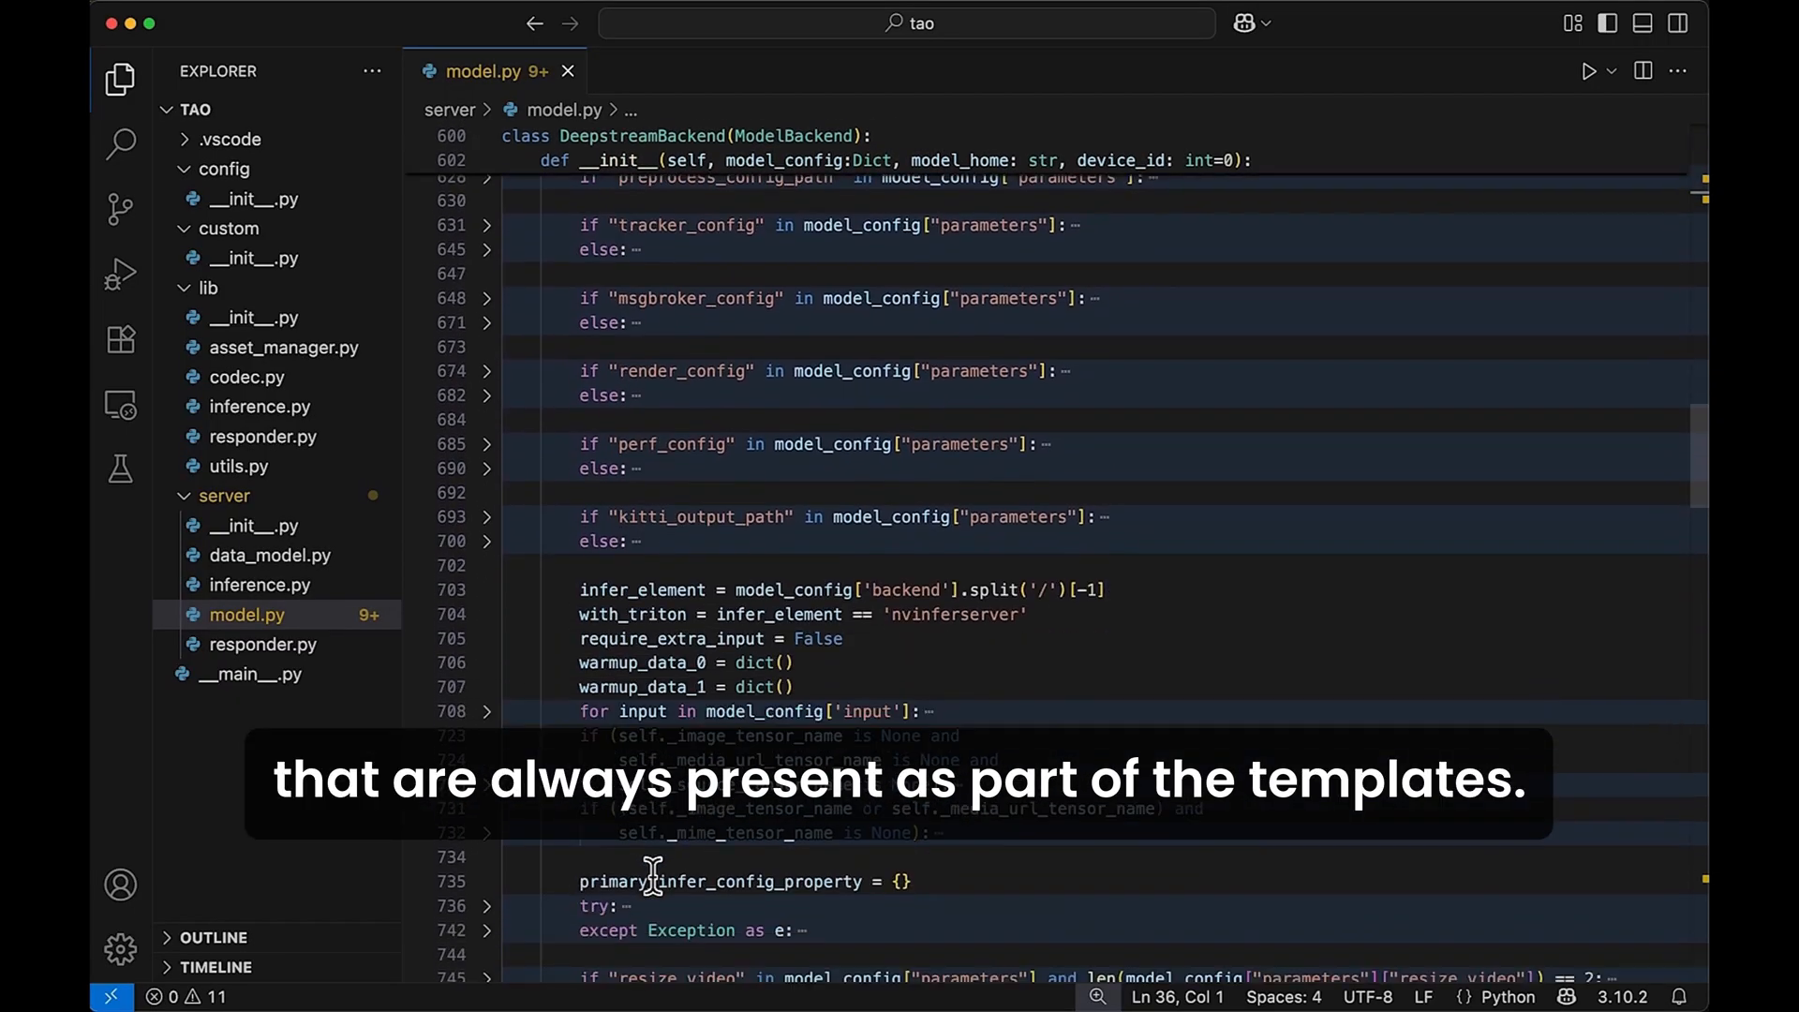
scroll("down", 3)
type("flow")
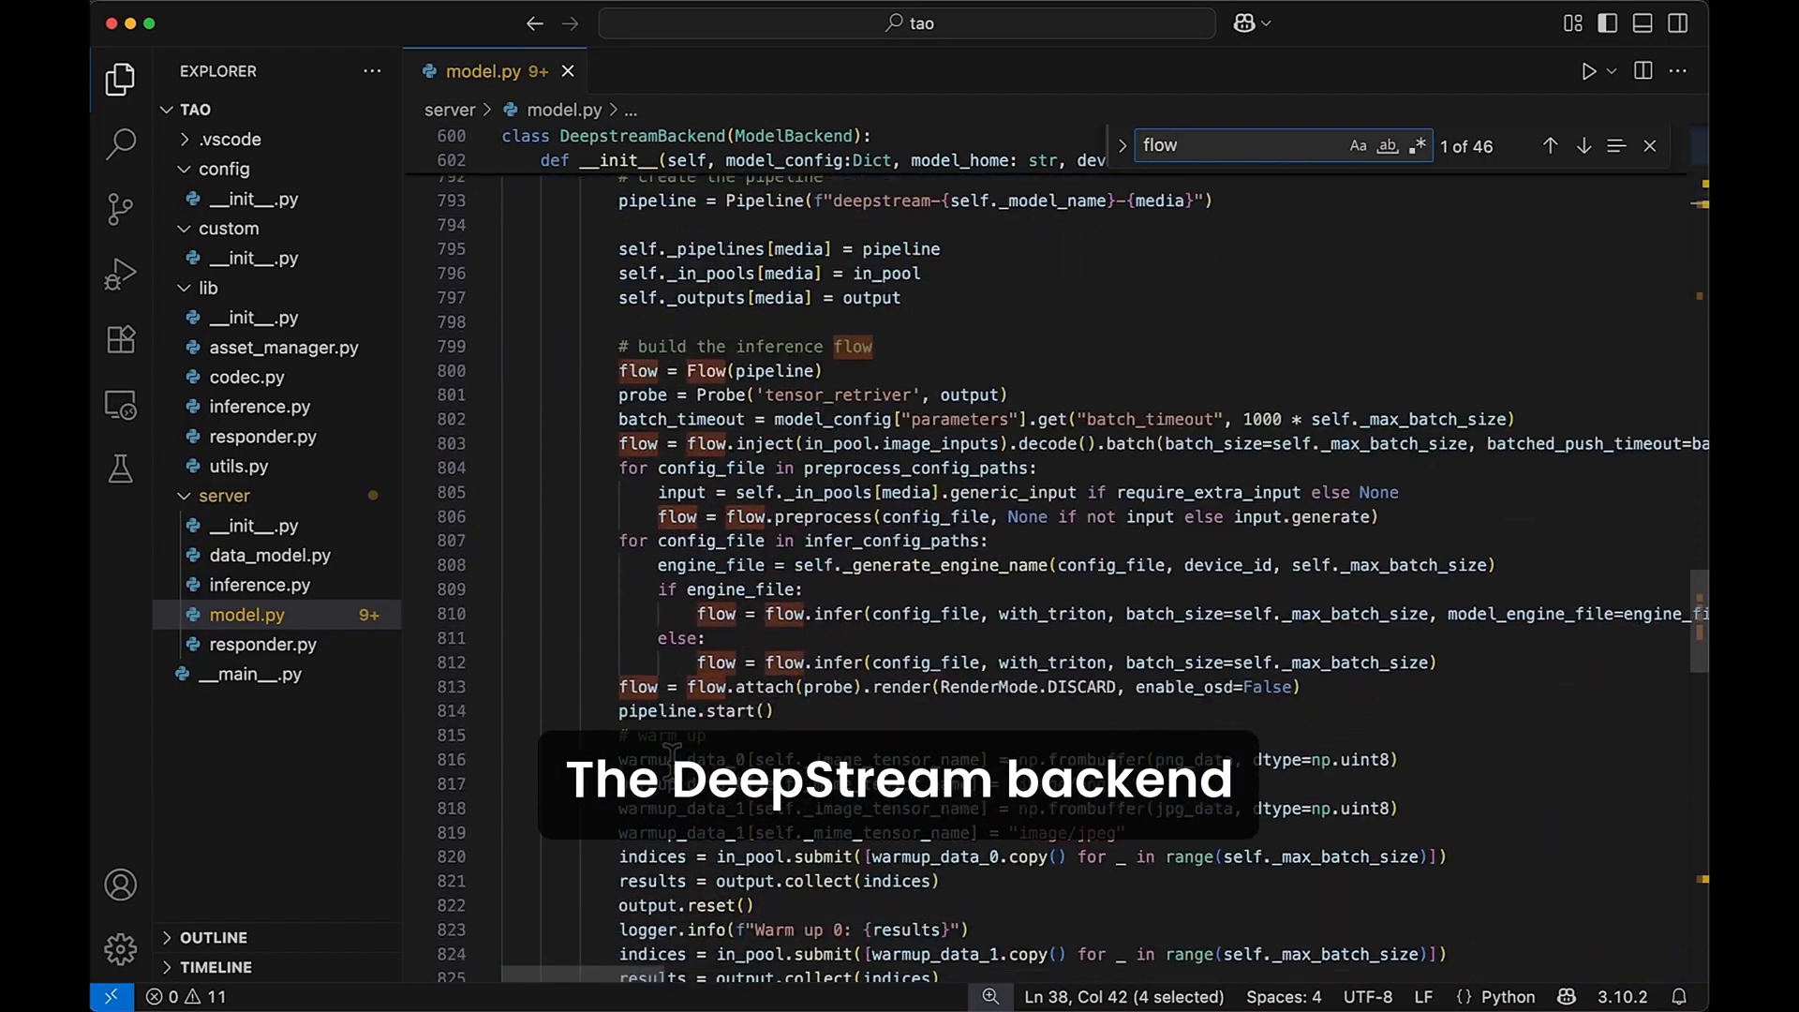
scroll("down", 3)
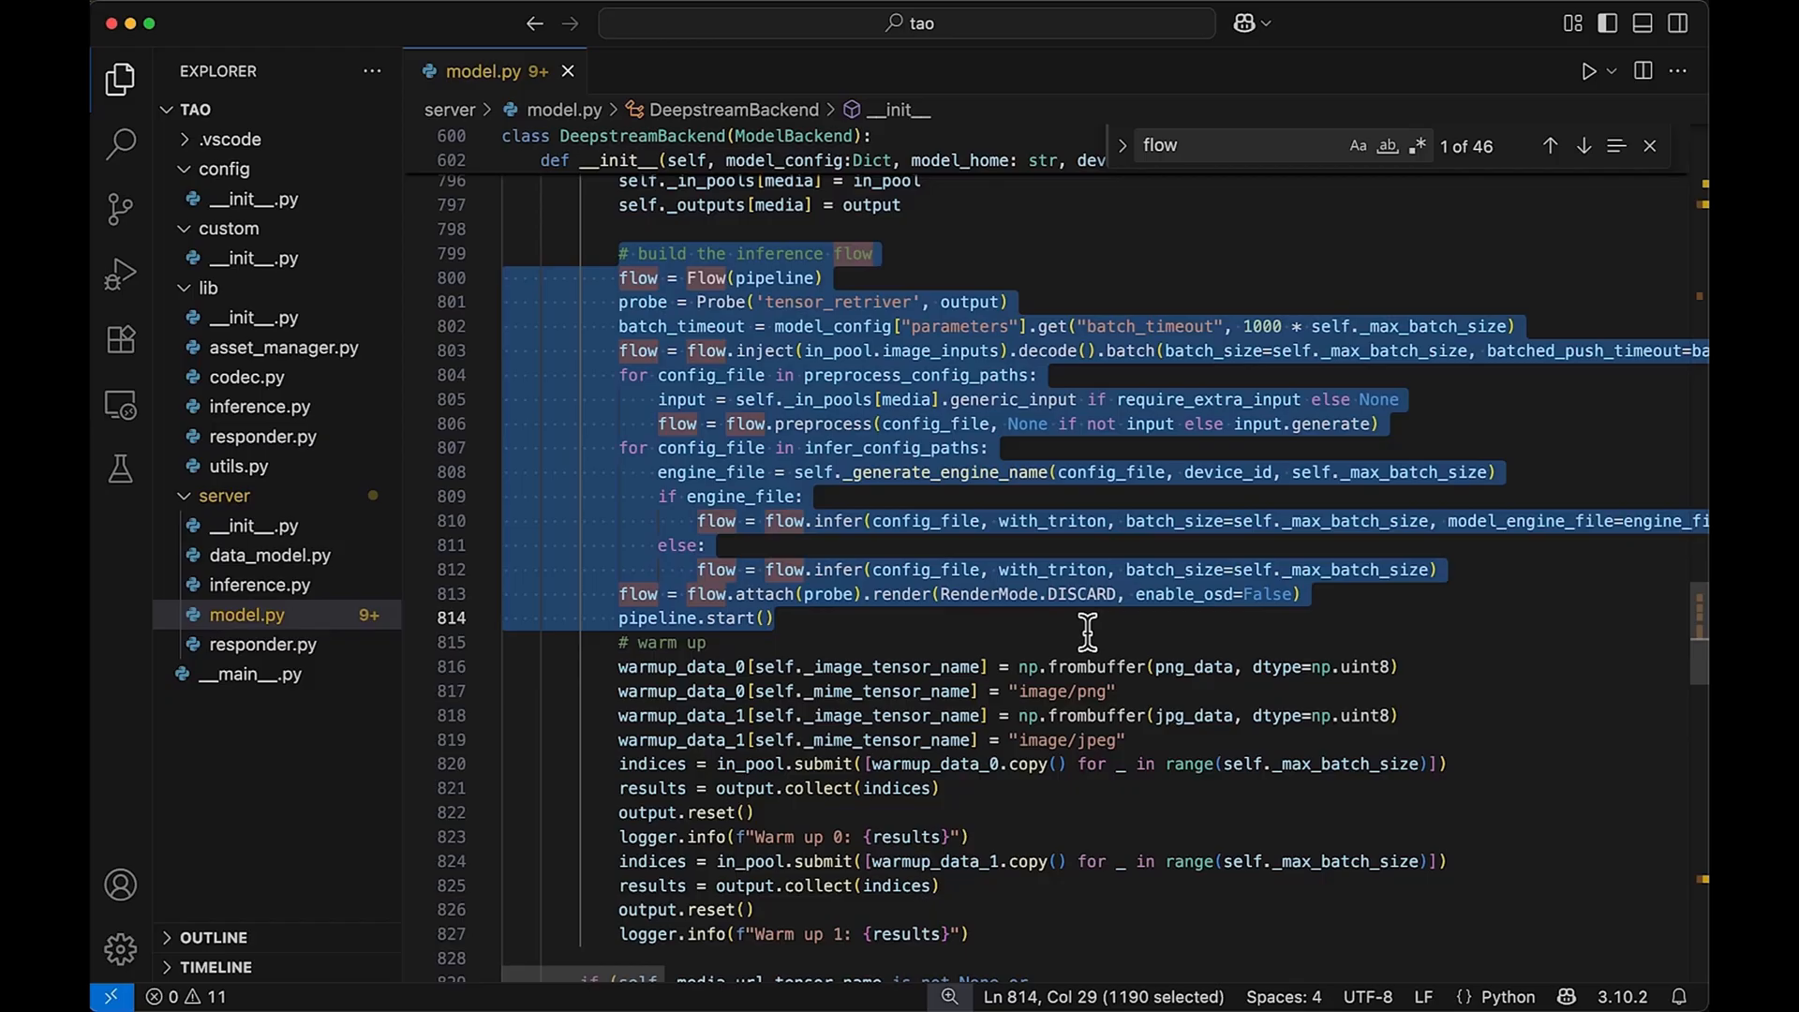
mouse_move(1437, 127)
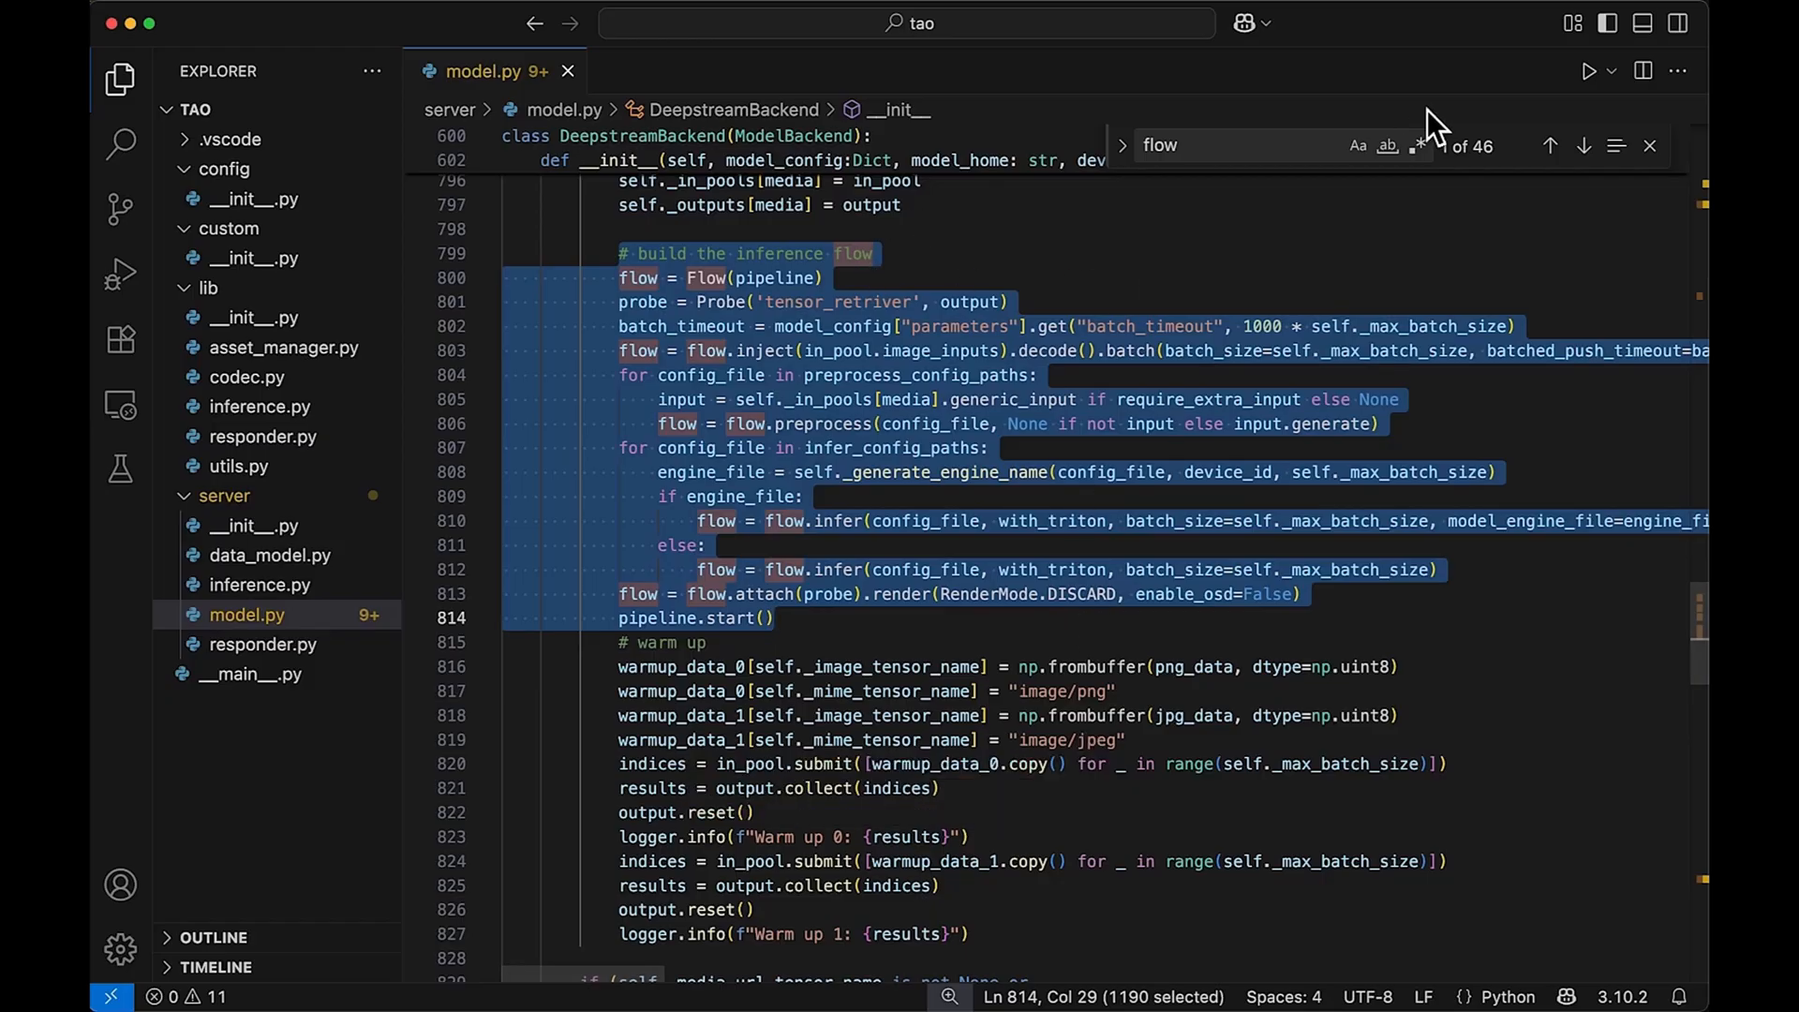
type("_cal")
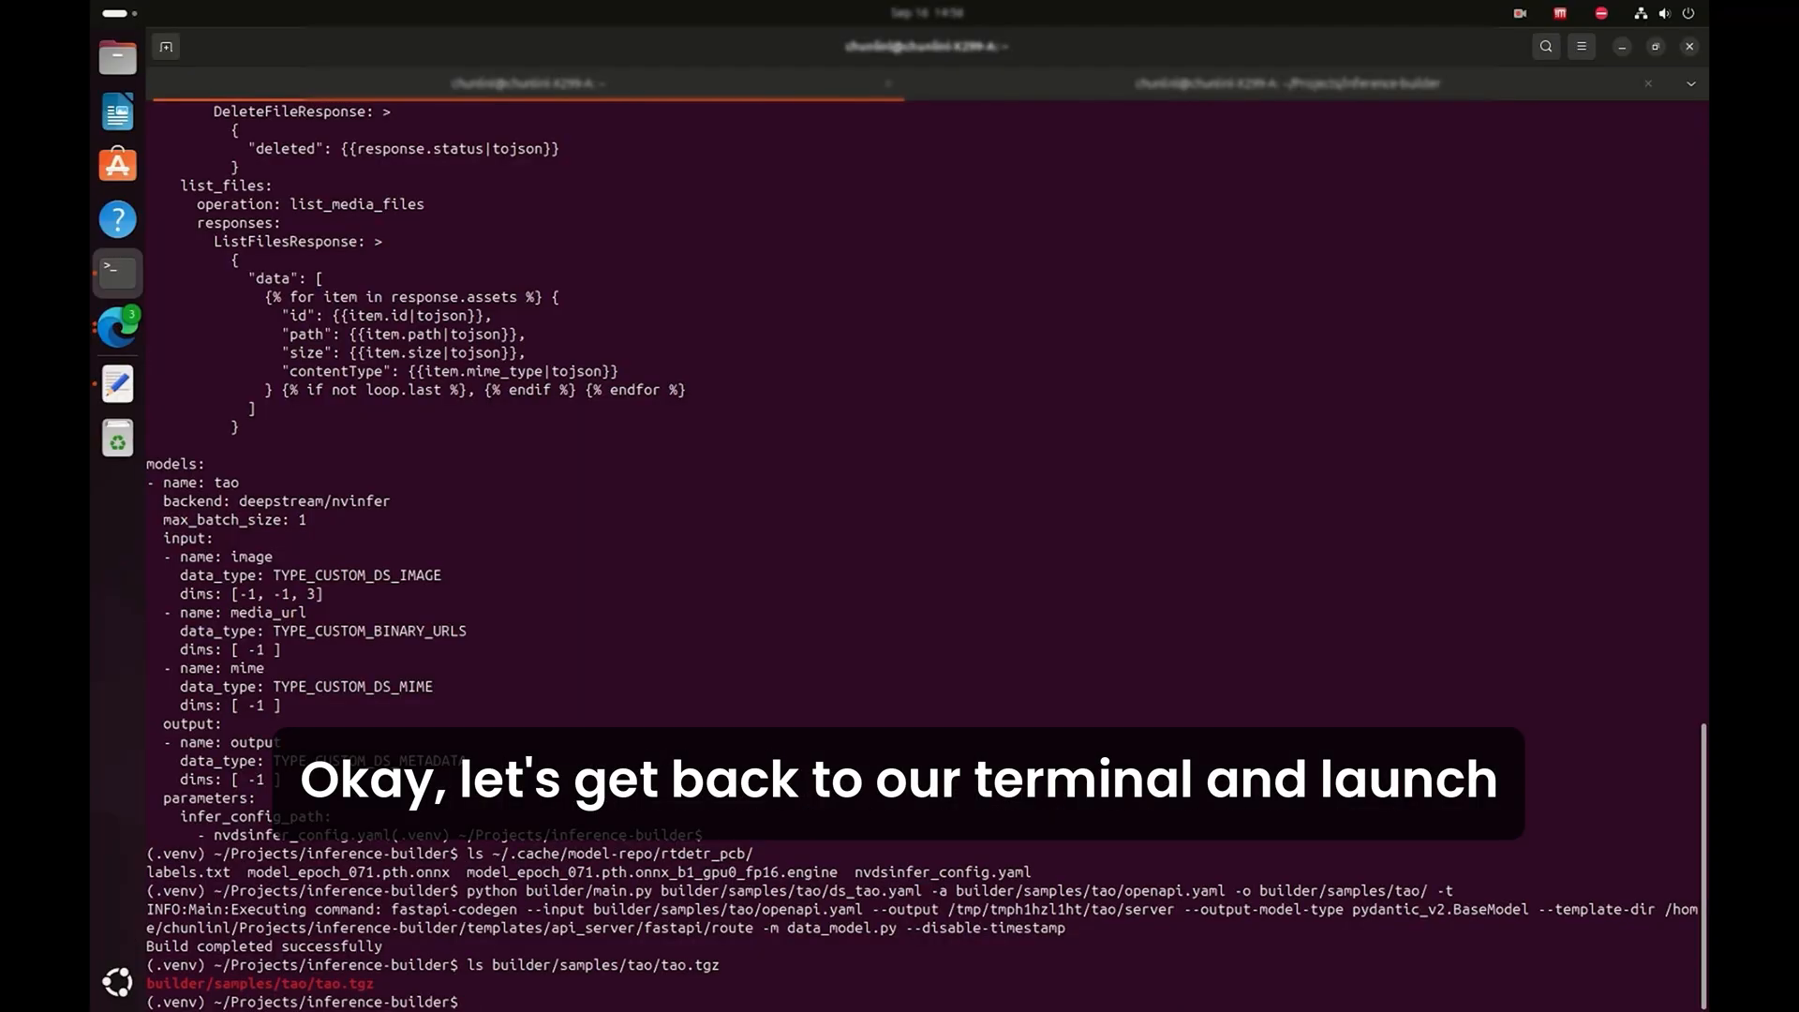
Change into builder/samples and run docker compose up tao-cv --build.
type("cd")
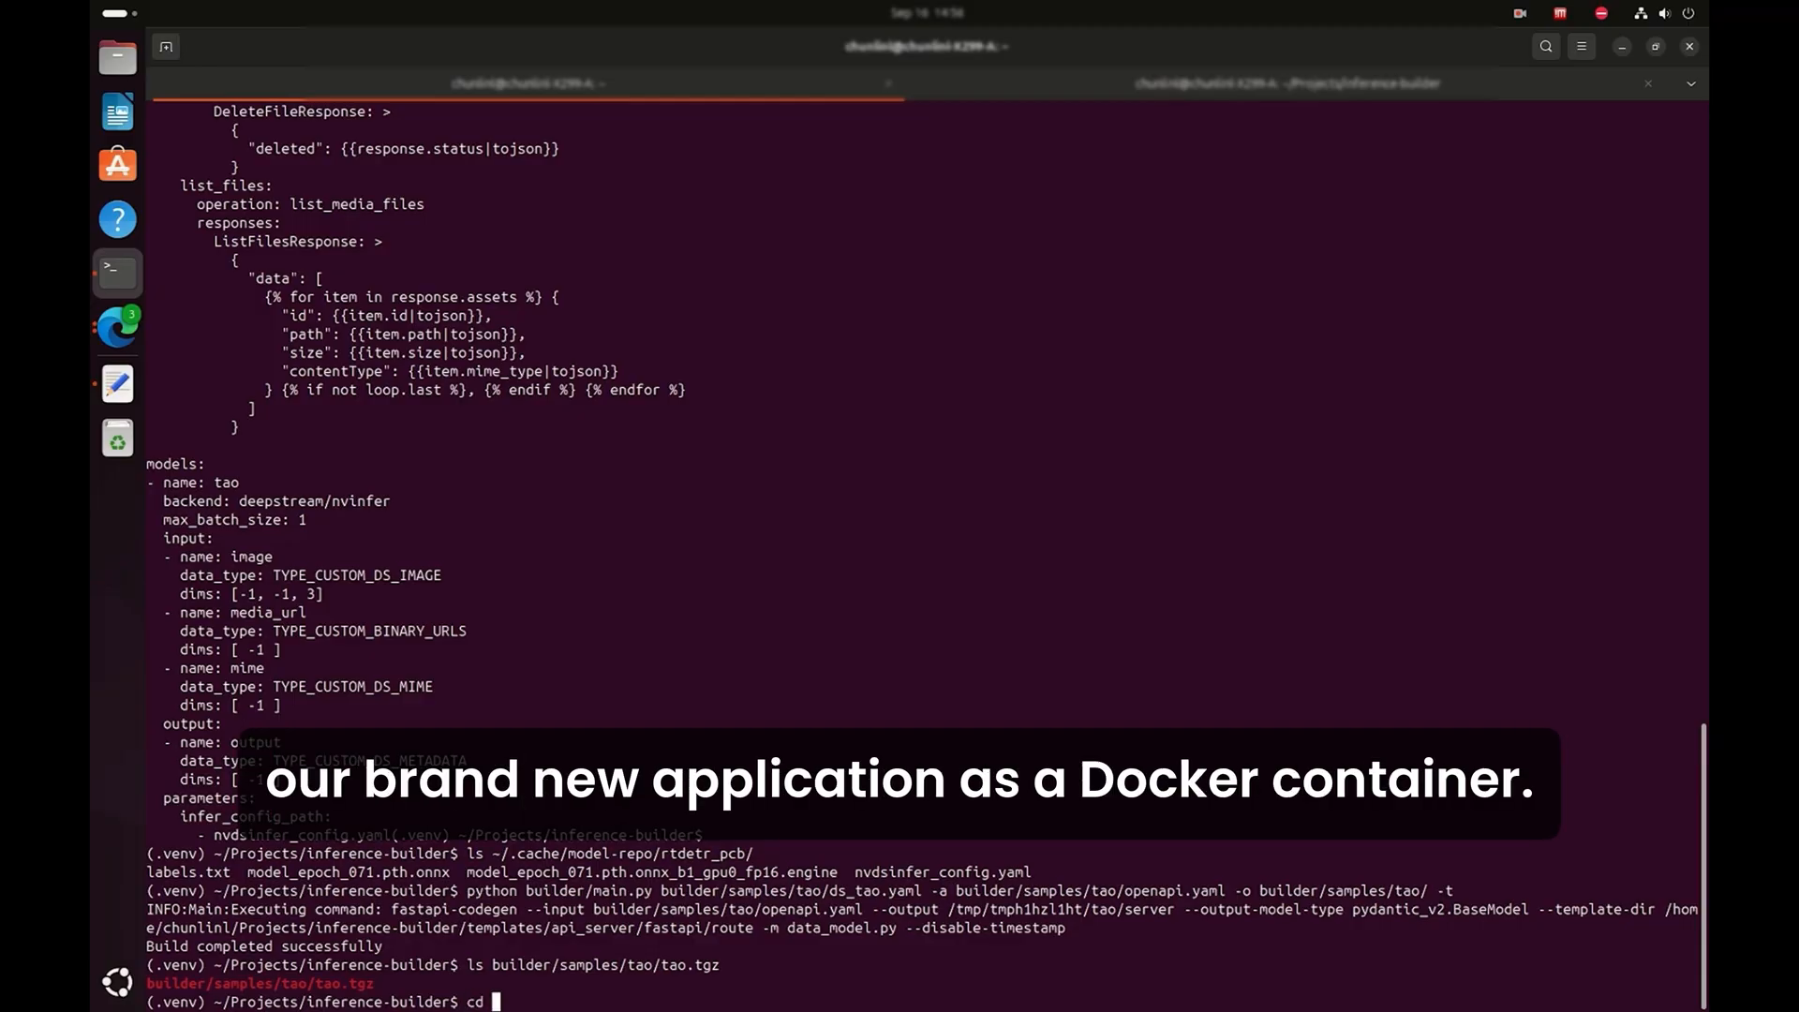
type("builder/samples/")
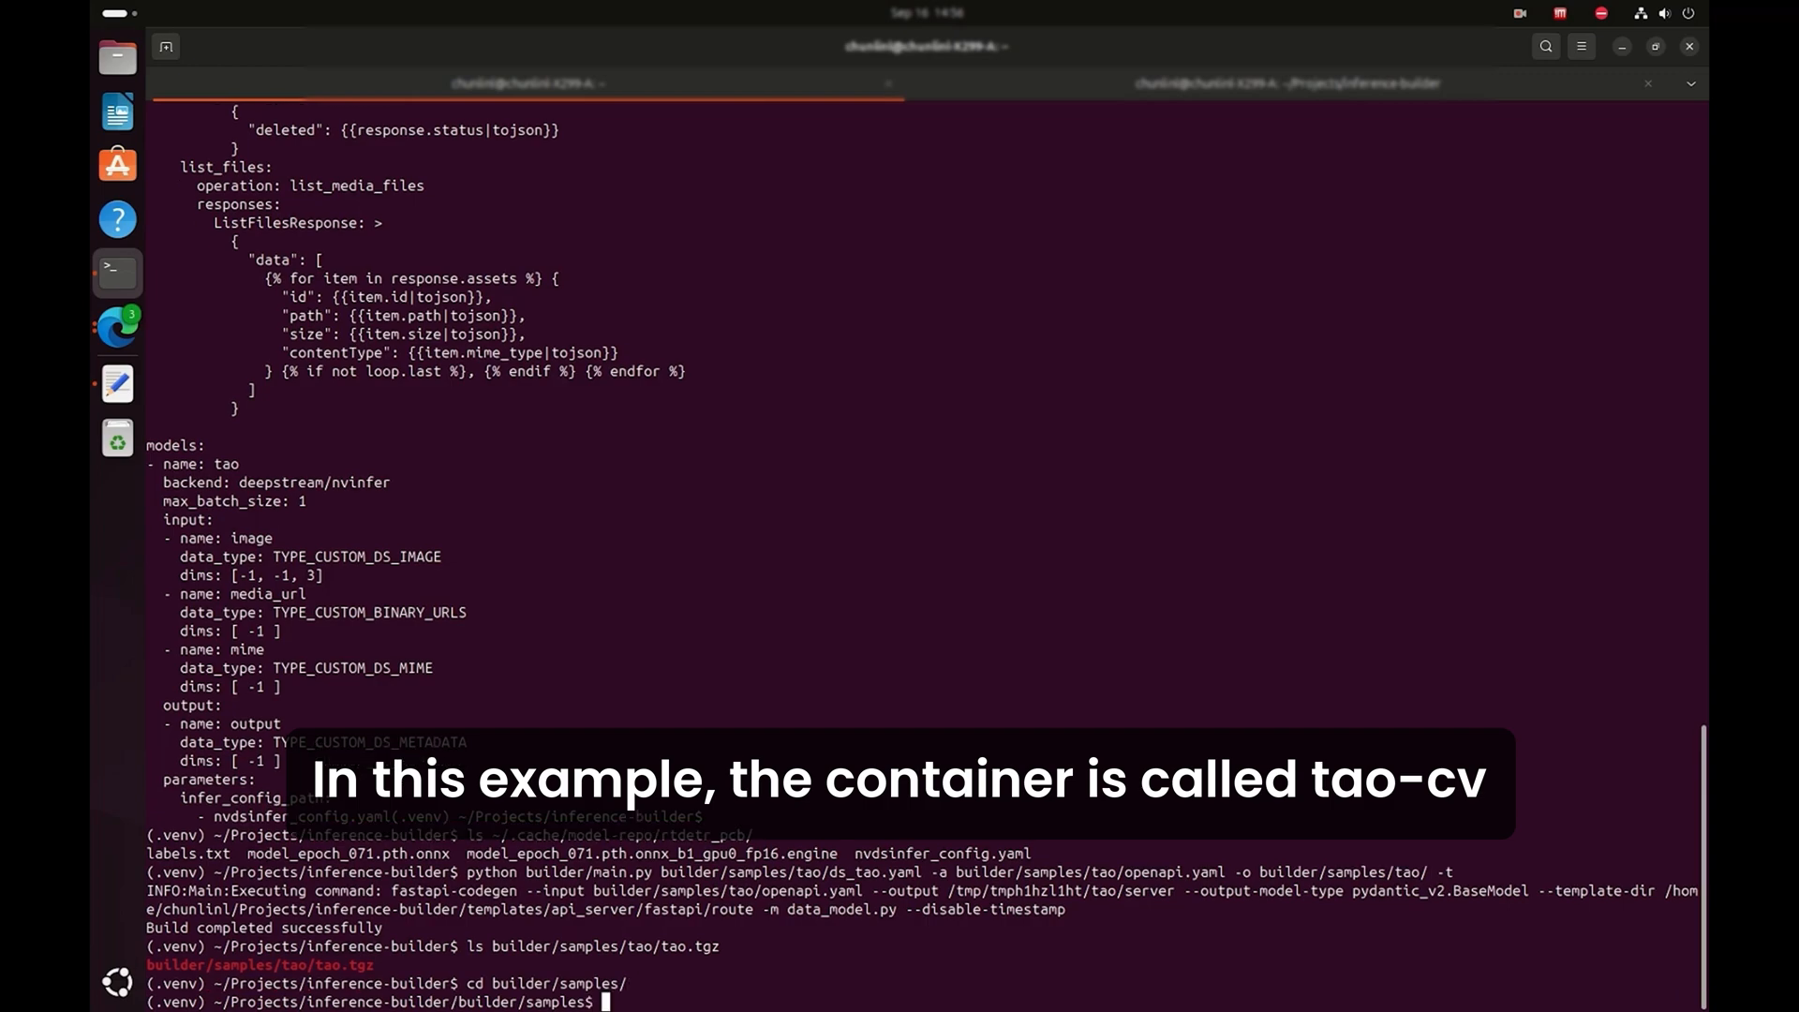
type("docker compose up tao-cv --build")
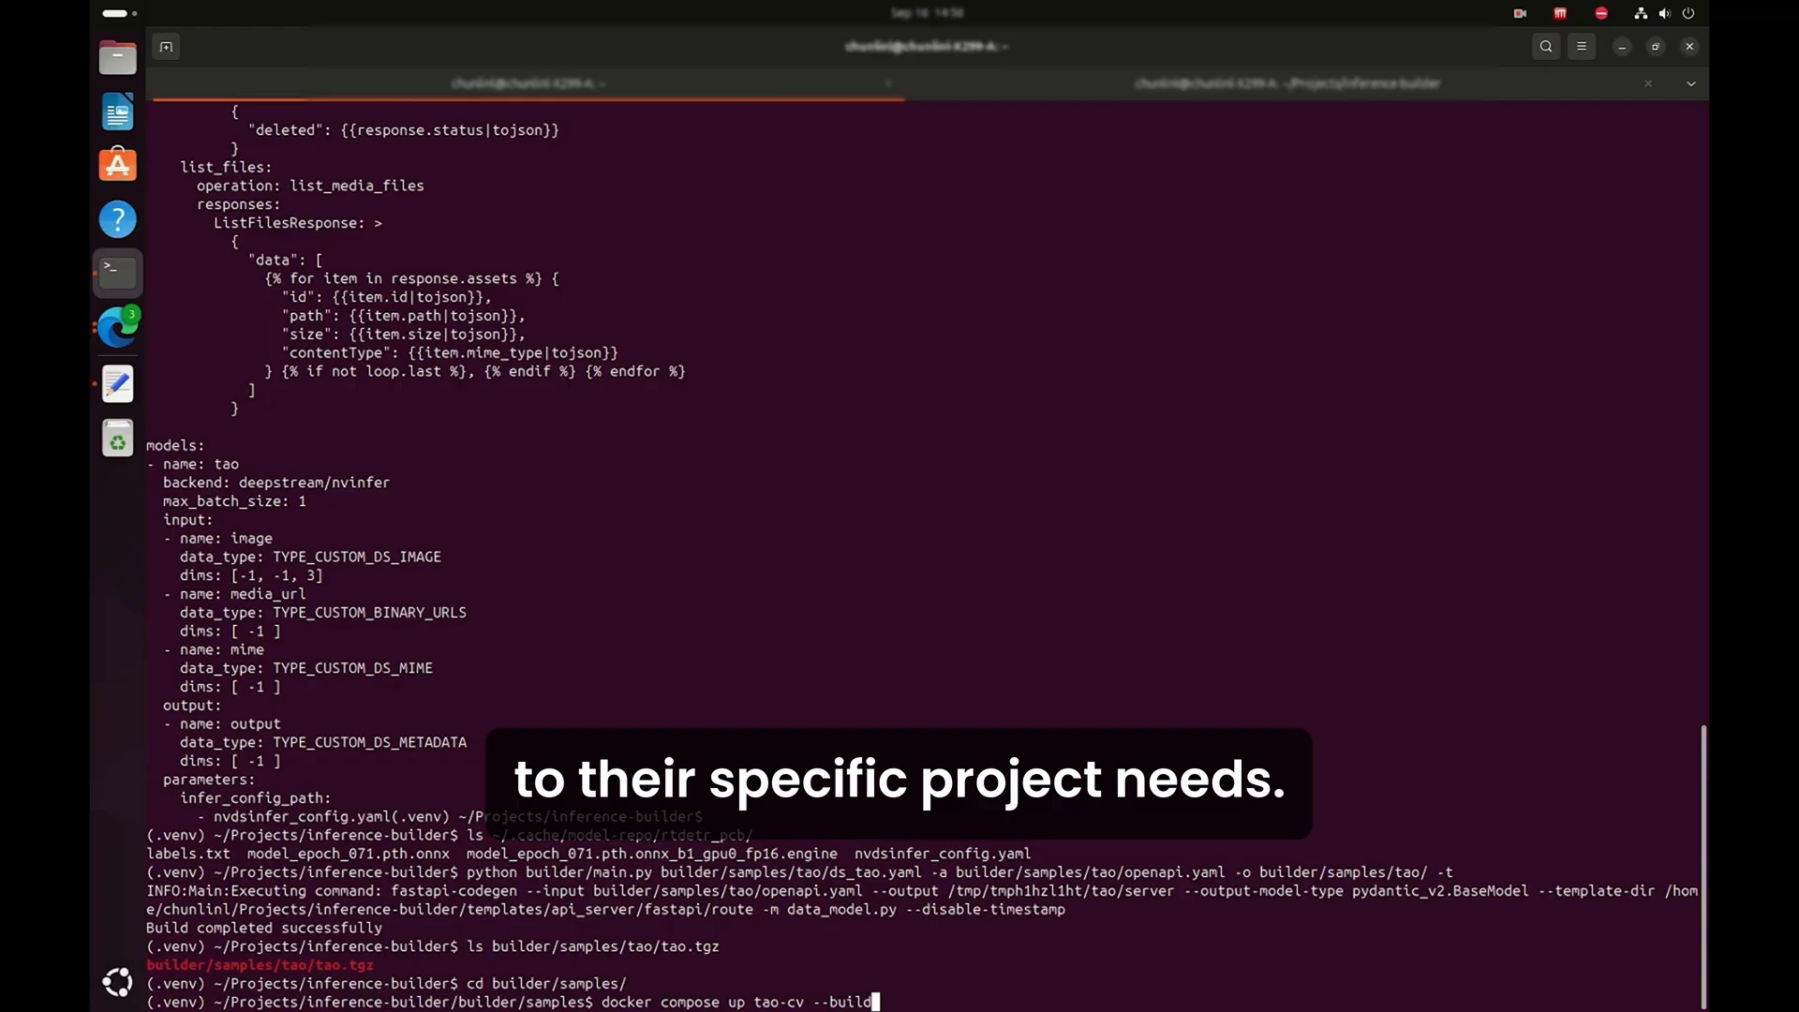
key("Return")
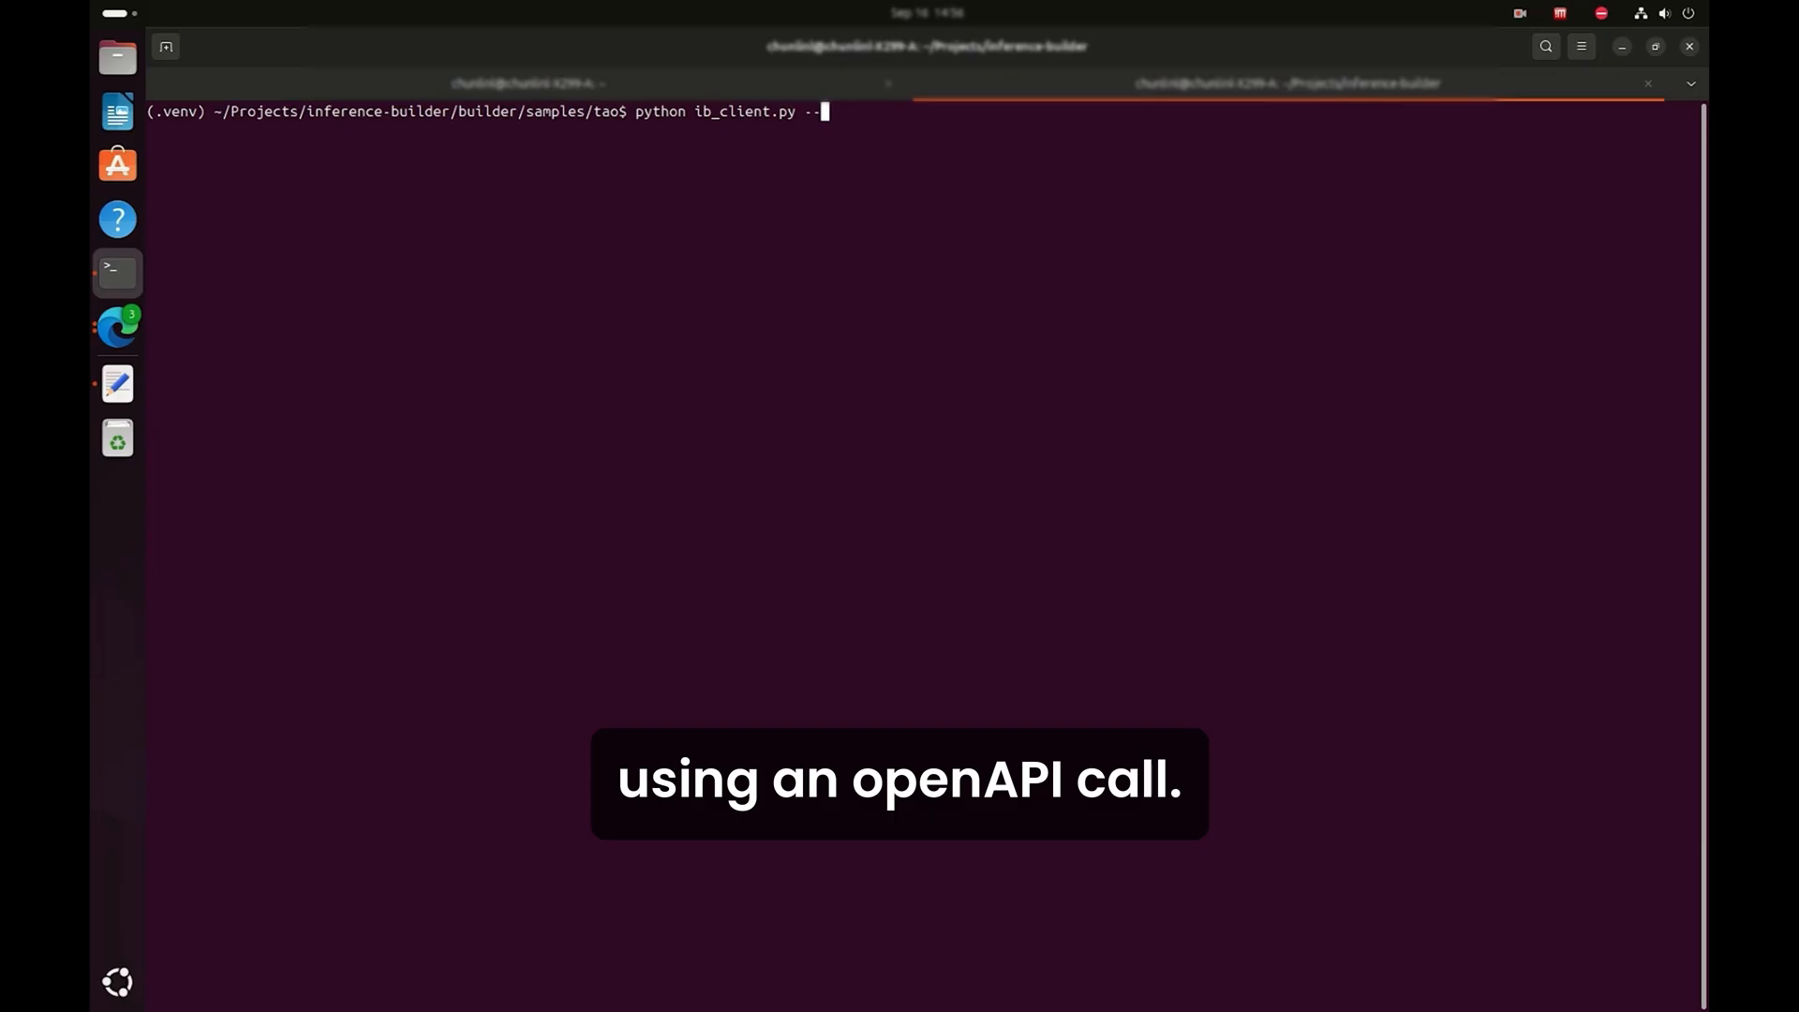
Run ib_client.py on port 8800 with ~/01_missing_hole_01.jpg to get mouse_bite detections.
type("port 8800")
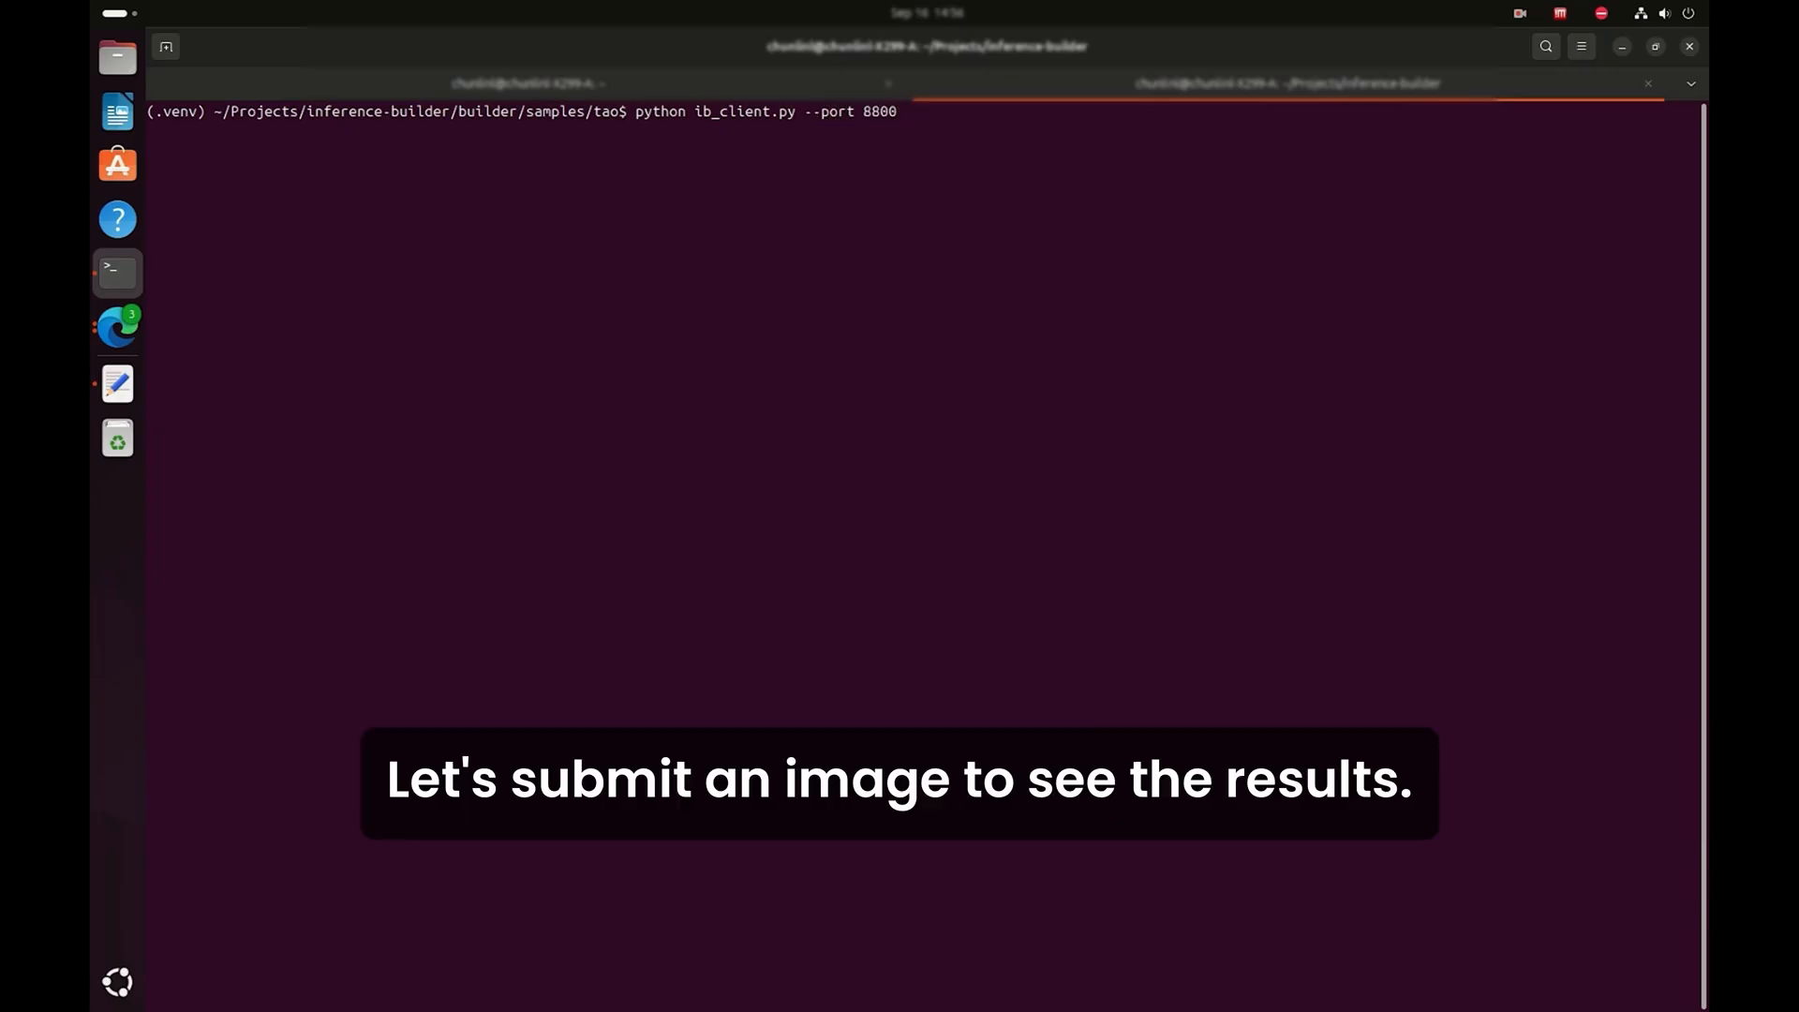
type("--file ~/")
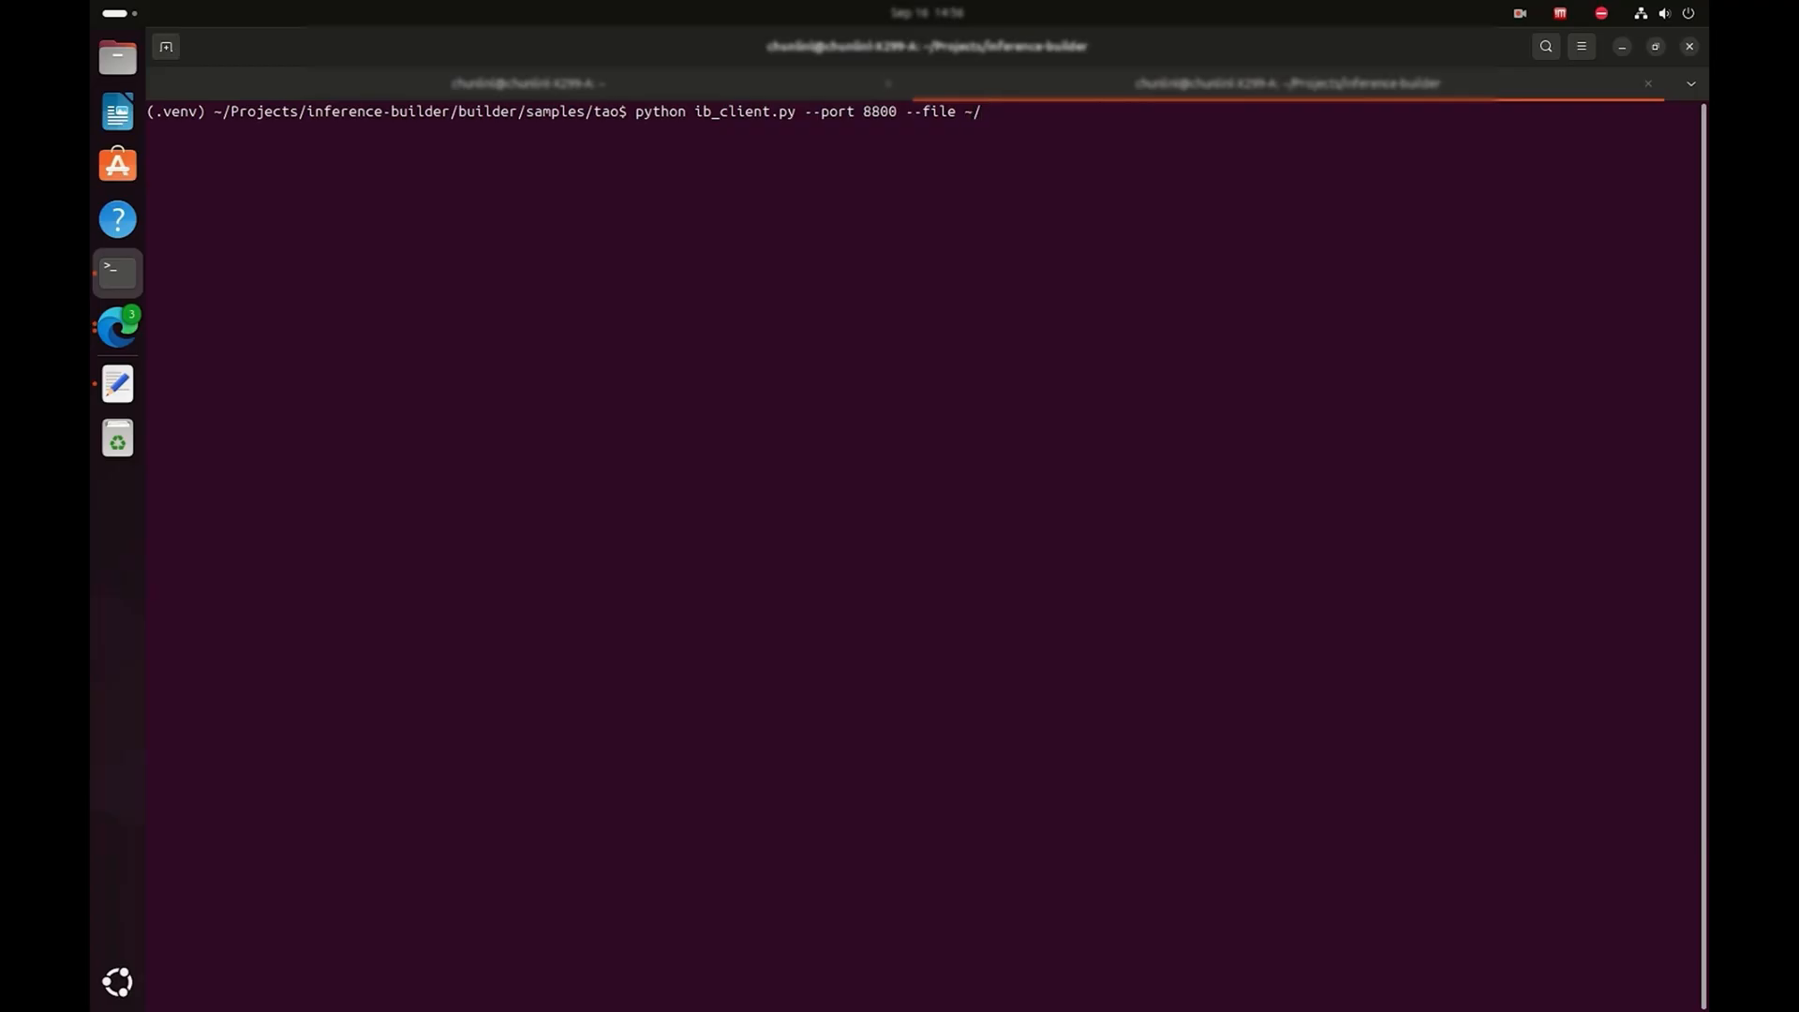
type("01_missing_hole_01.jpg")
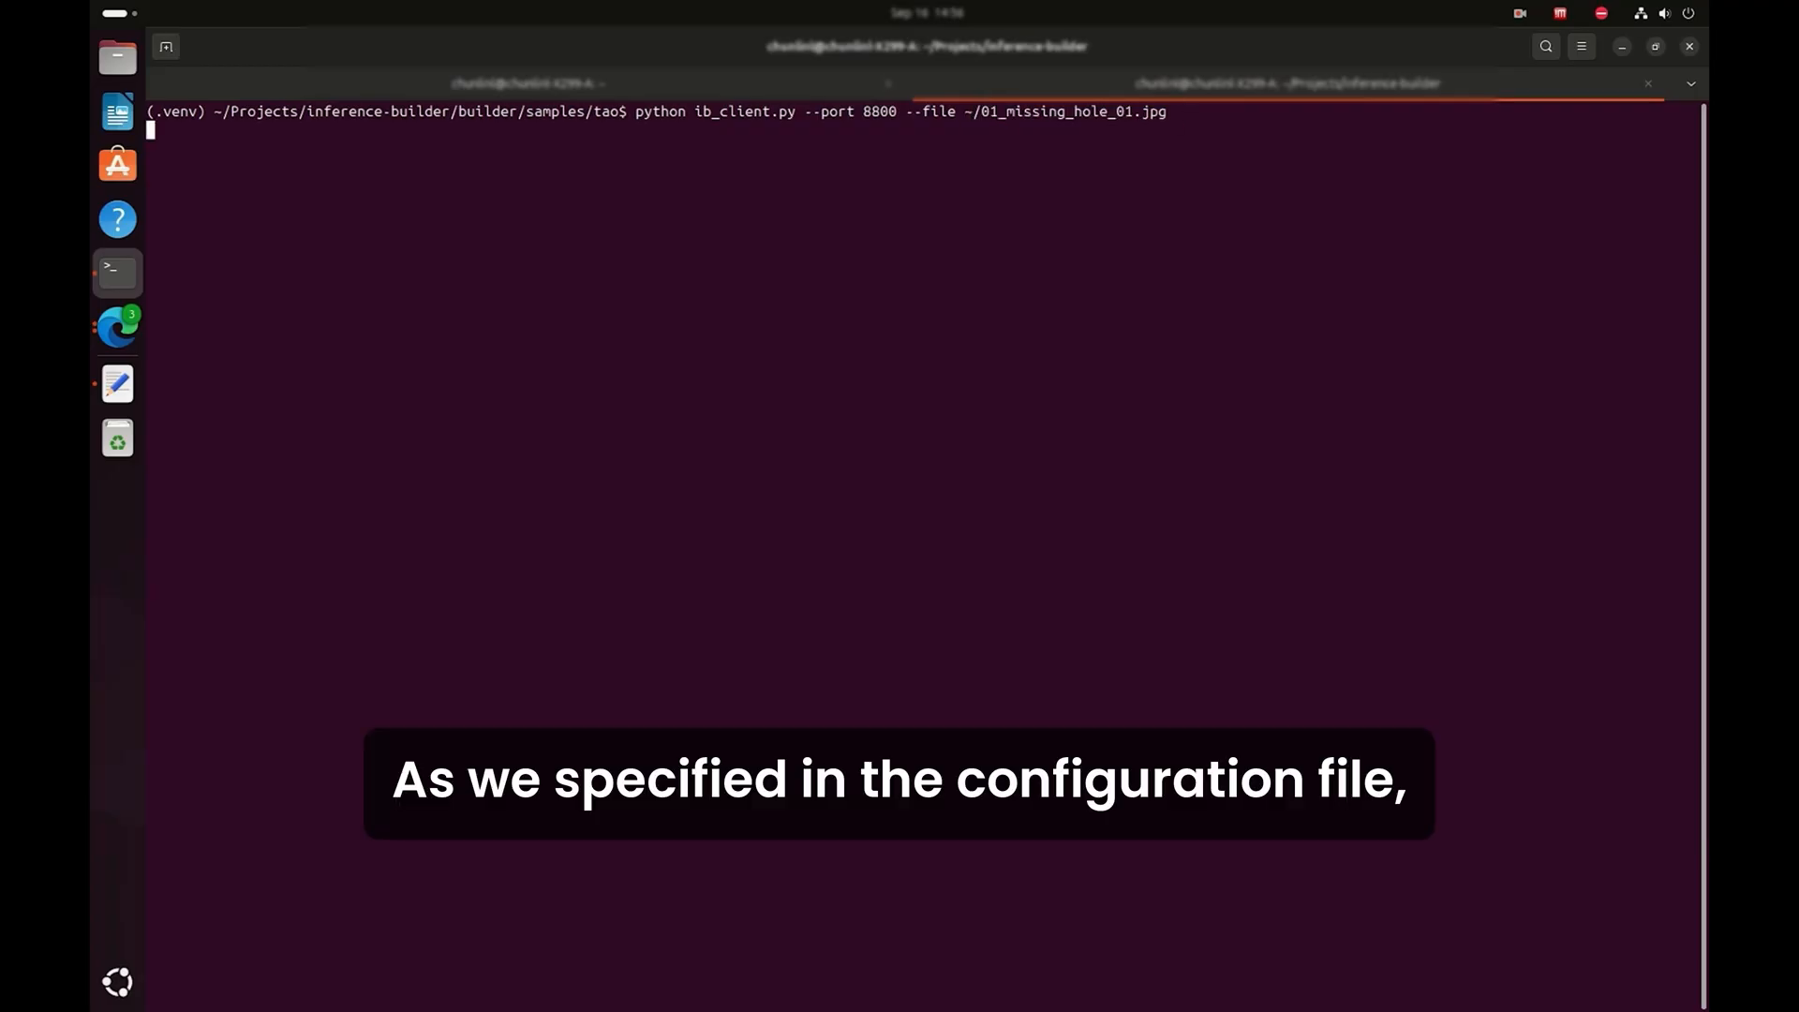
key("Return")
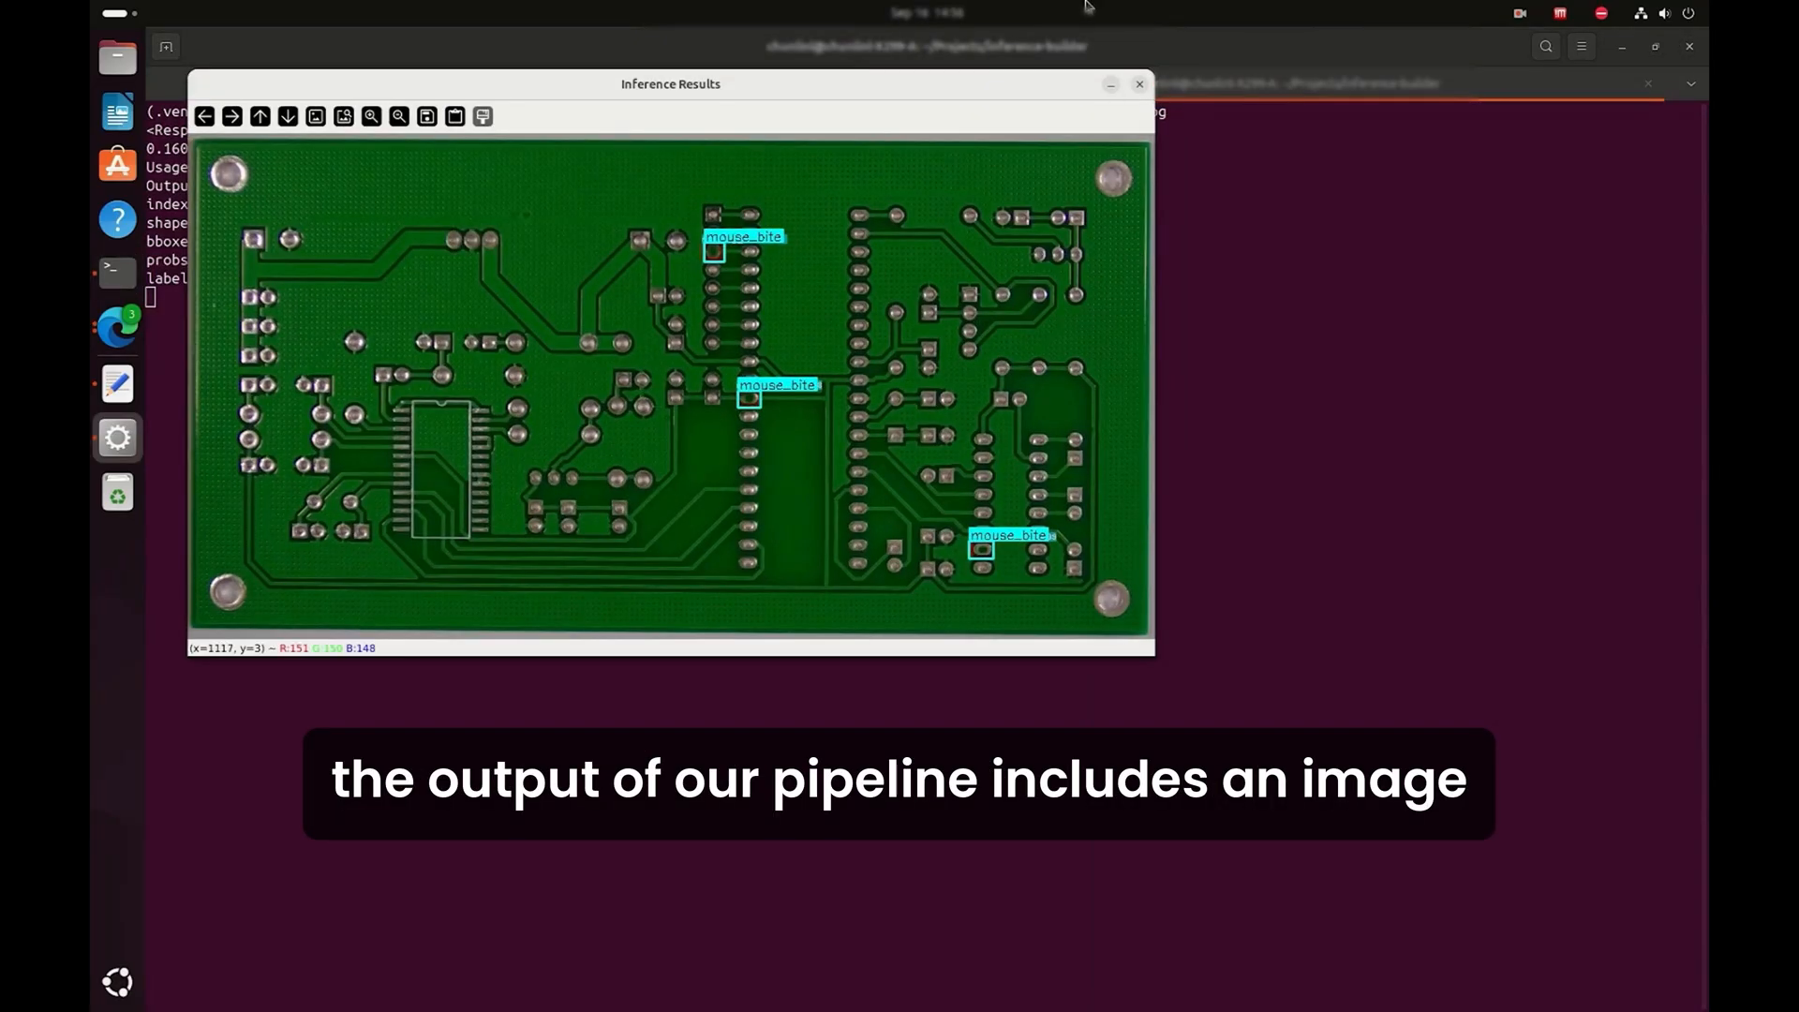